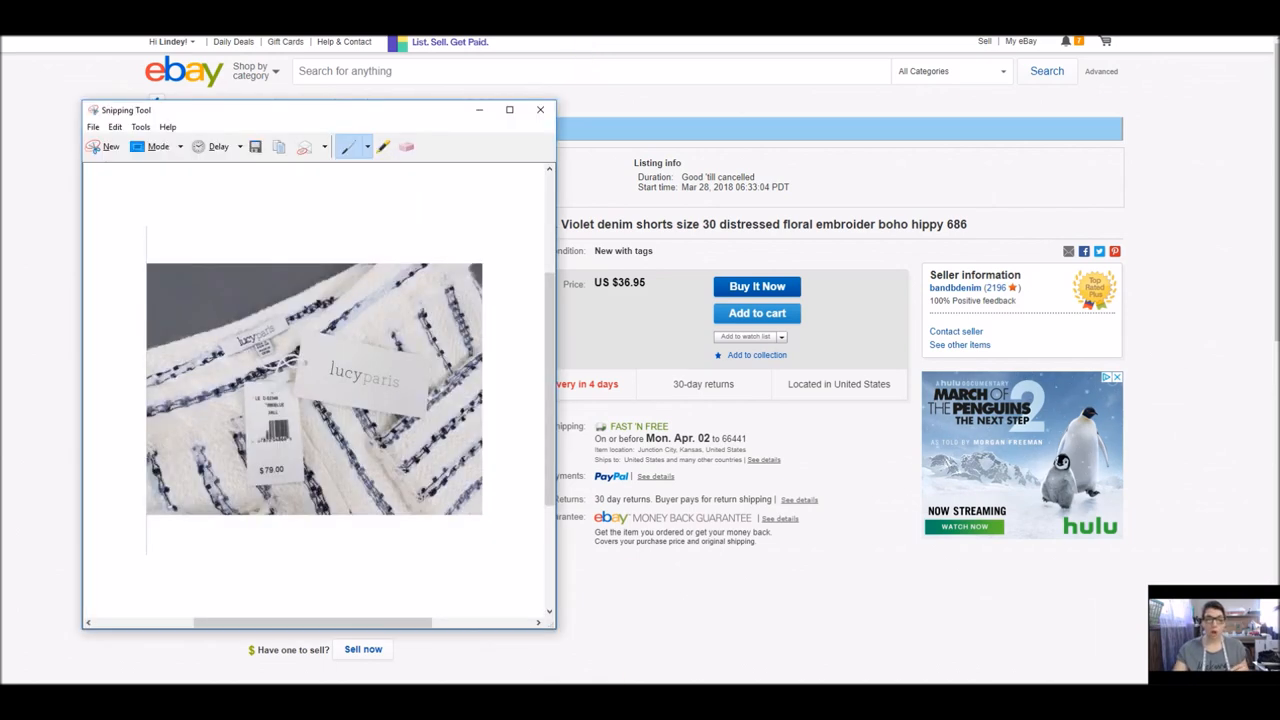
mouse_move(104, 146)
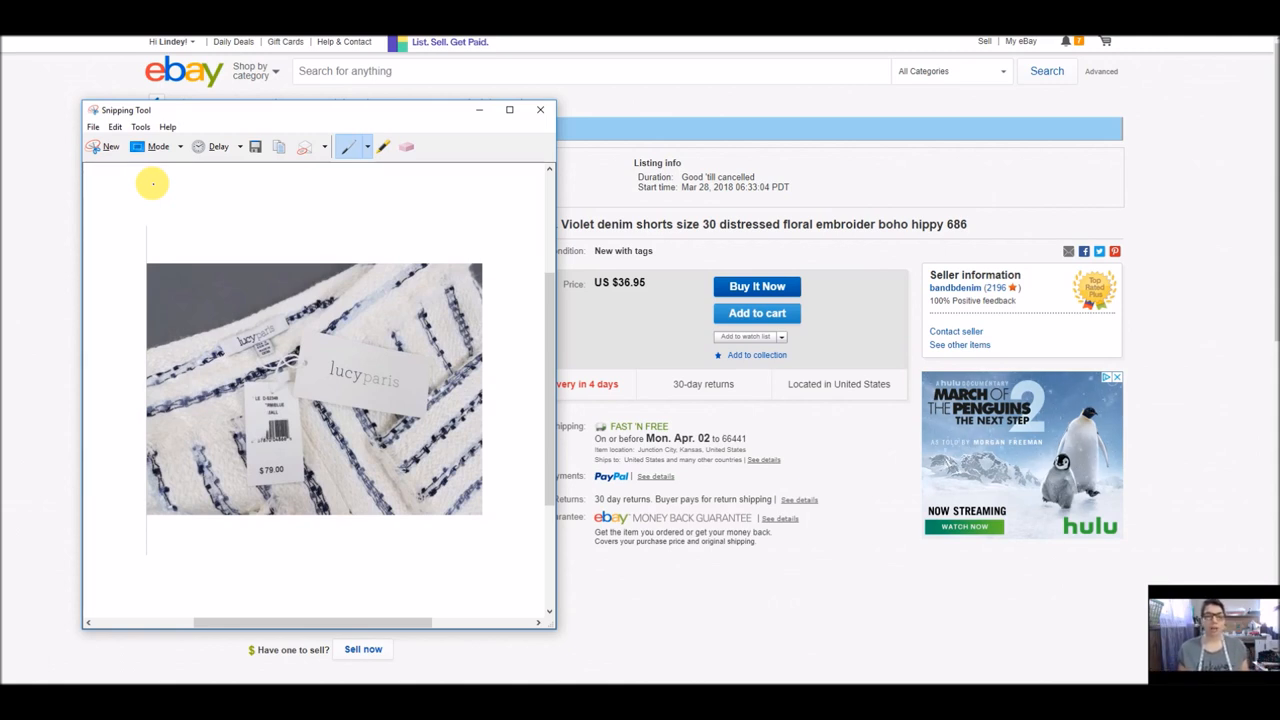
mouse_move(90, 390)
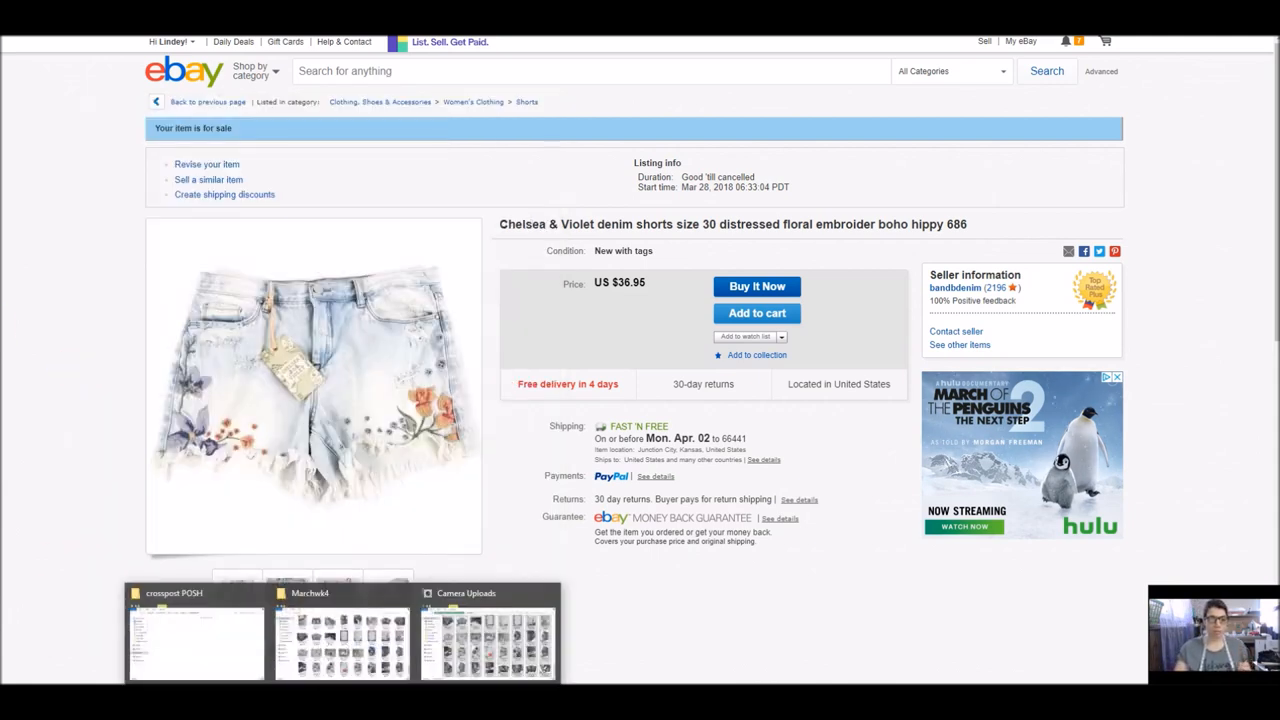
Check that the crosspost POSH folder is empty, then return to Snipping Tool
left_click(196, 640)
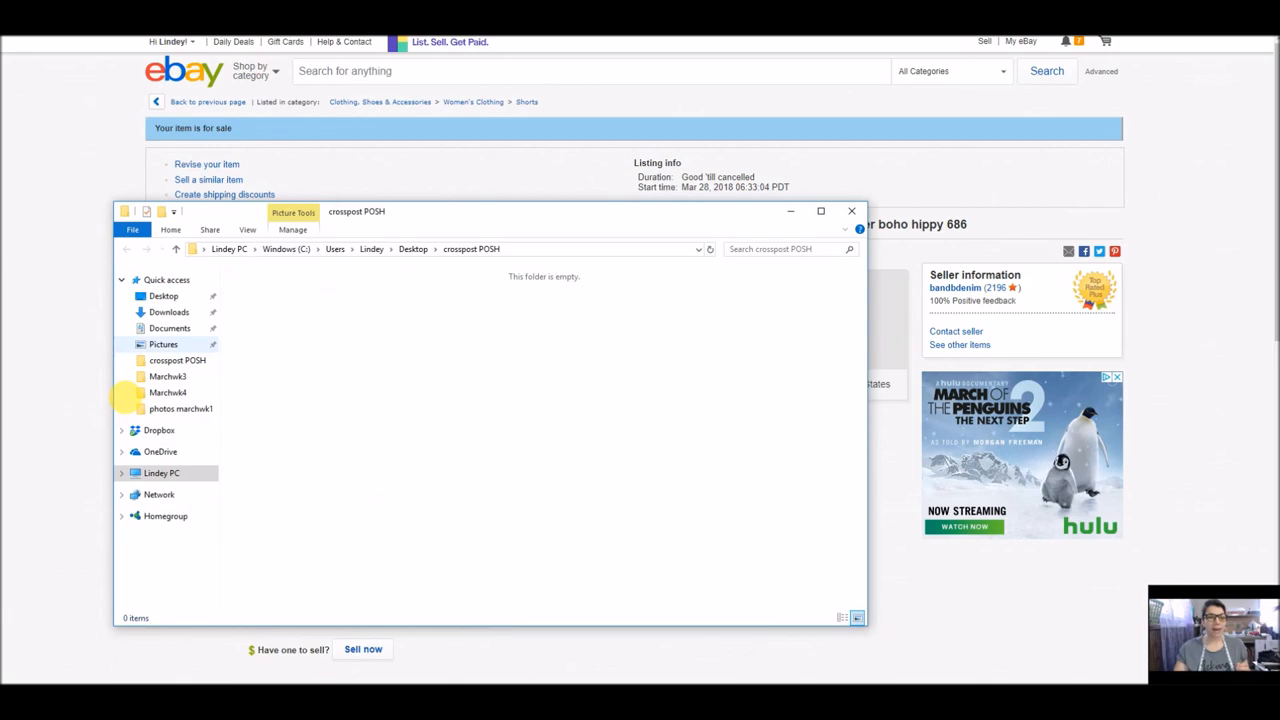
mouse_move(520, 528)
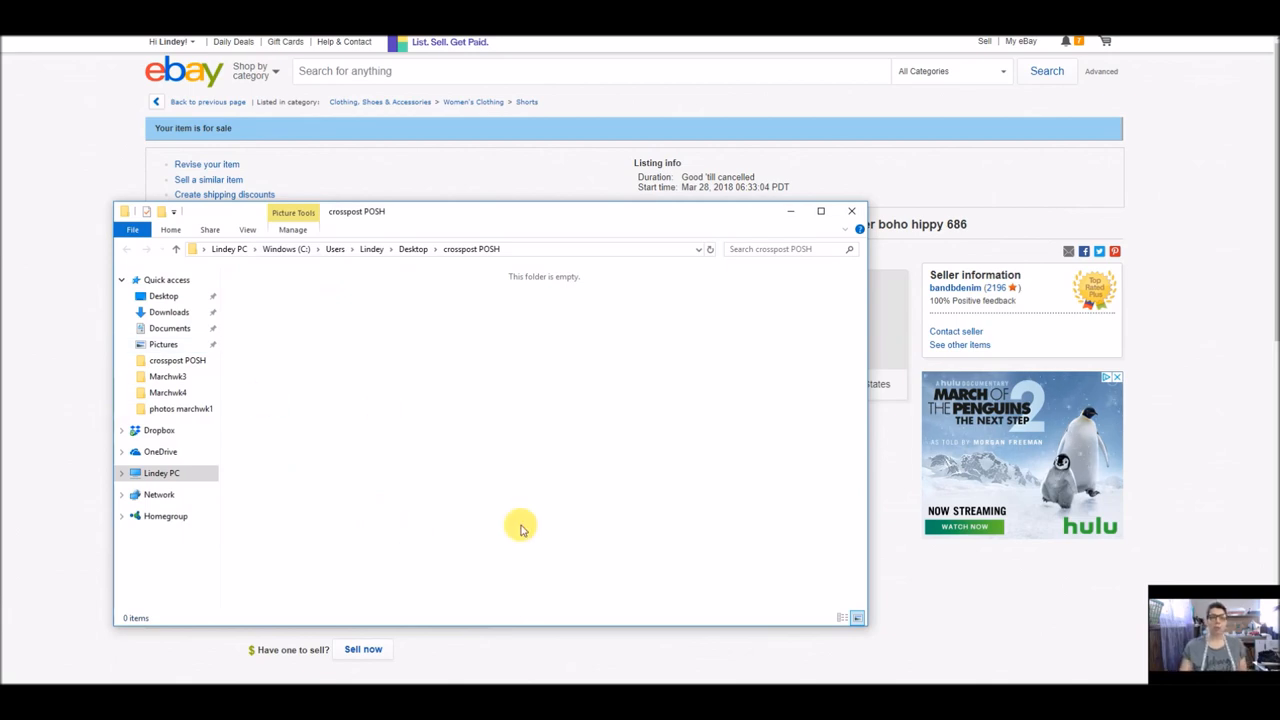
mouse_move(384, 232)
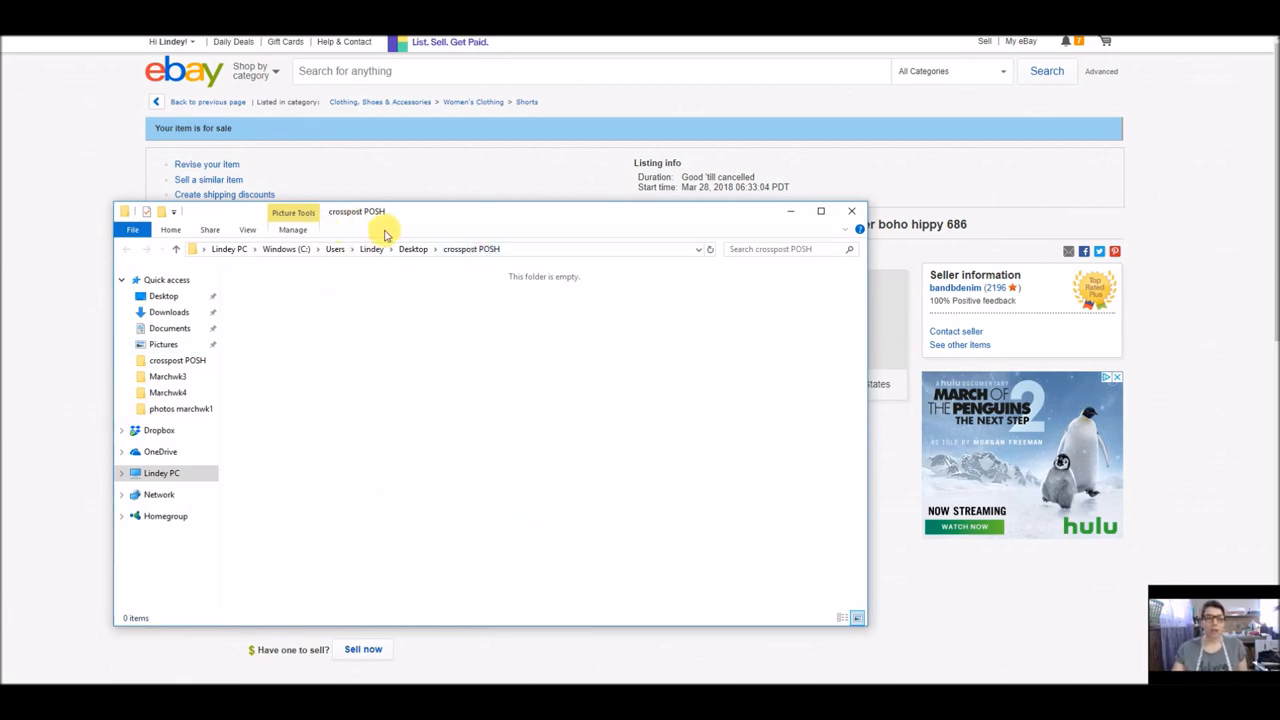
mouse_move(410, 228)
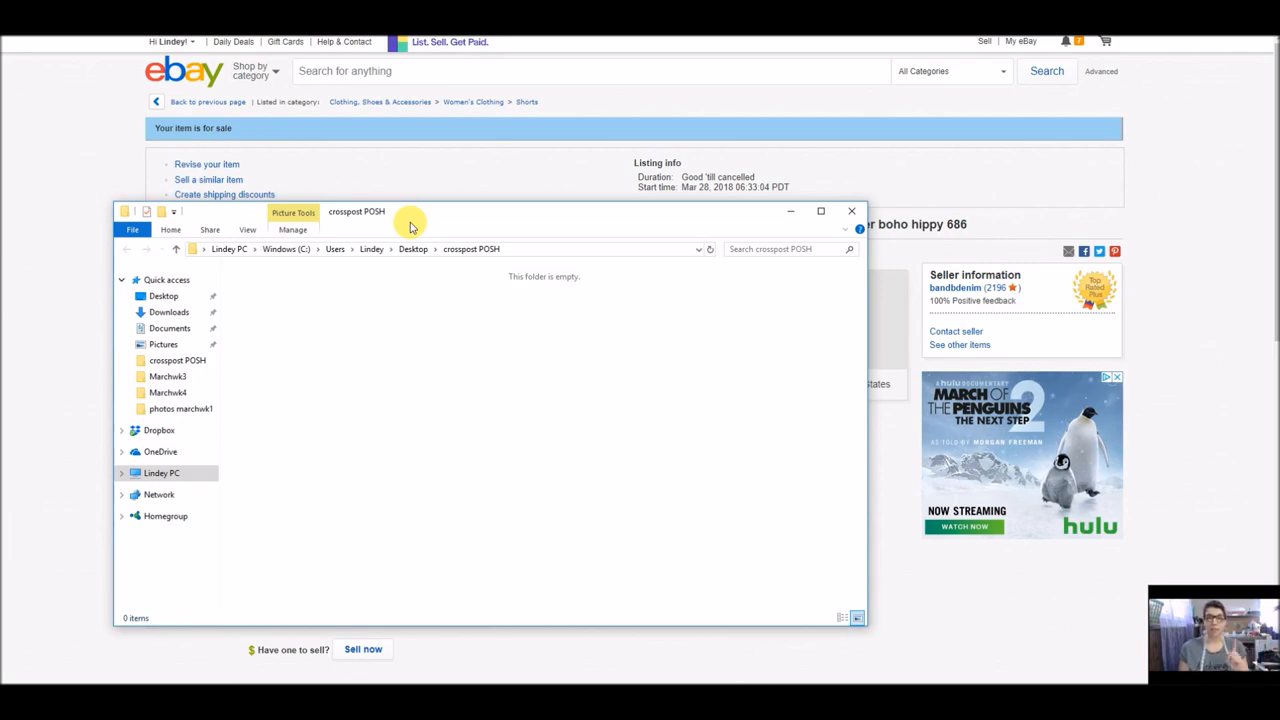
mouse_move(44, 284)
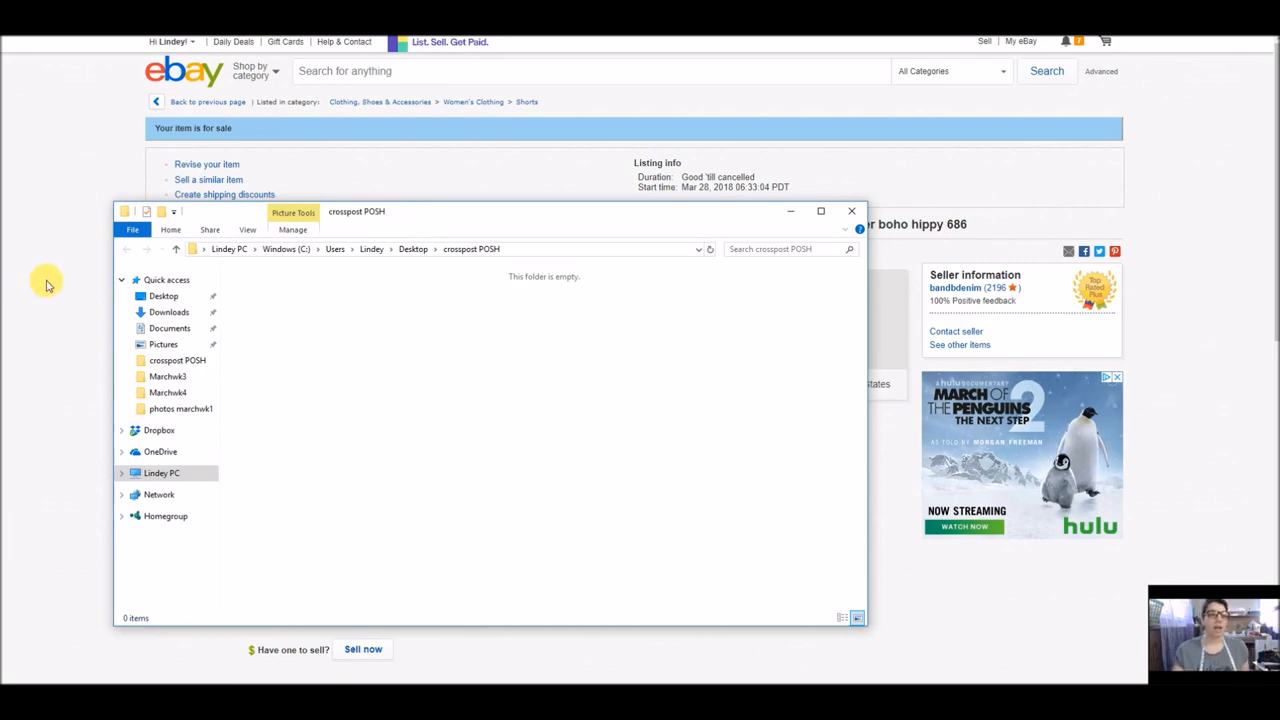
left_click(852, 212)
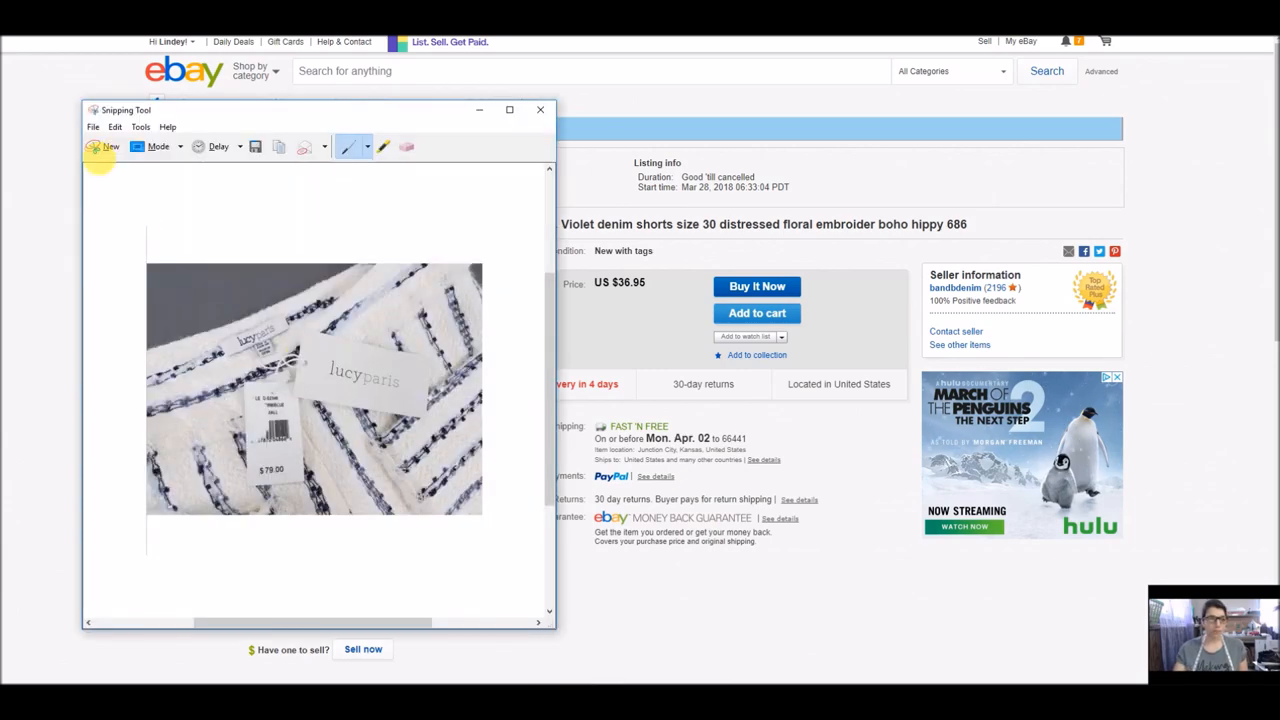
Snip the front photo of the shorts and save it as 'a' in crosspost POSH
left_click(110, 146)
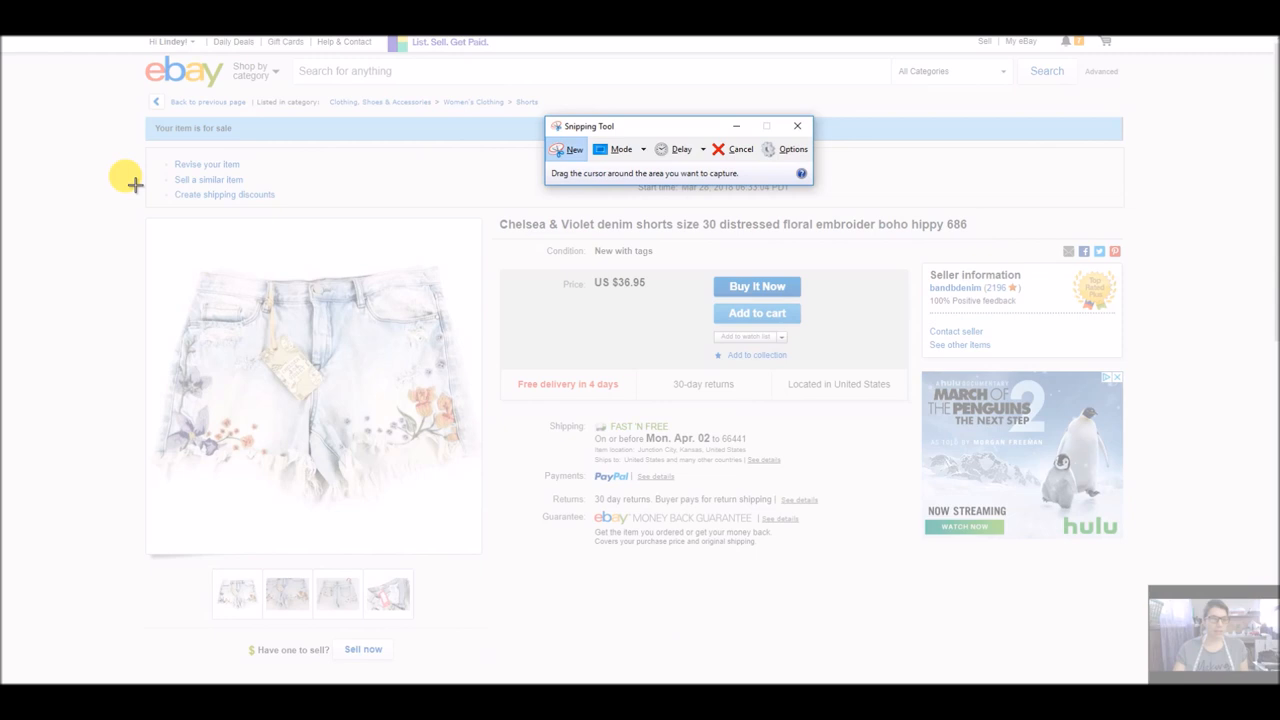
mouse_move(156, 228)
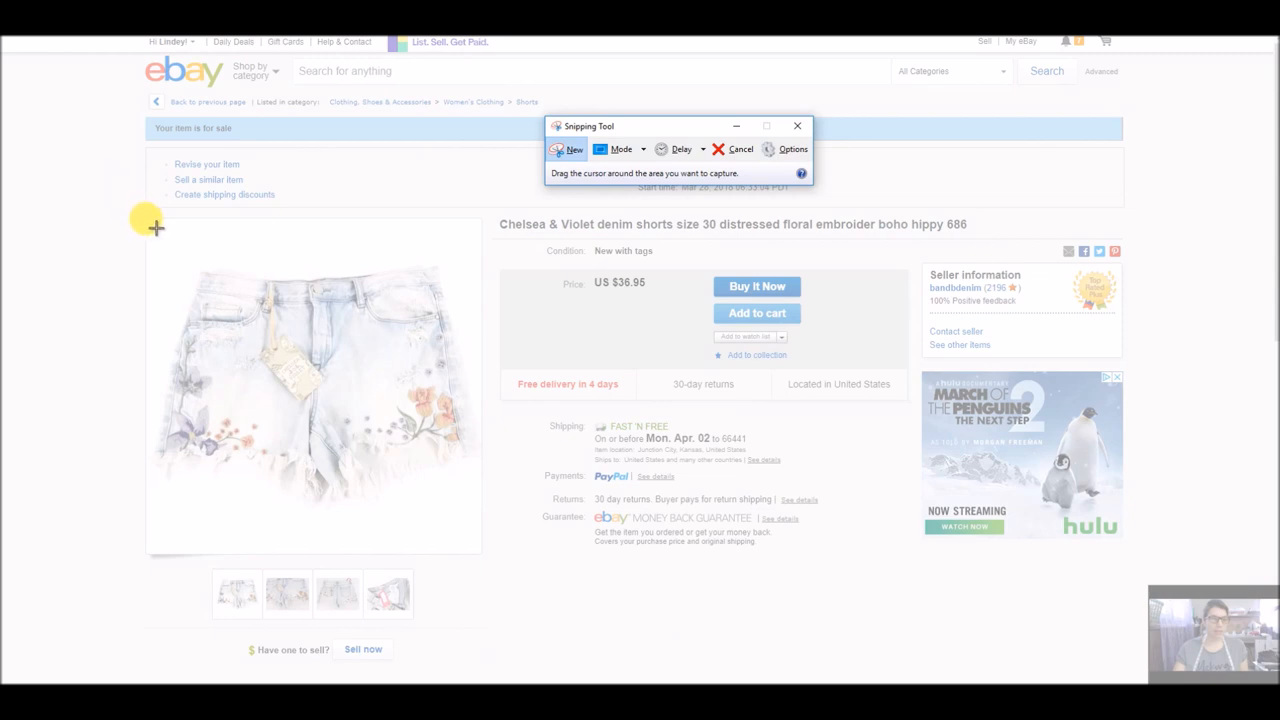
left_click_drag(156, 228, 484, 552)
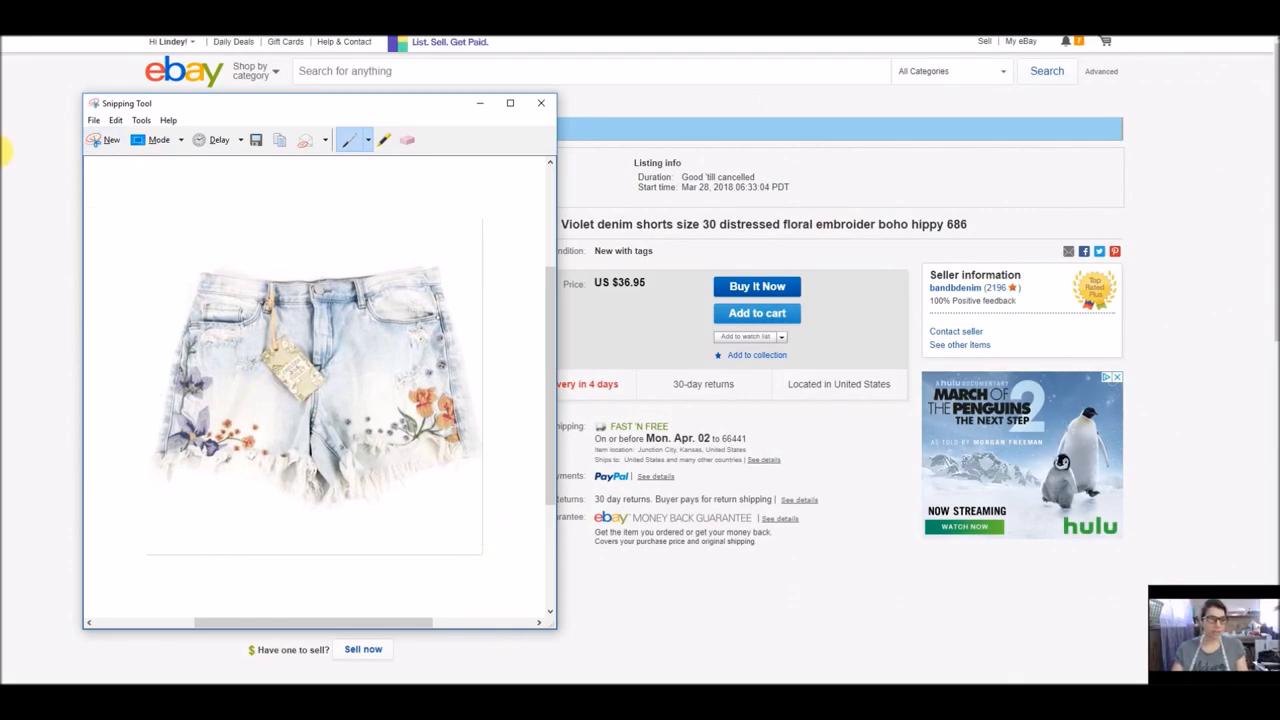
left_click(92, 120)
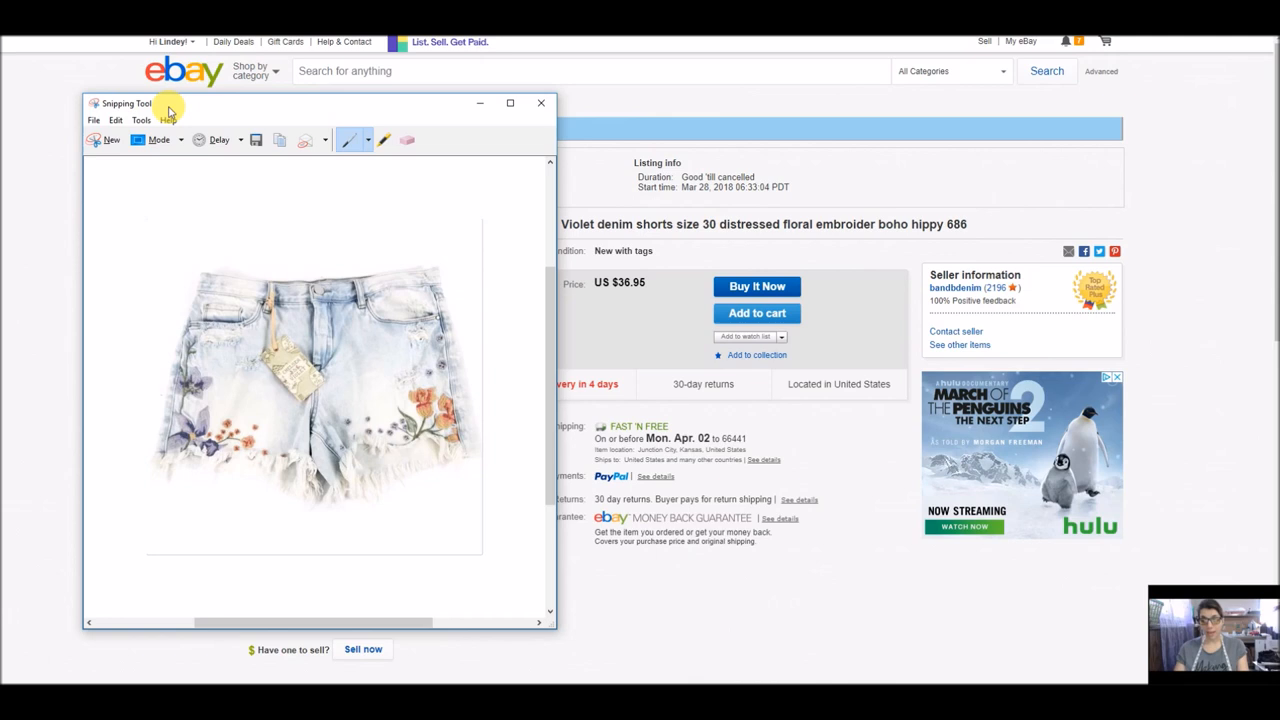
left_click(256, 140)
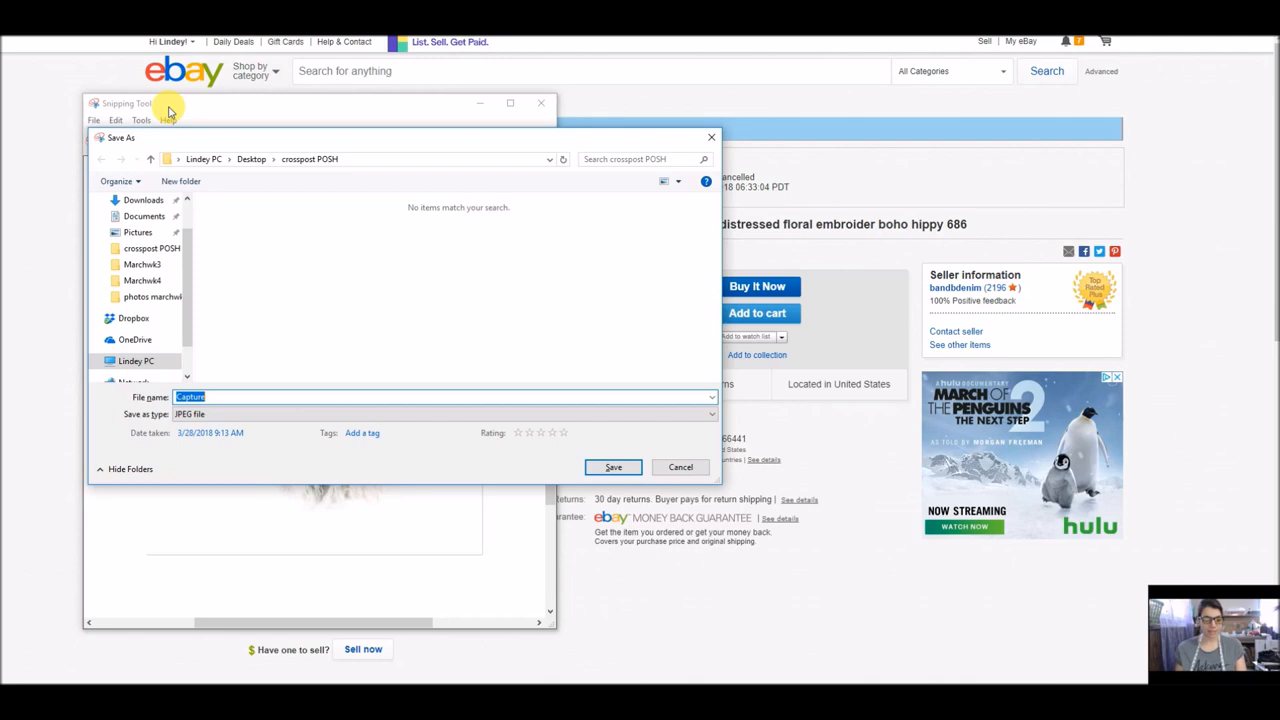
type("a")
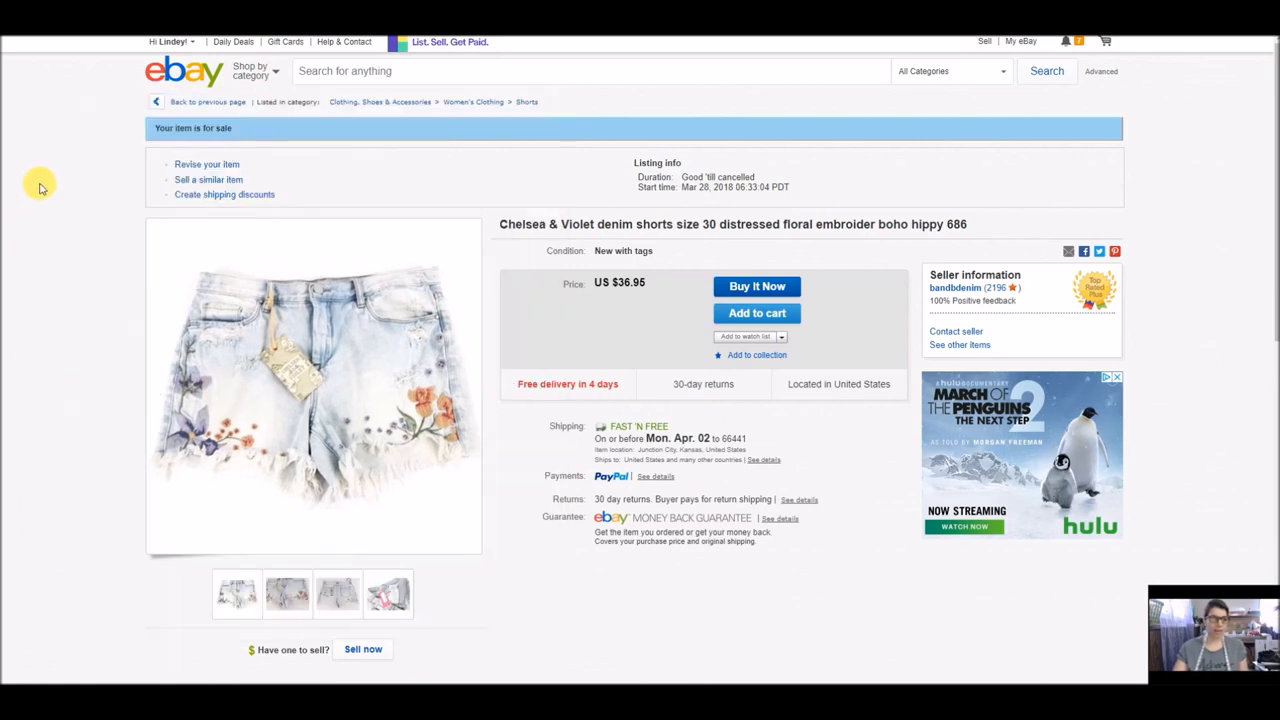
Snip the close-up photo of the shorts and save it as 'aa' in crosspost POSH
left_click(288, 592)
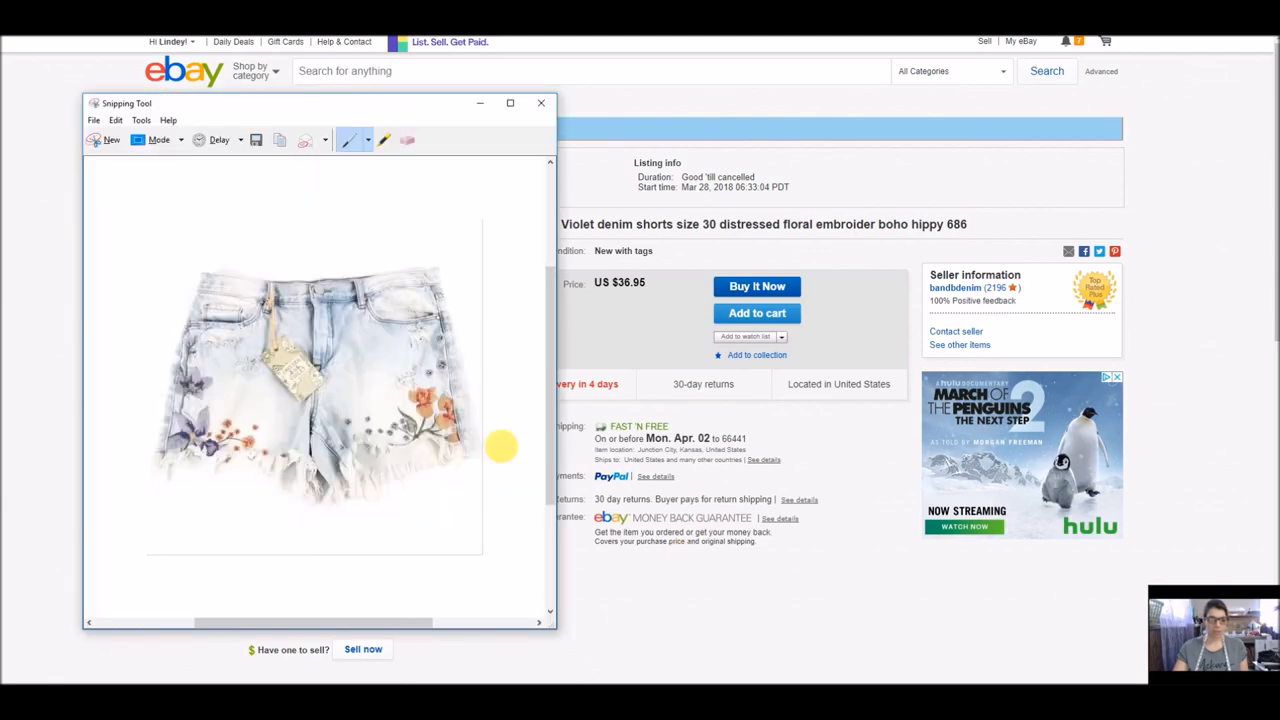
mouse_move(104, 140)
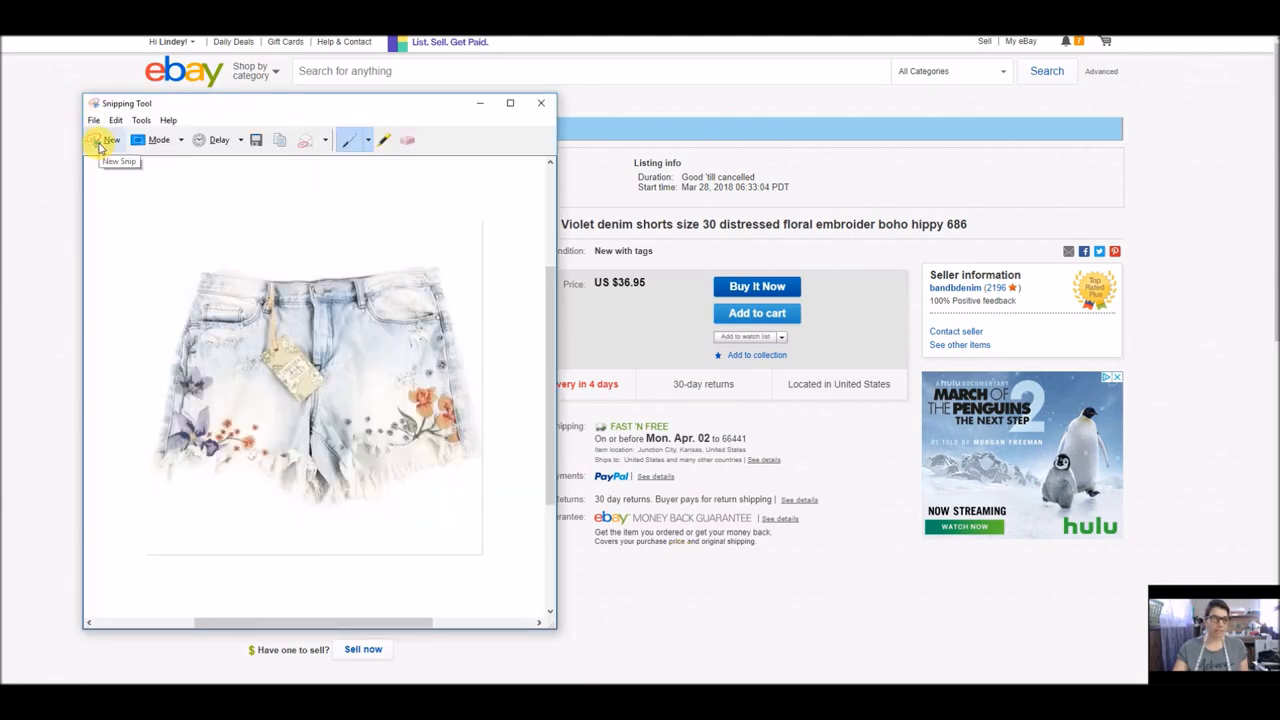
left_click(104, 140)
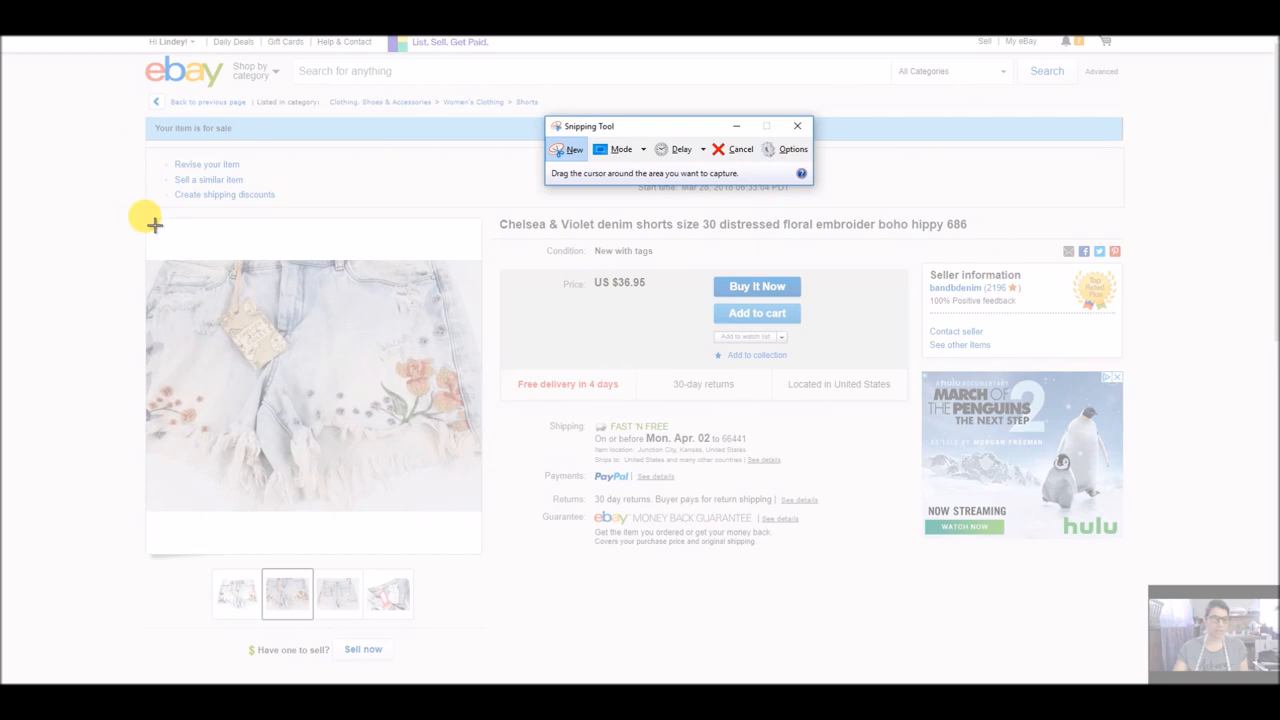
left_click_drag(156, 224, 490, 556)
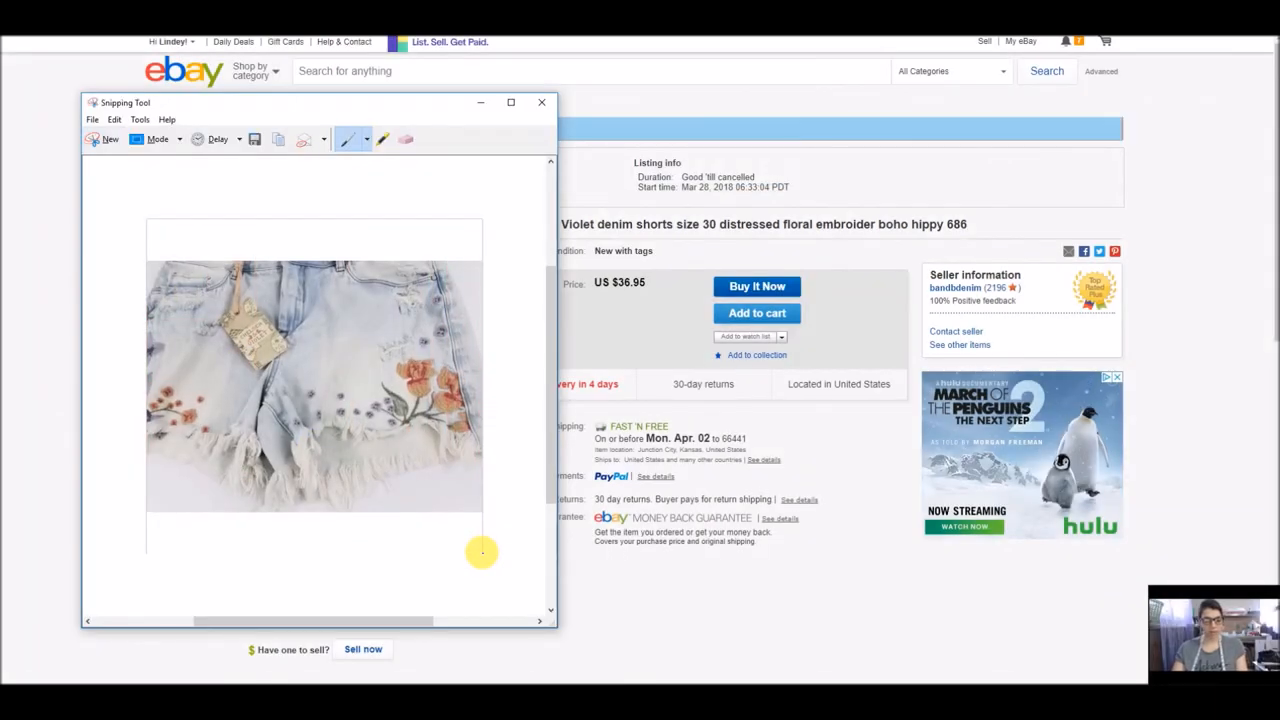
left_click(256, 140)
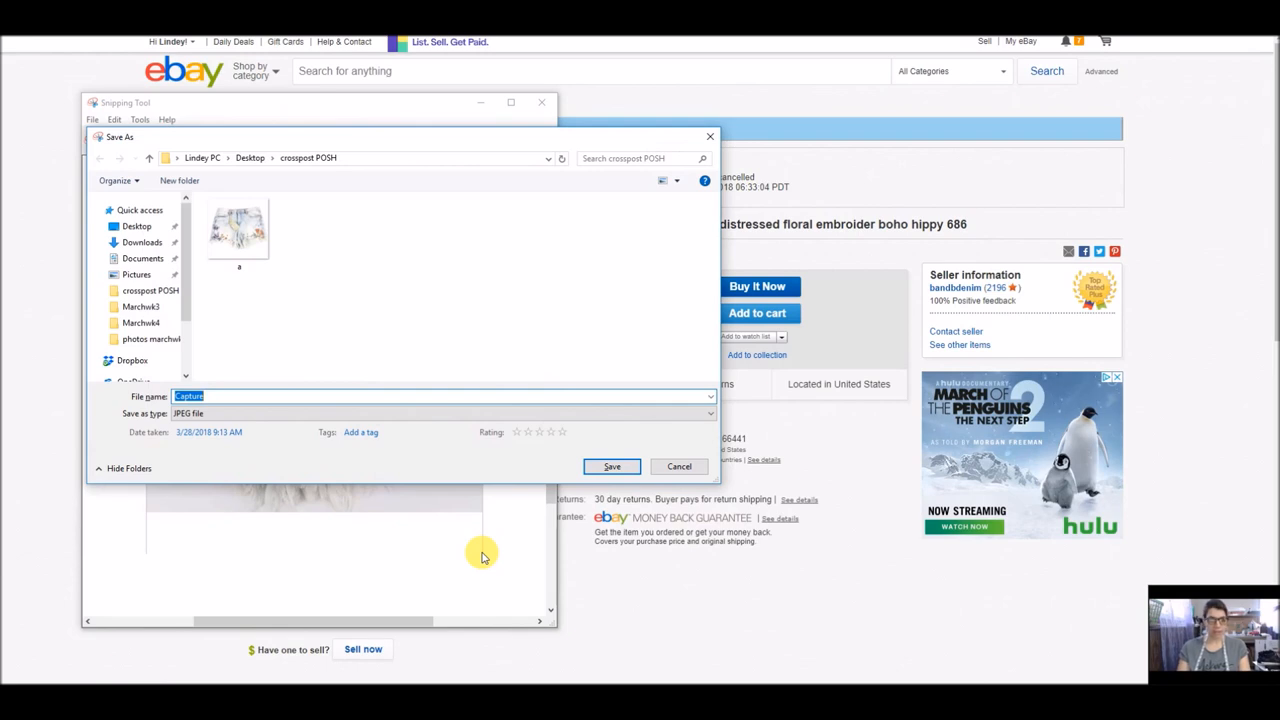
type("aa")
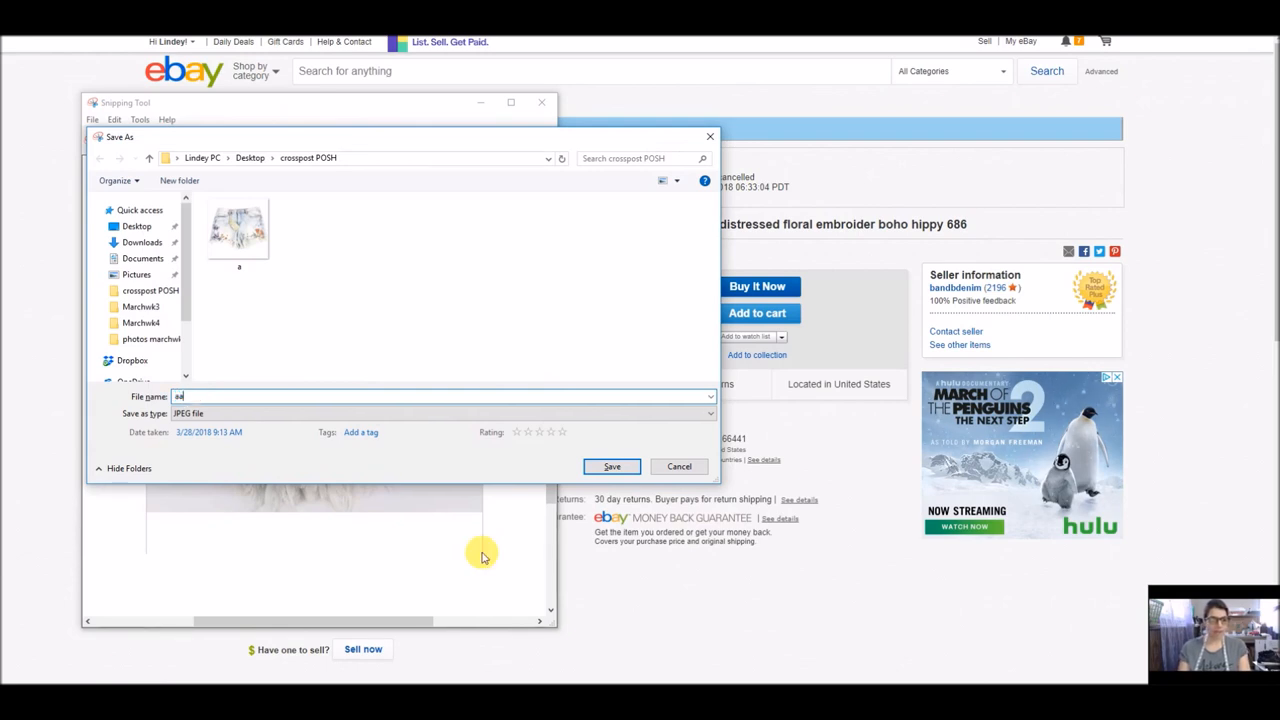
left_click(612, 466)
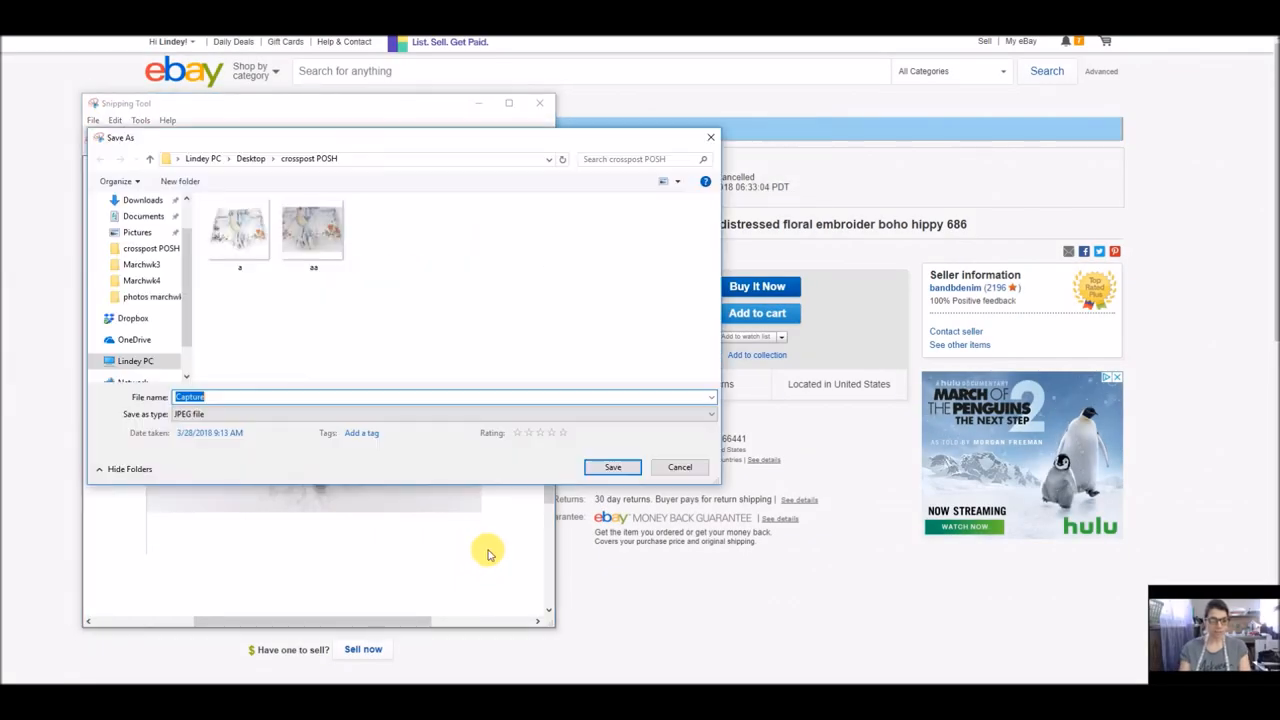
Snip the tag close-up photo and save it as 'aaa' in crosspost POSH
type("aaa")
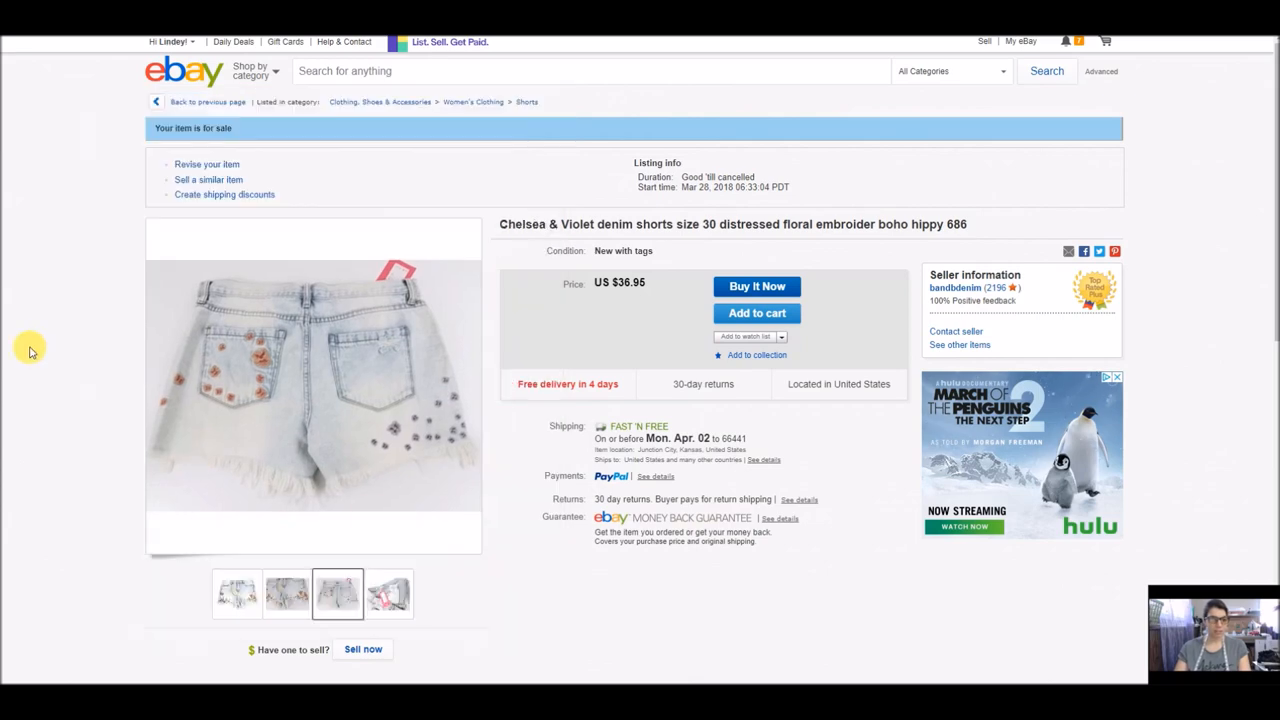
left_click(388, 592)
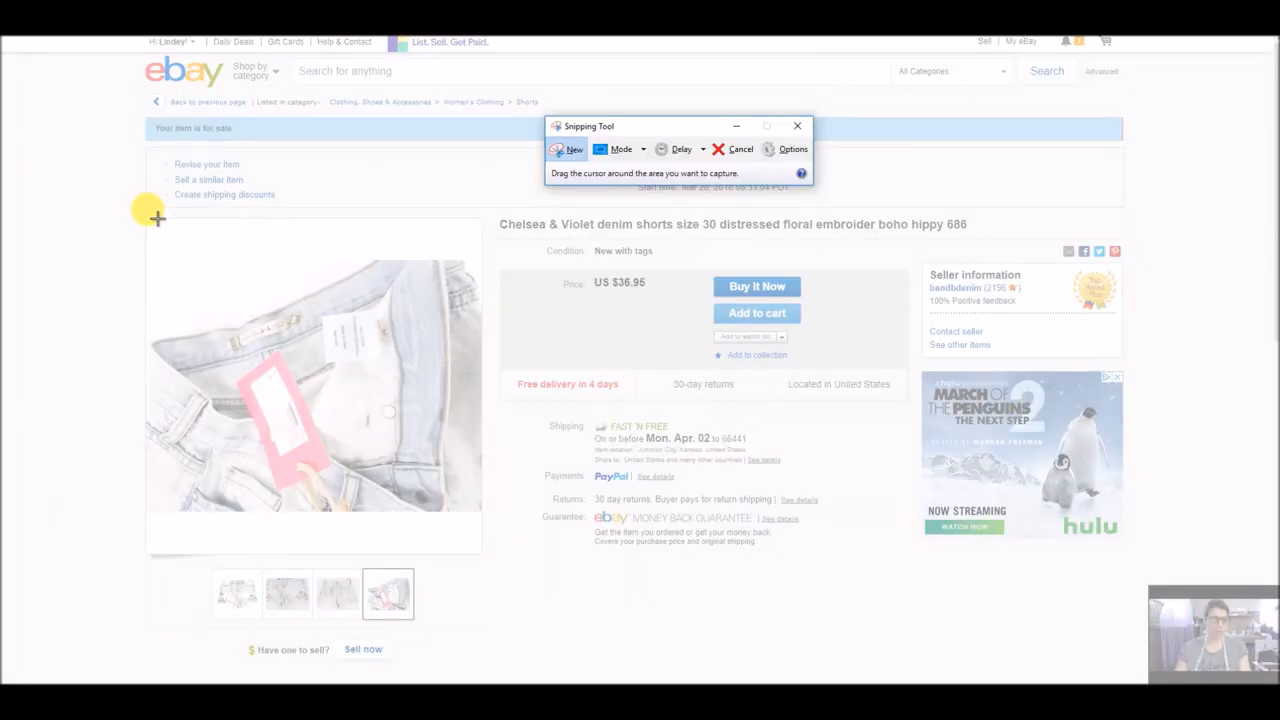
left_click_drag(156, 216, 484, 556)
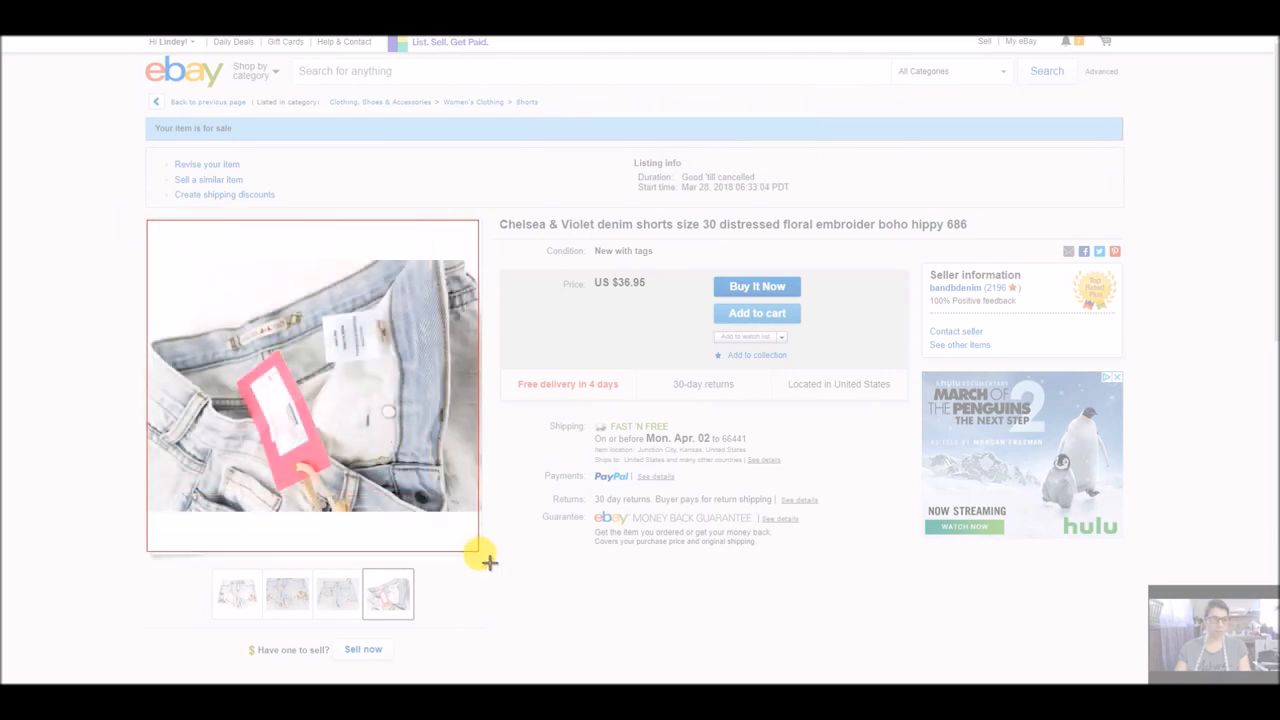
left_click(484, 558)
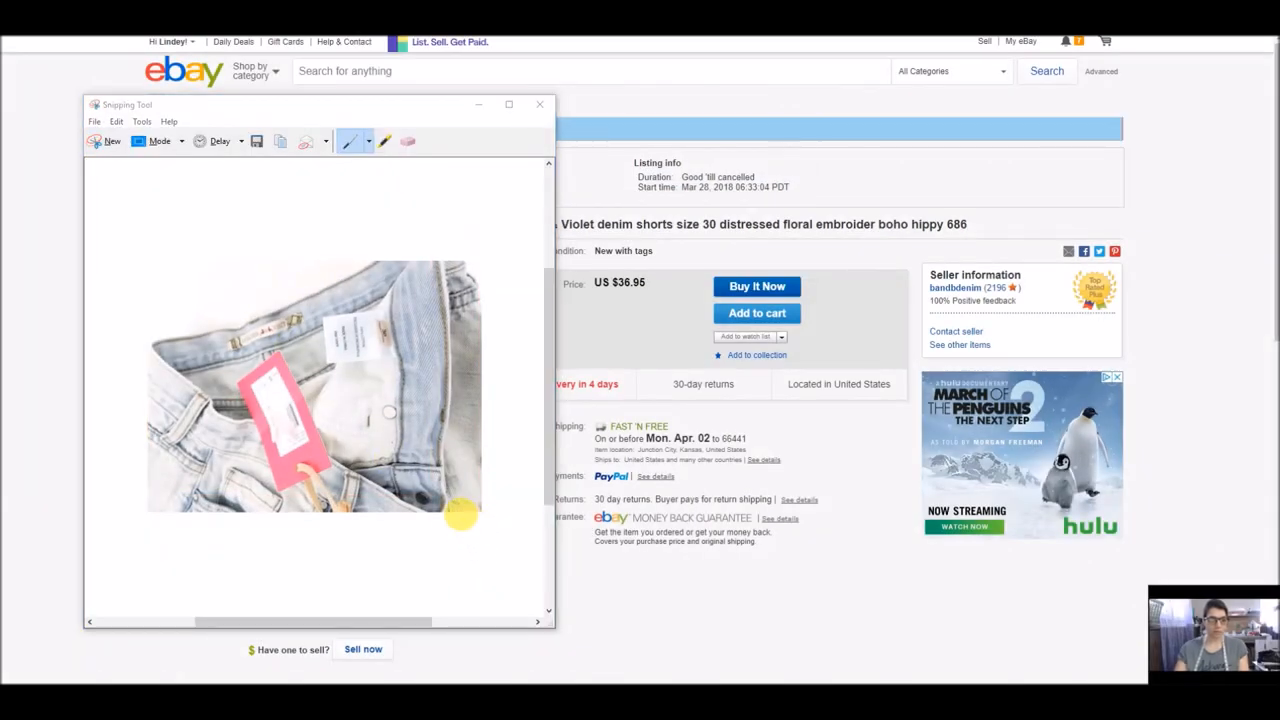
left_click(256, 140)
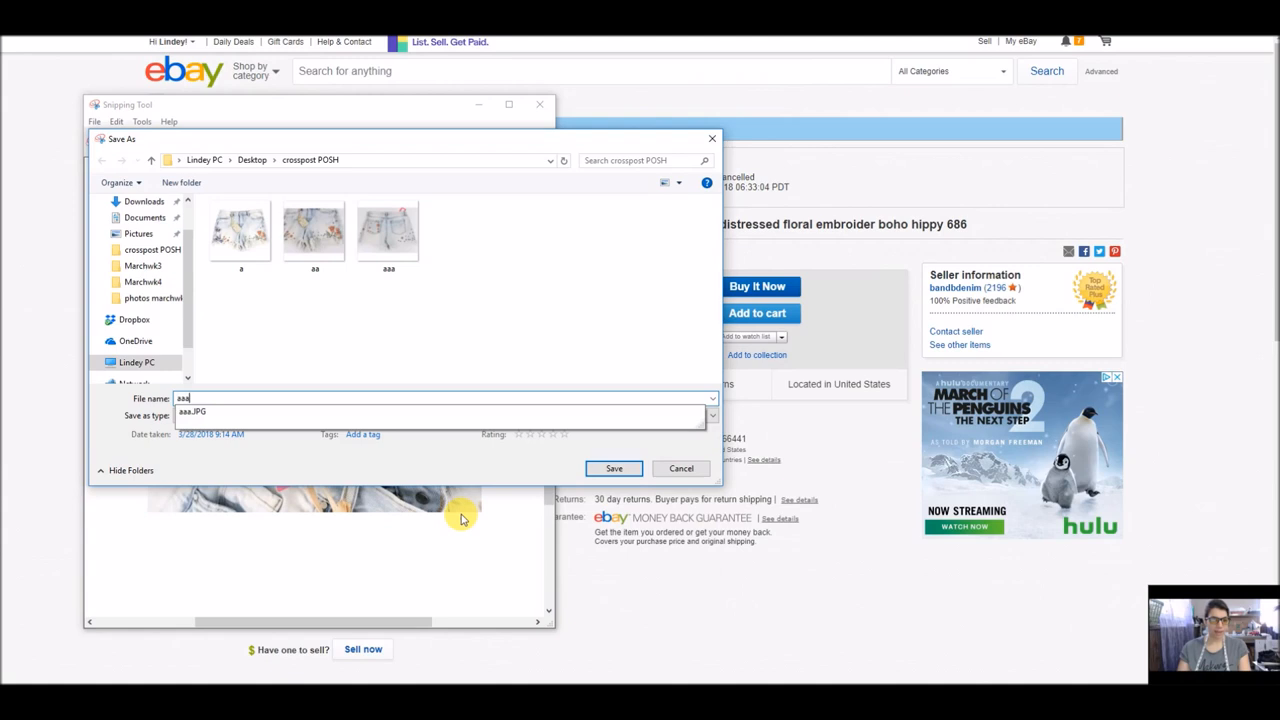
left_click(614, 468)
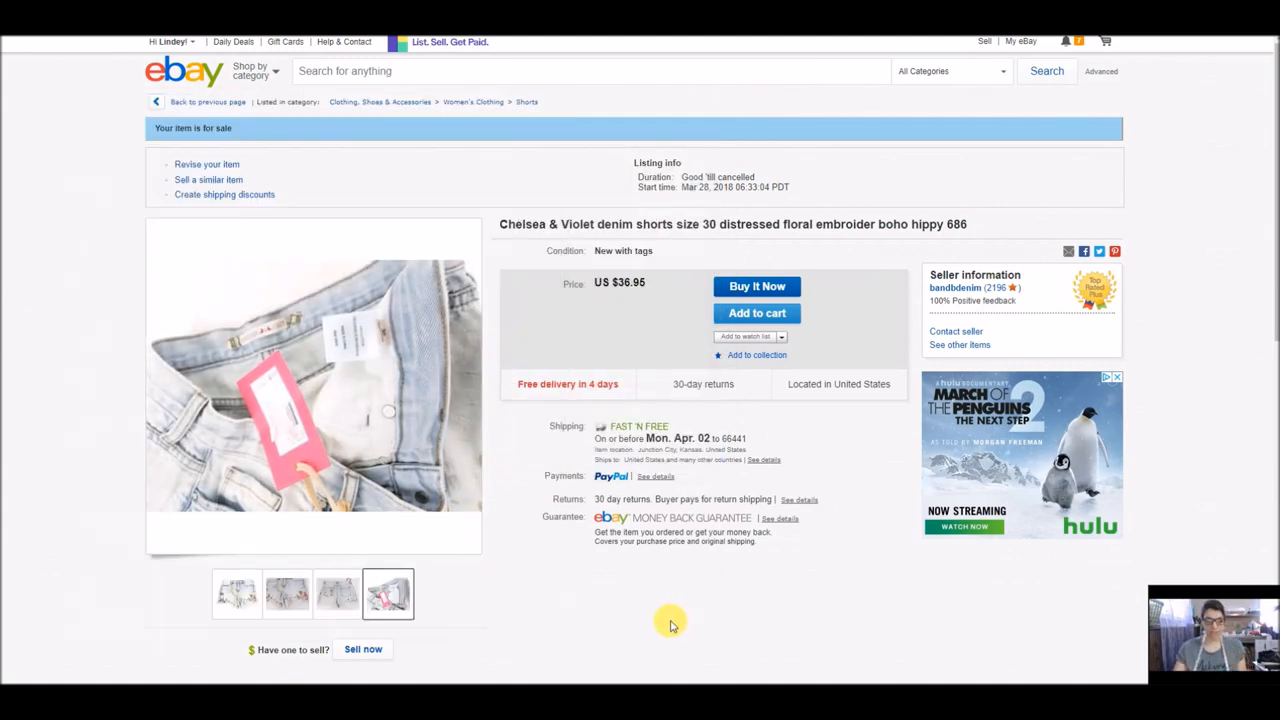
mouse_move(496, 264)
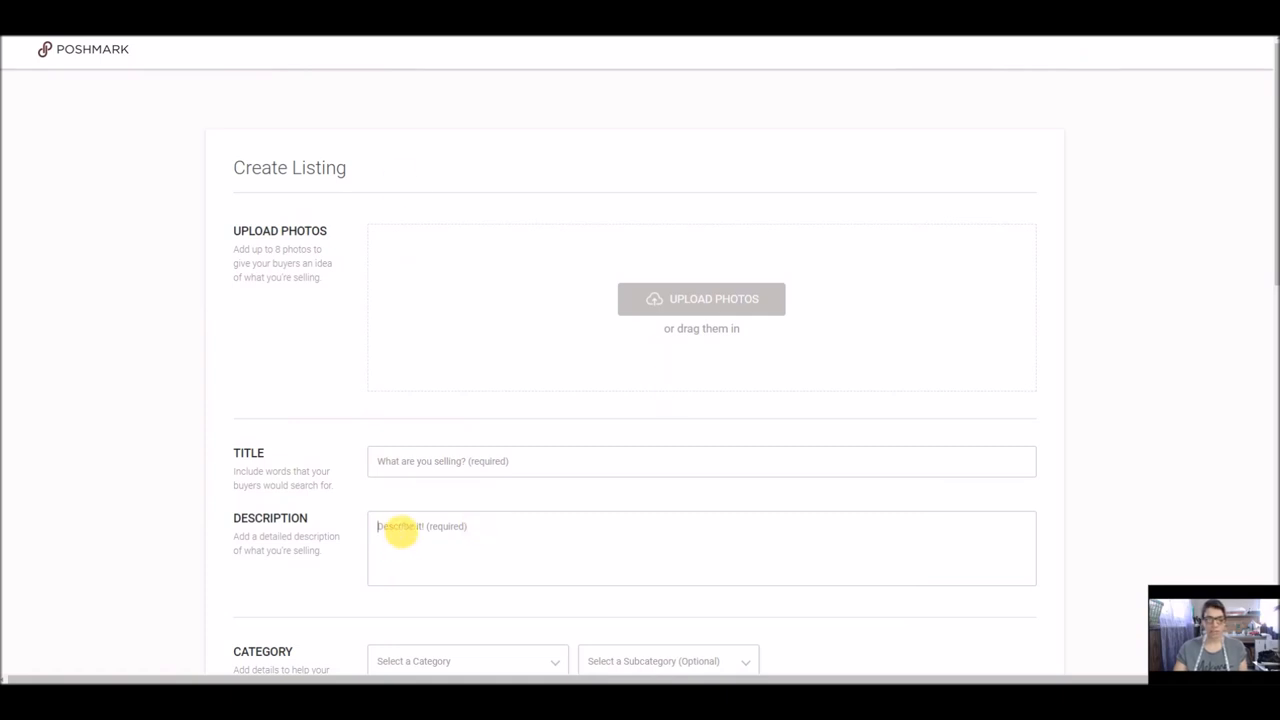
Paste the copied eBay title into the Poshmark description: Chelsea & Violet distressed floral denim shorts, size 30
right_click(400, 526)
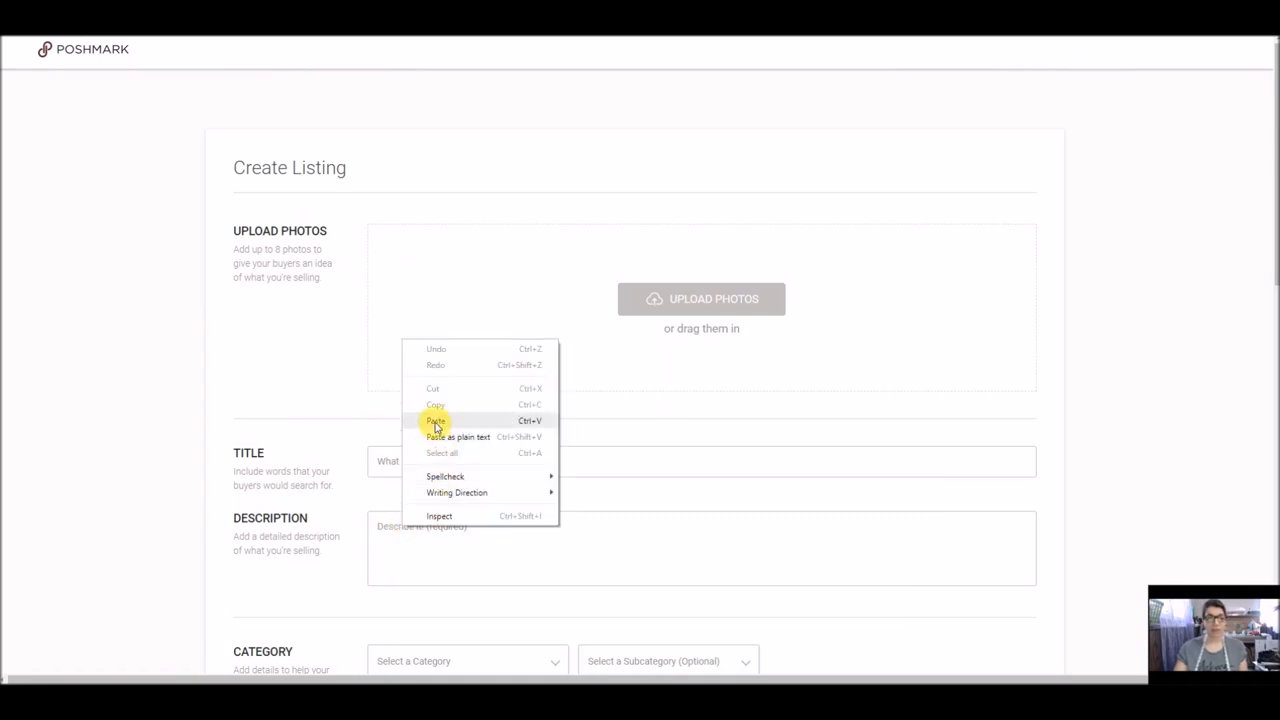
left_click(436, 420)
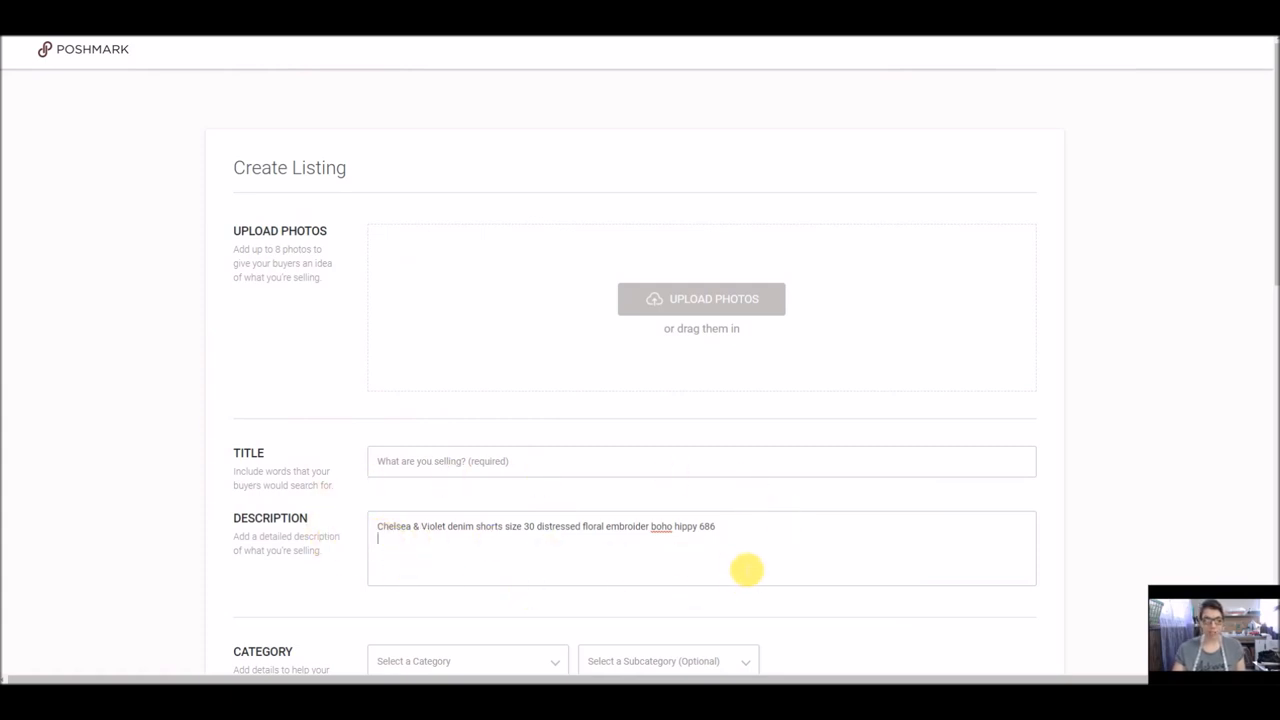
mouse_move(408, 512)
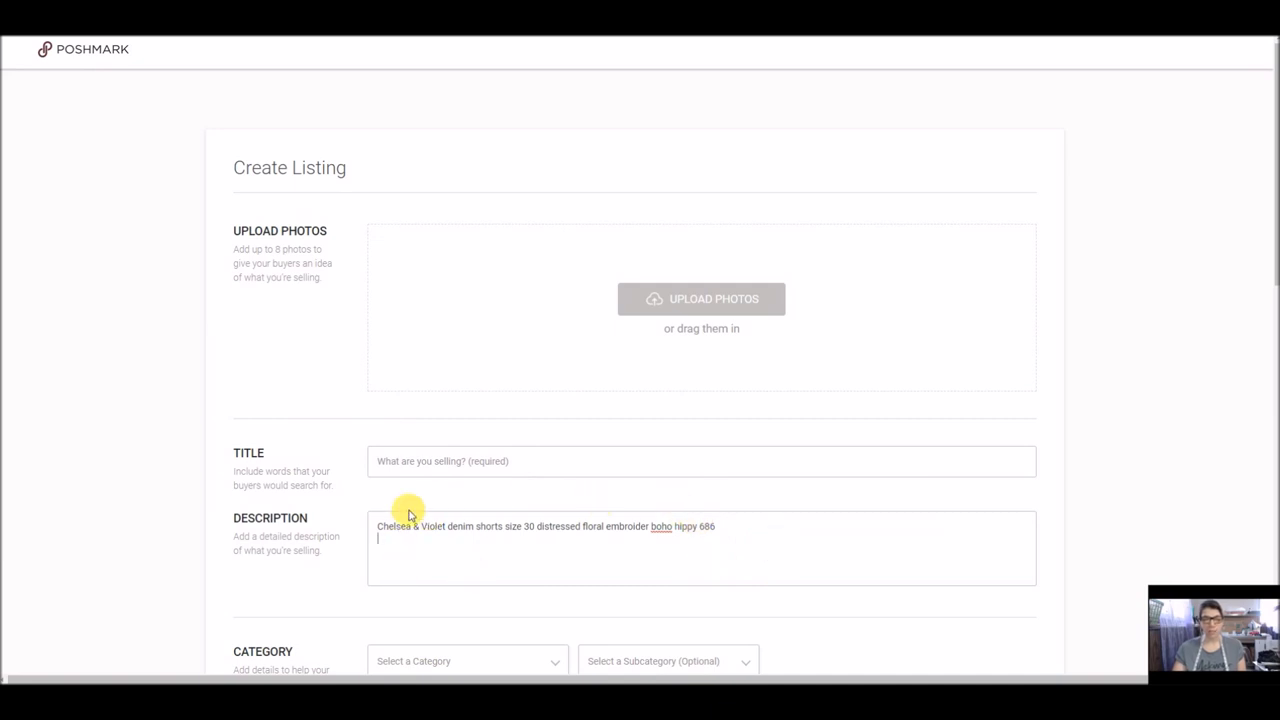
mouse_move(408, 516)
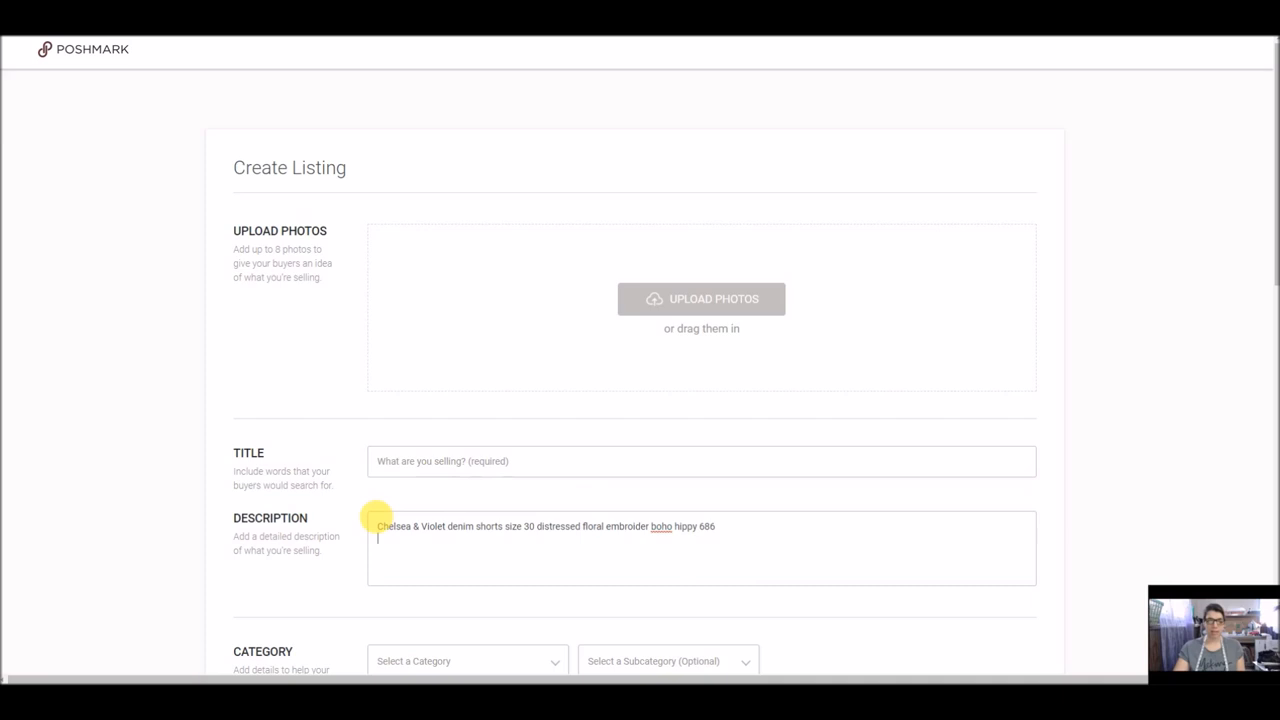
mouse_move(318, 532)
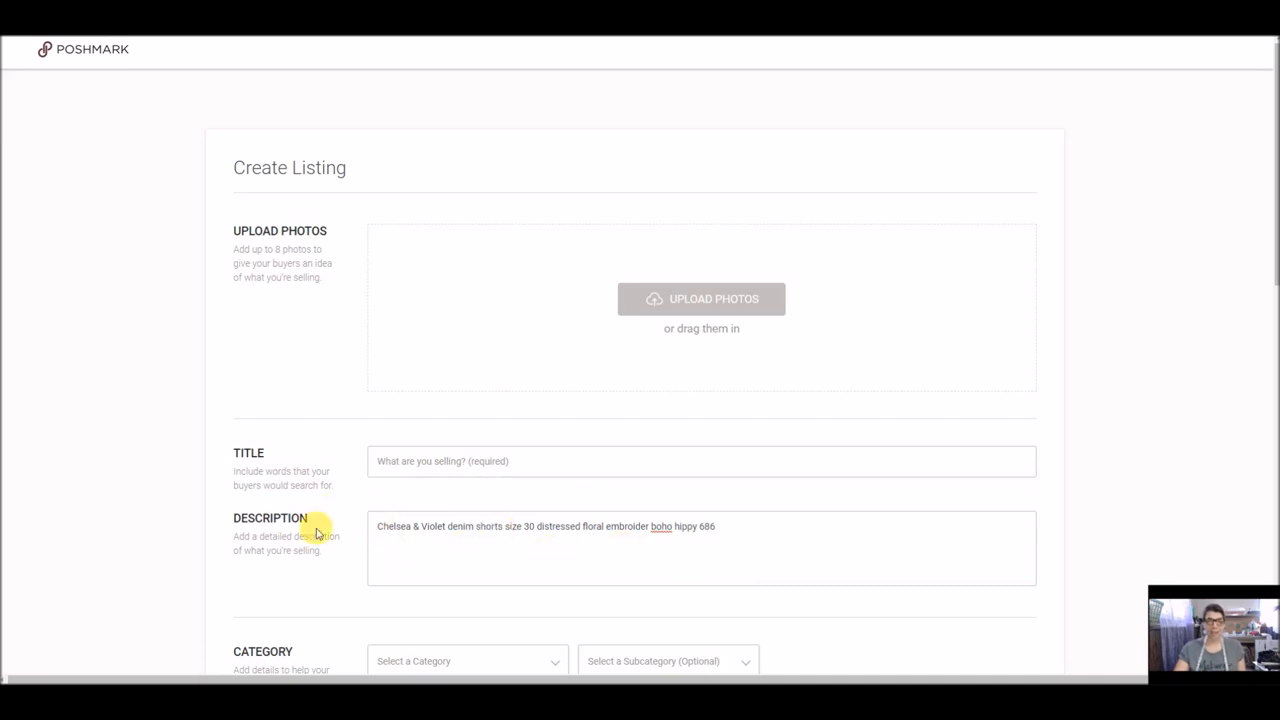
mouse_move(508, 512)
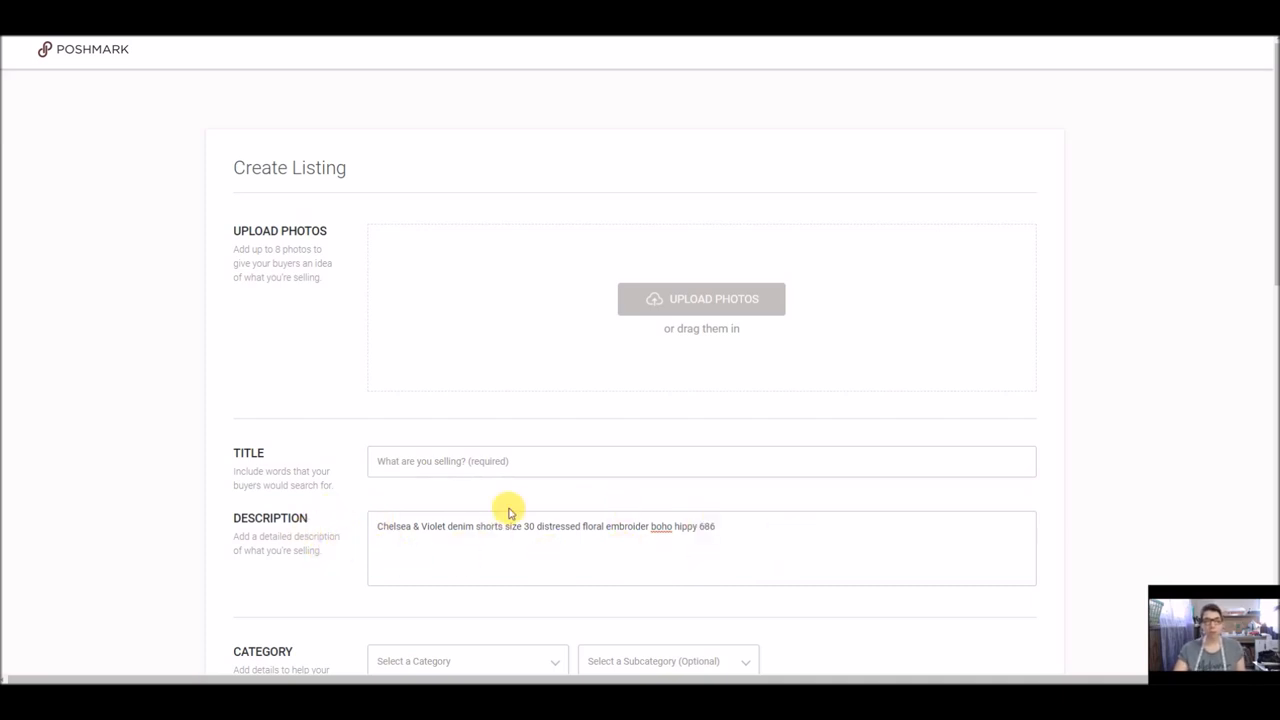
mouse_move(640, 578)
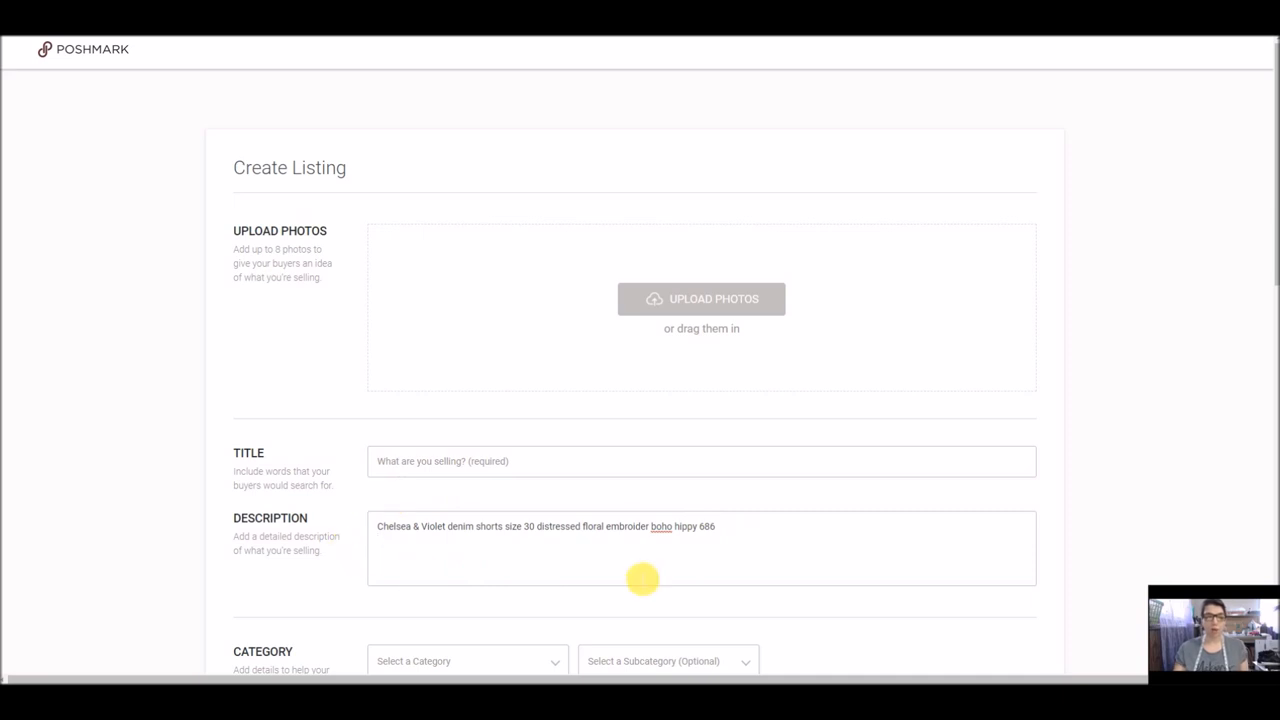
mouse_move(612, 576)
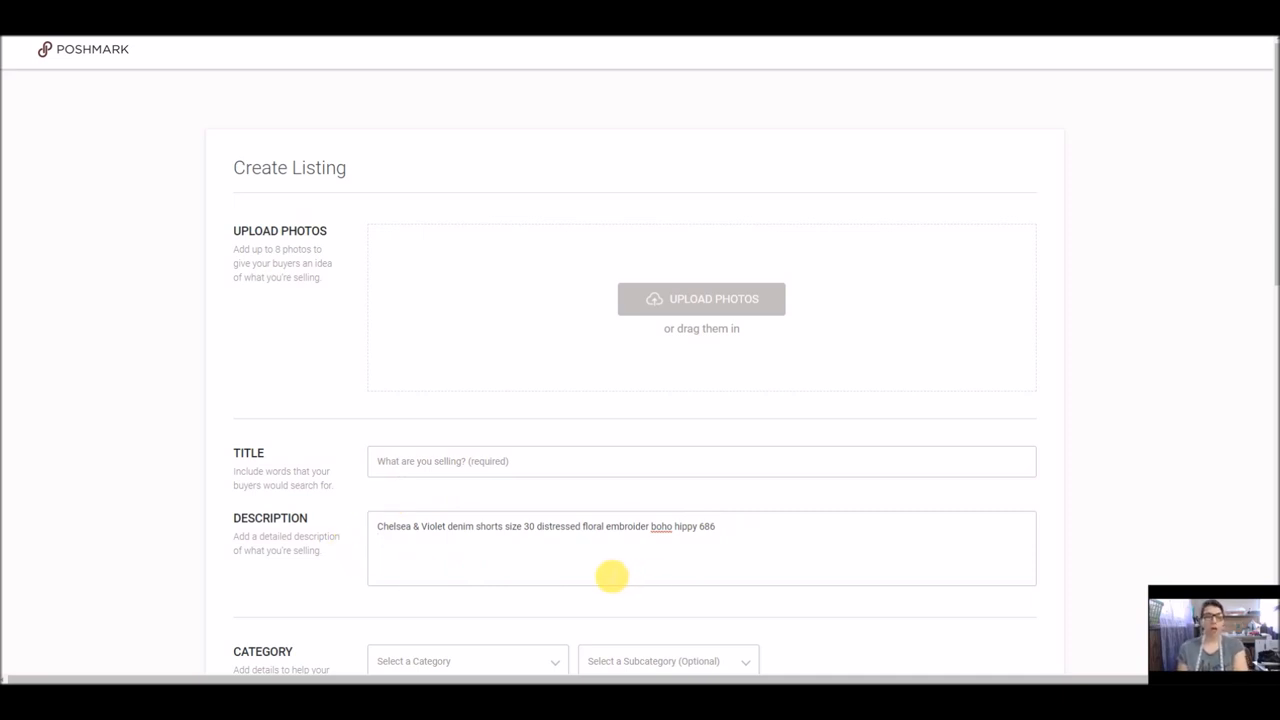
key("enter")
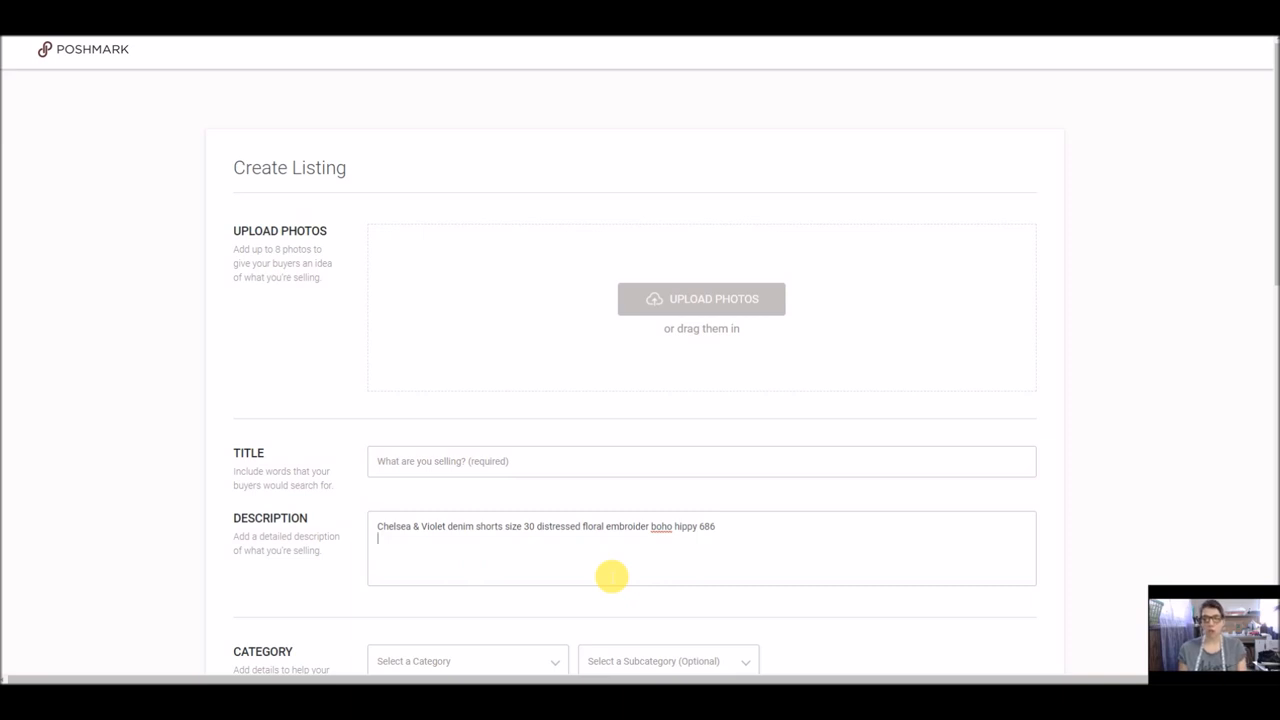
mouse_move(552, 548)
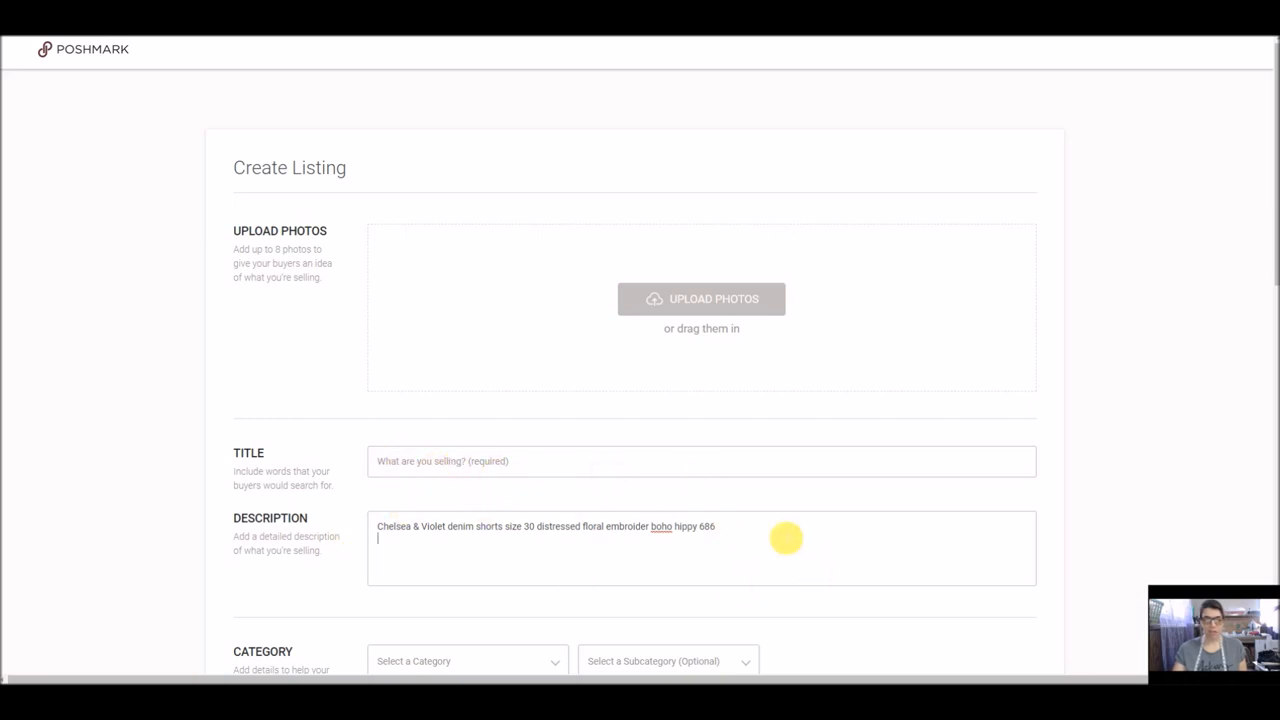
mouse_move(604, 536)
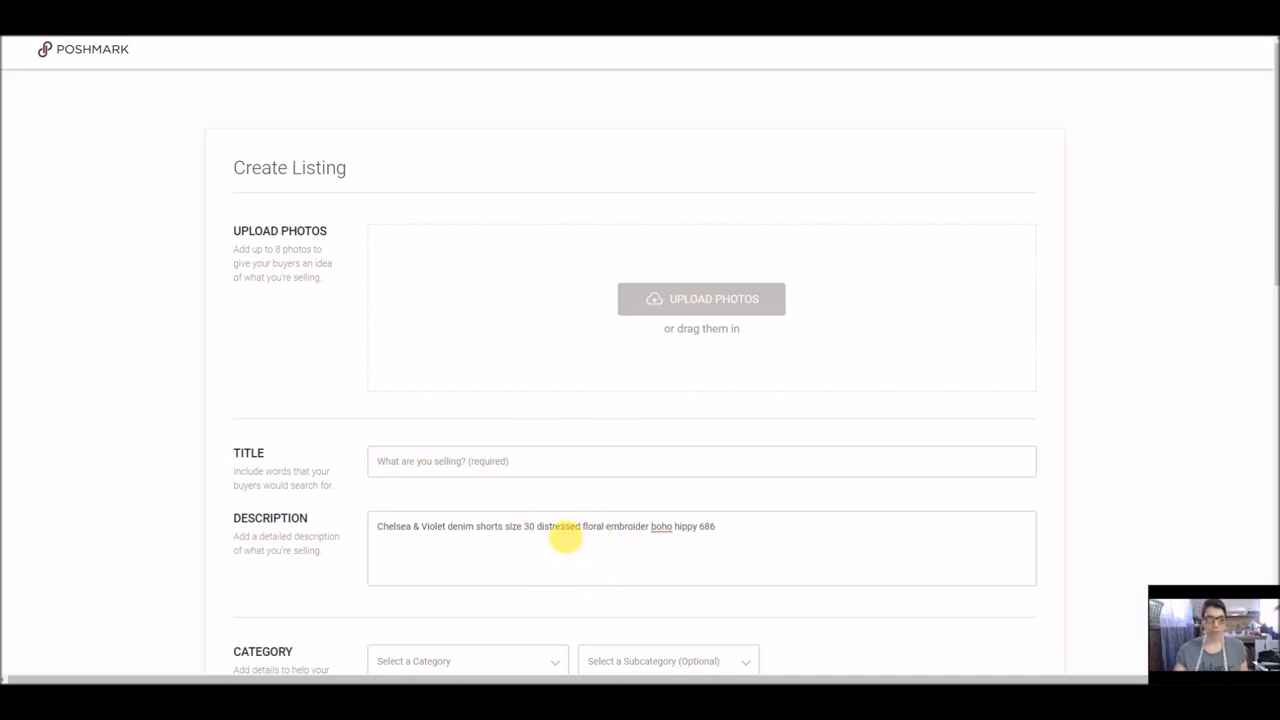
mouse_move(532, 556)
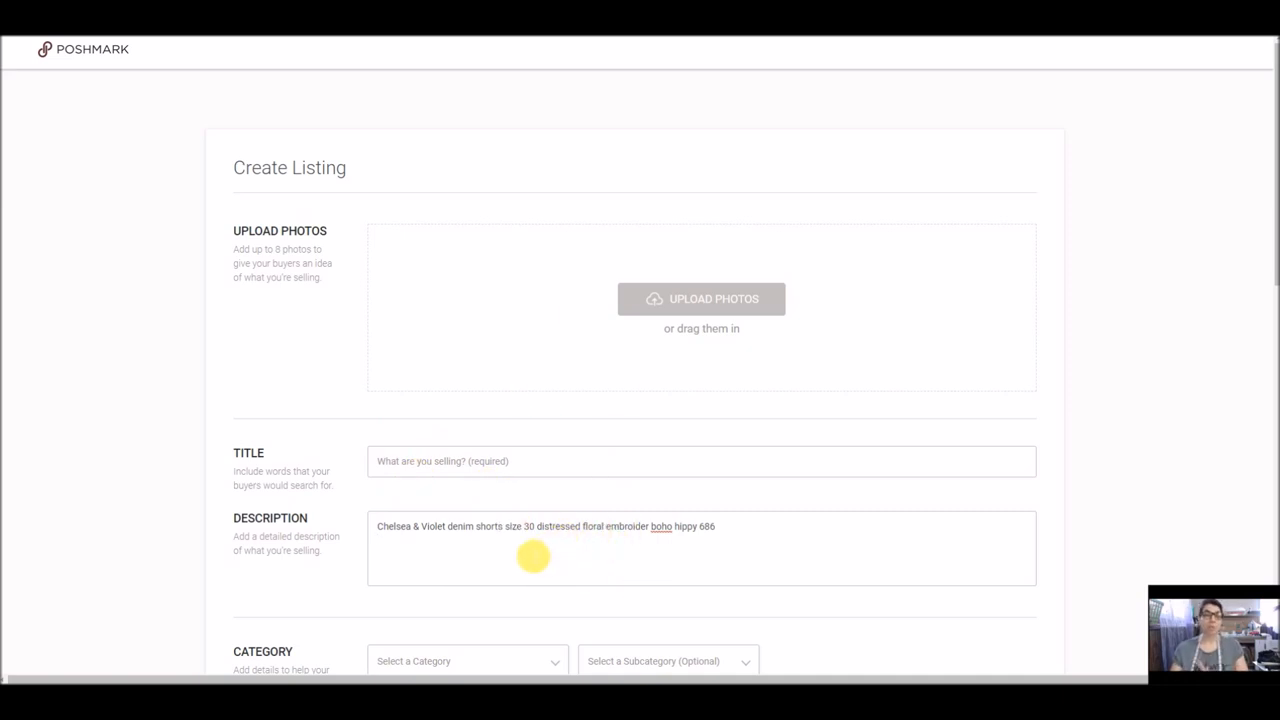
mouse_move(544, 564)
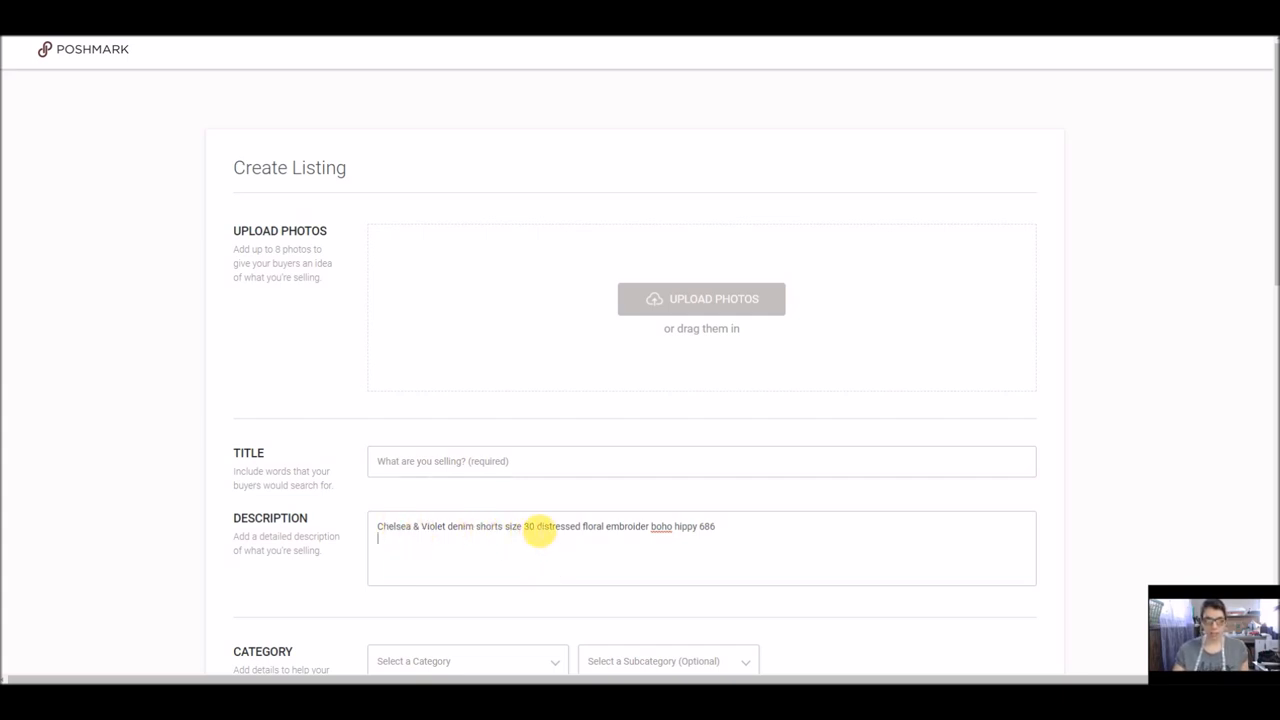
Copy 'Chelsea & Violet denim shorts size 30' as the title and add 'Size: 30' and measurement details to the description
left_click_drag(376, 526, 534, 526)
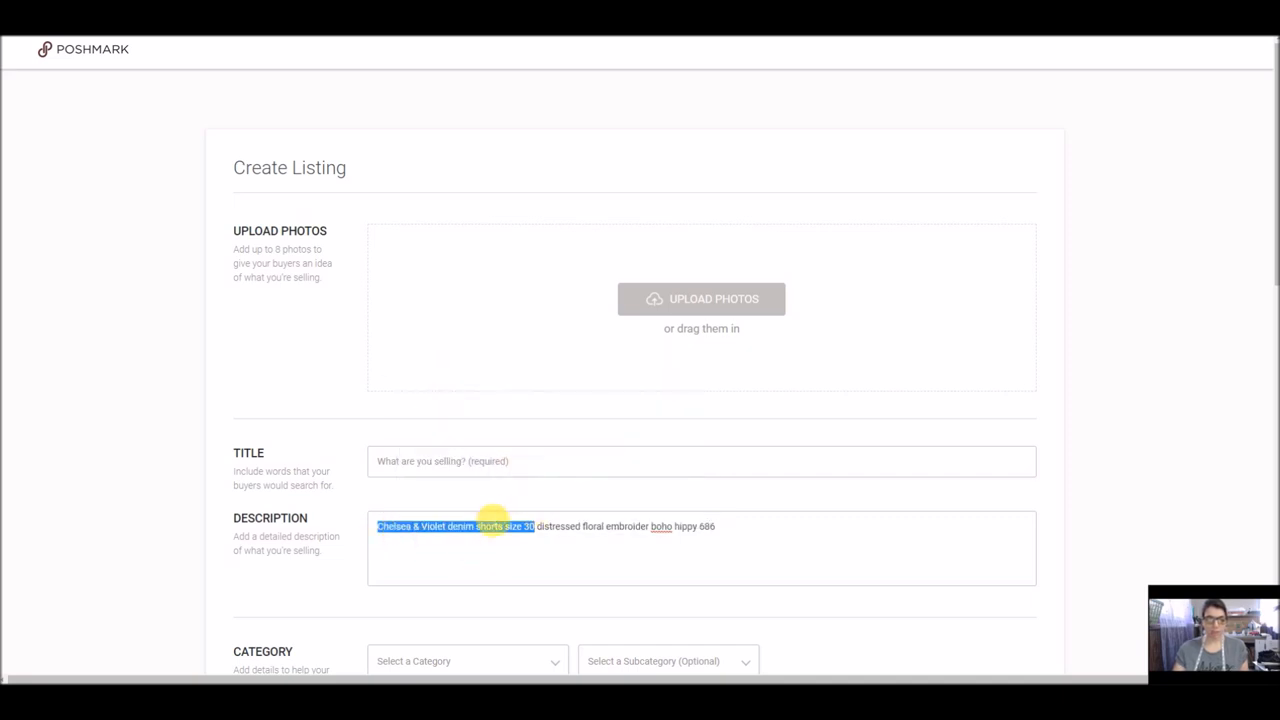
right_click(418, 460)
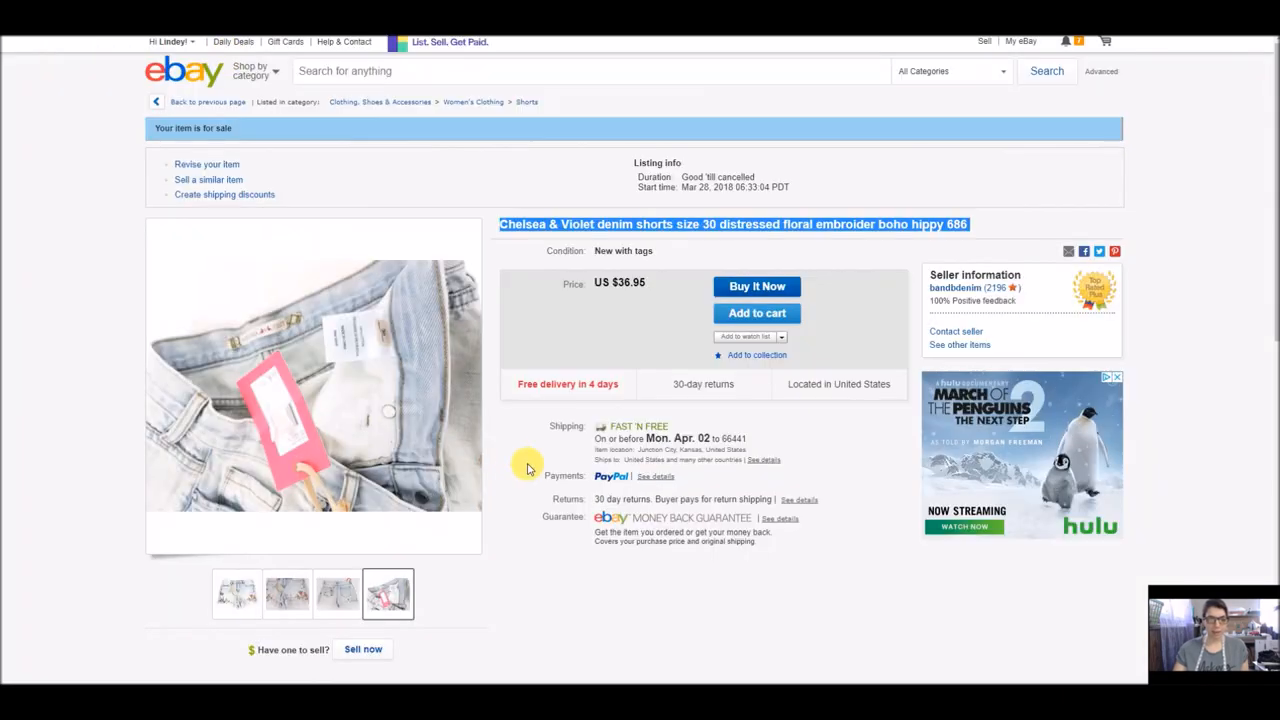
scroll("down", 3)
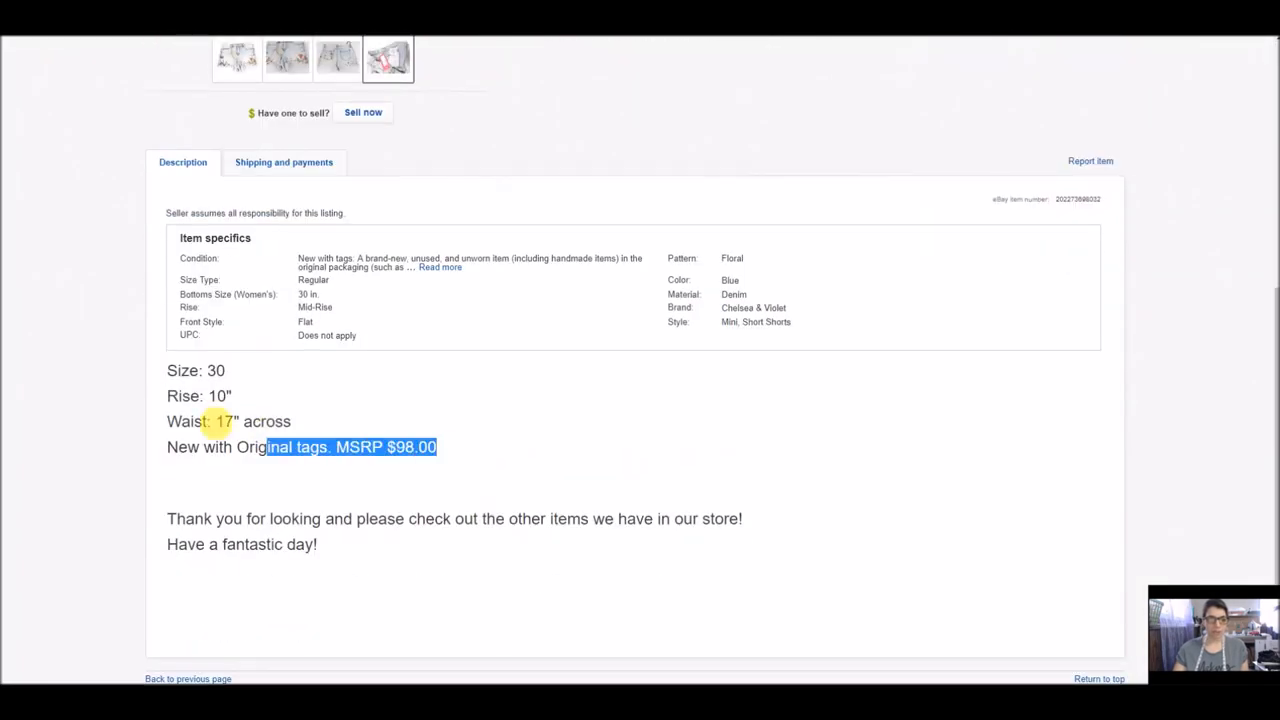
right_click(196, 370)
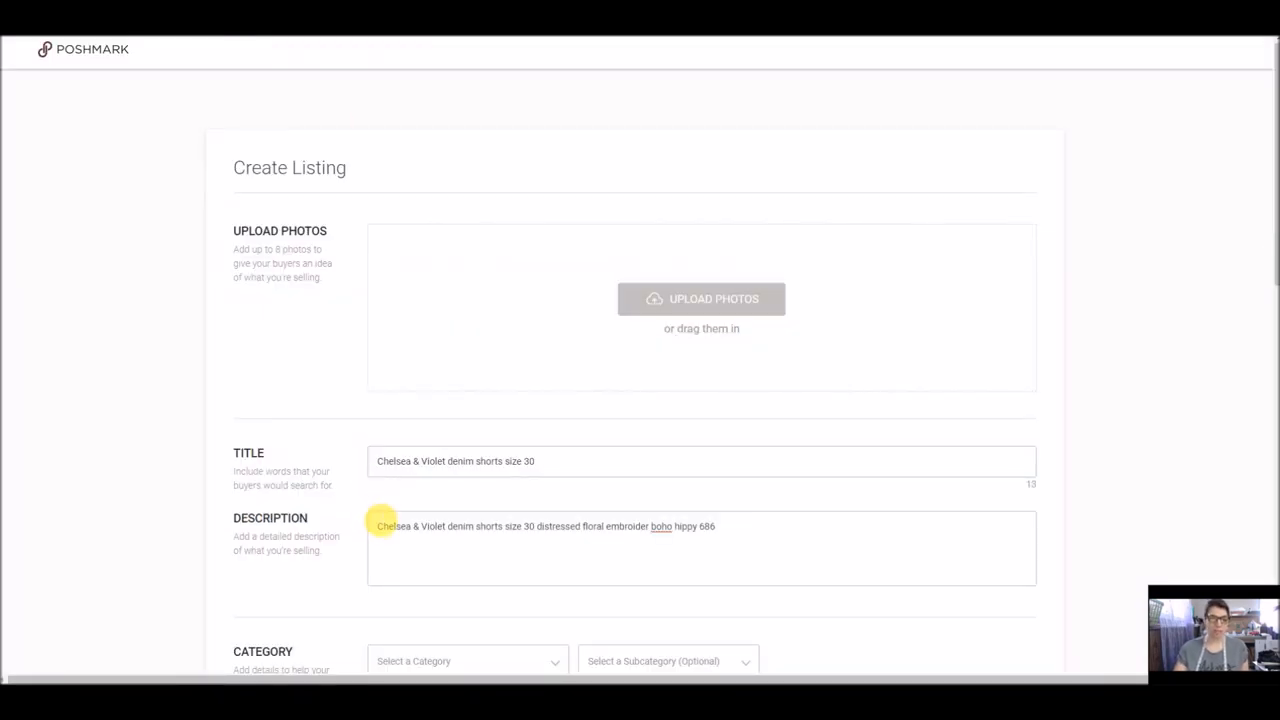
mouse_move(448, 512)
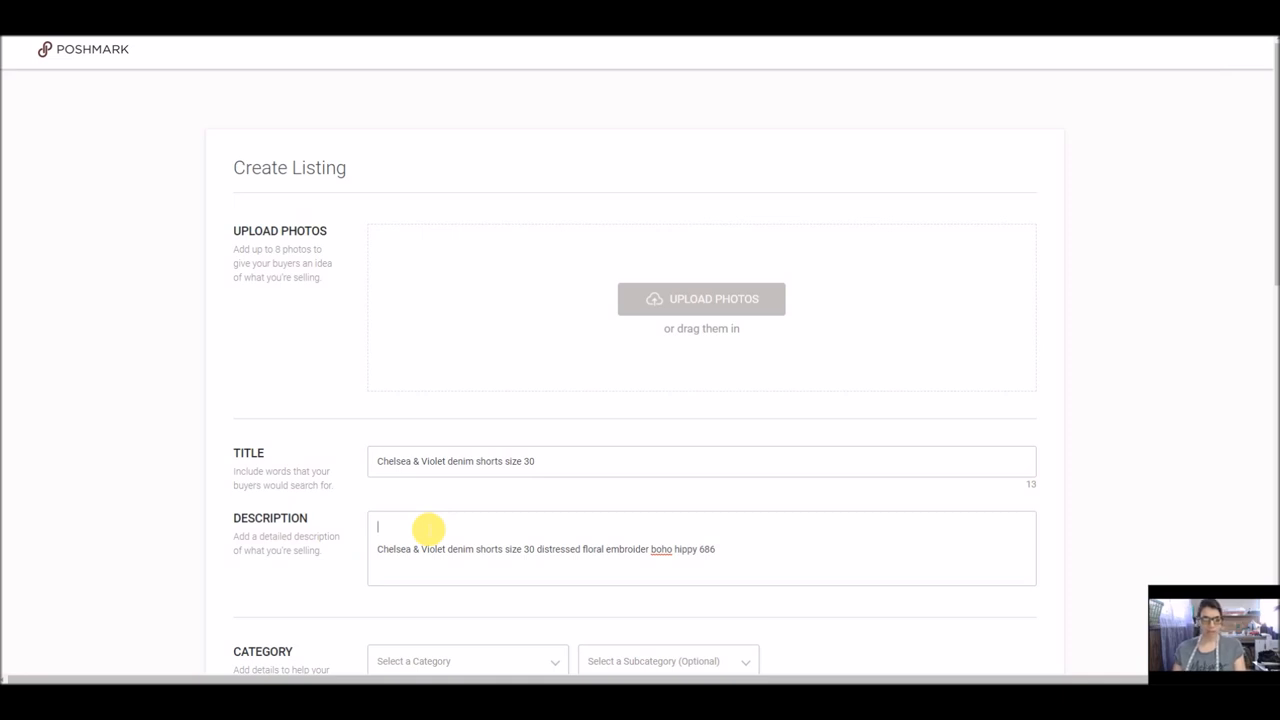
type("Size: 30")
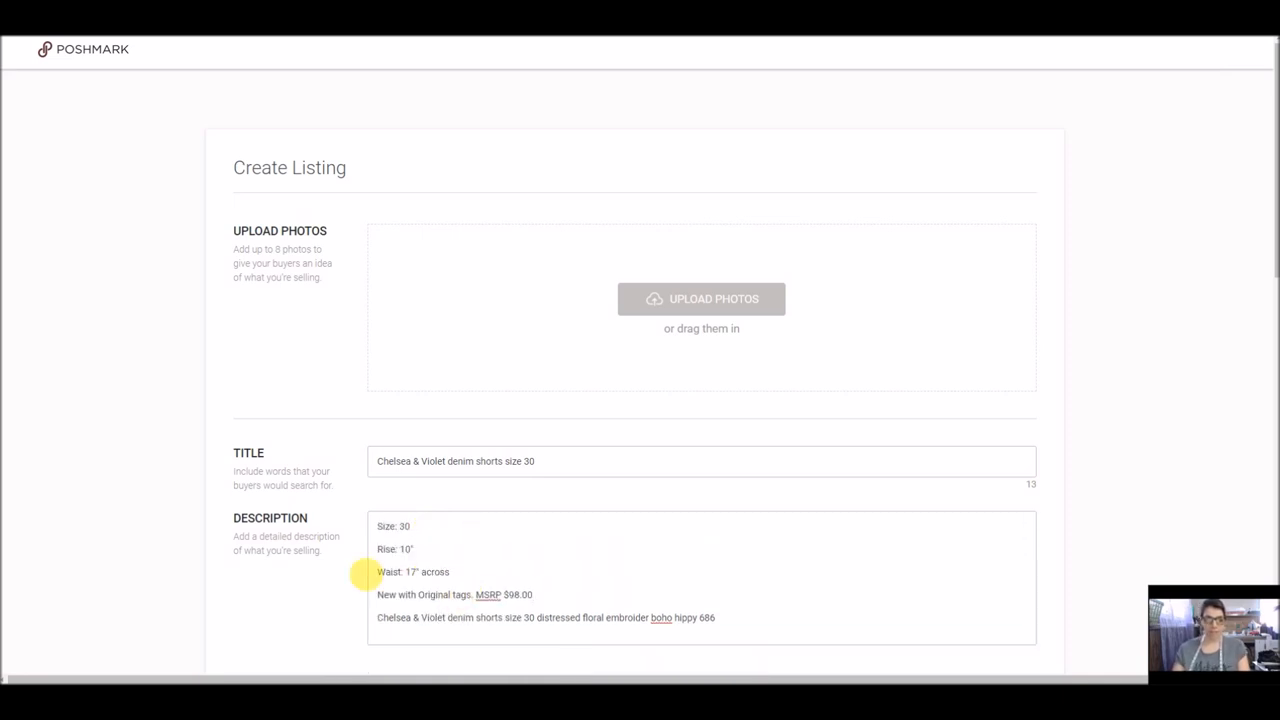
mouse_move(676, 316)
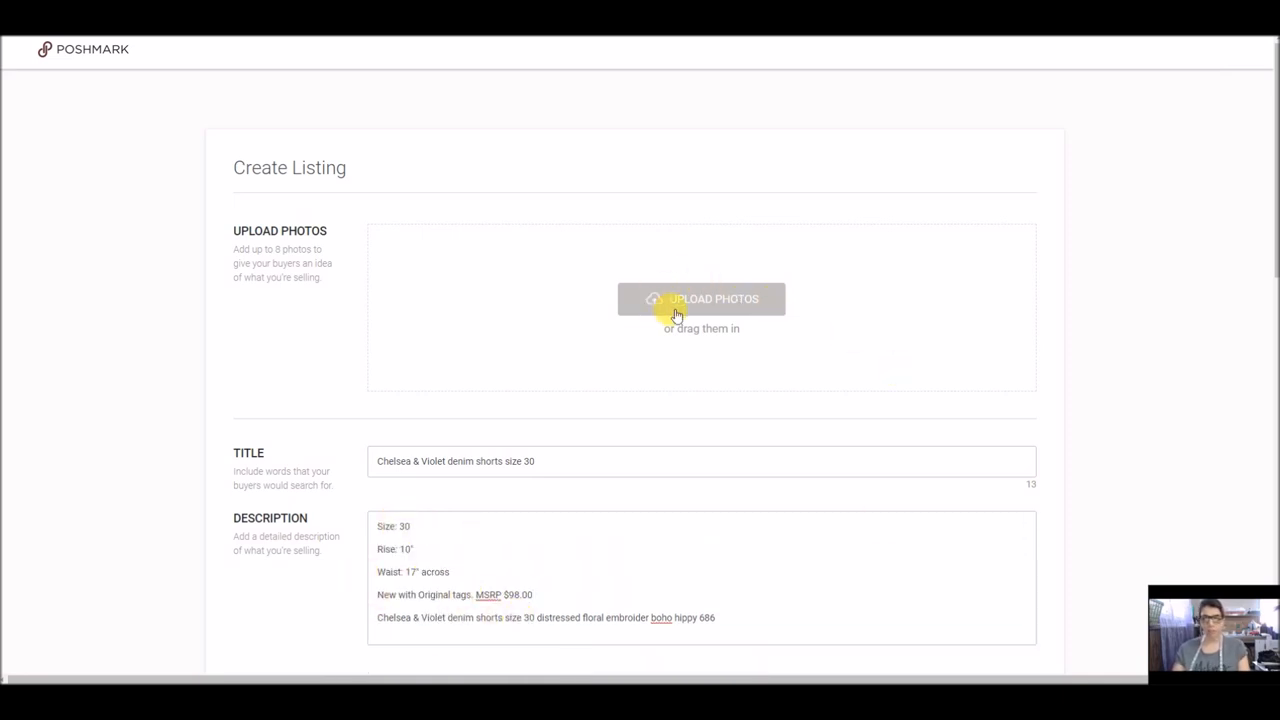
Upload the four shorts photos from crosspost POSH to the listing
left_click(700, 298)
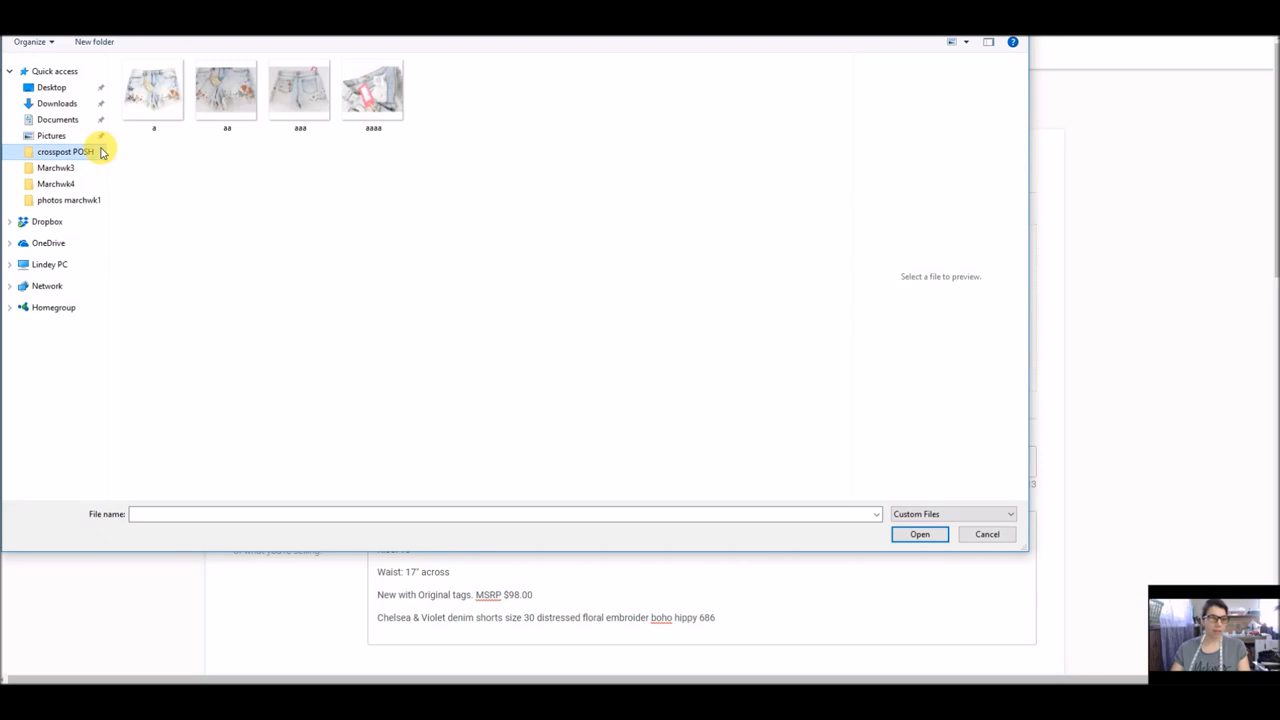
left_click(64, 152)
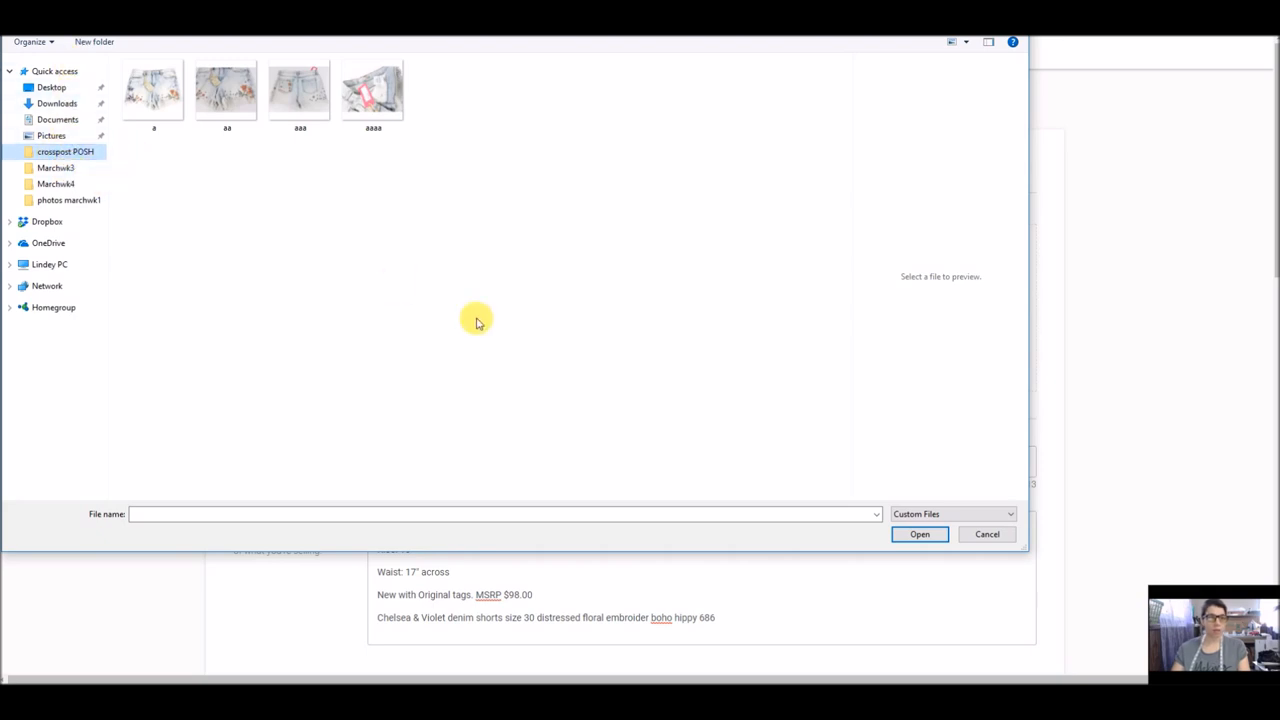
left_click(152, 90)
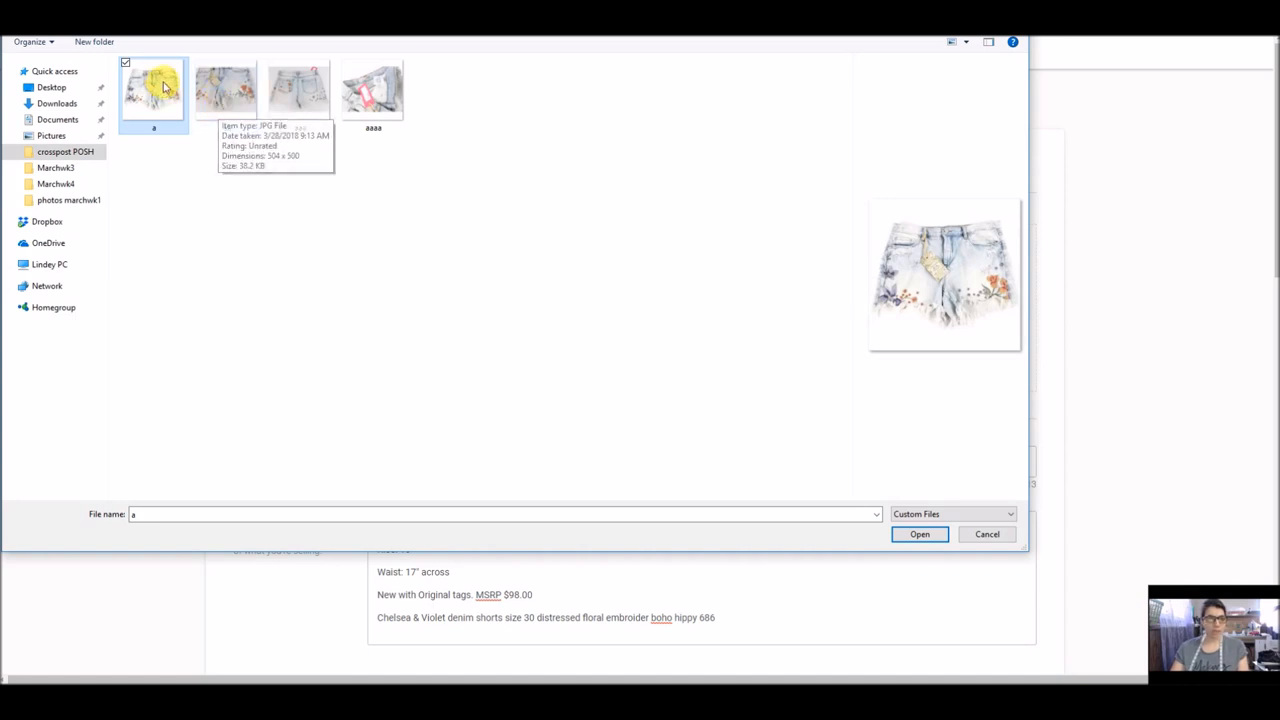
left_click(226, 90)
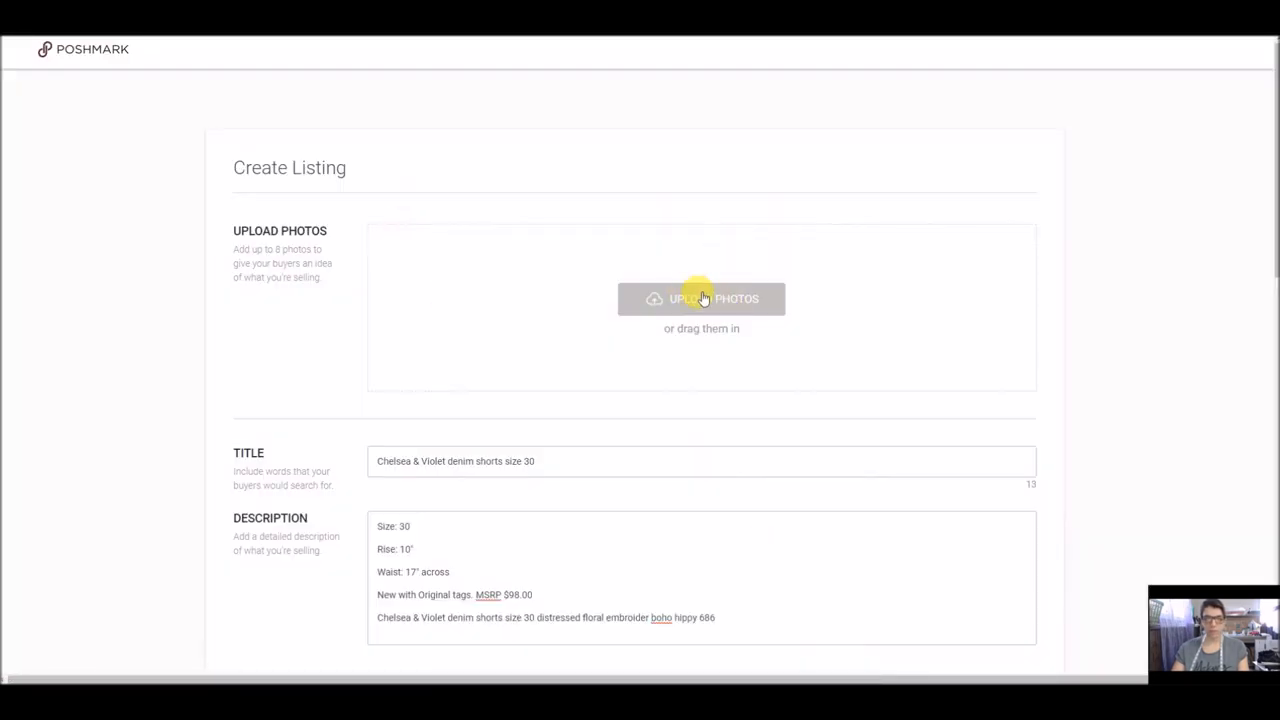
left_click(700, 298)
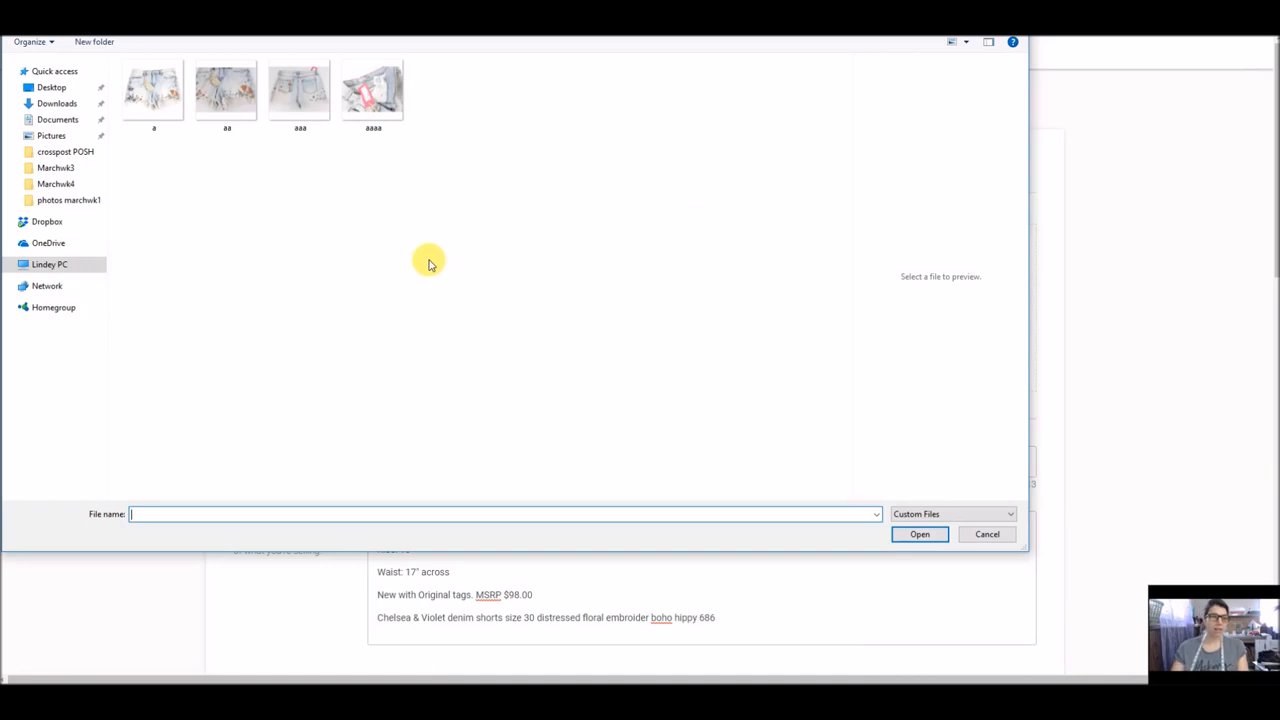
left_click(152, 90)
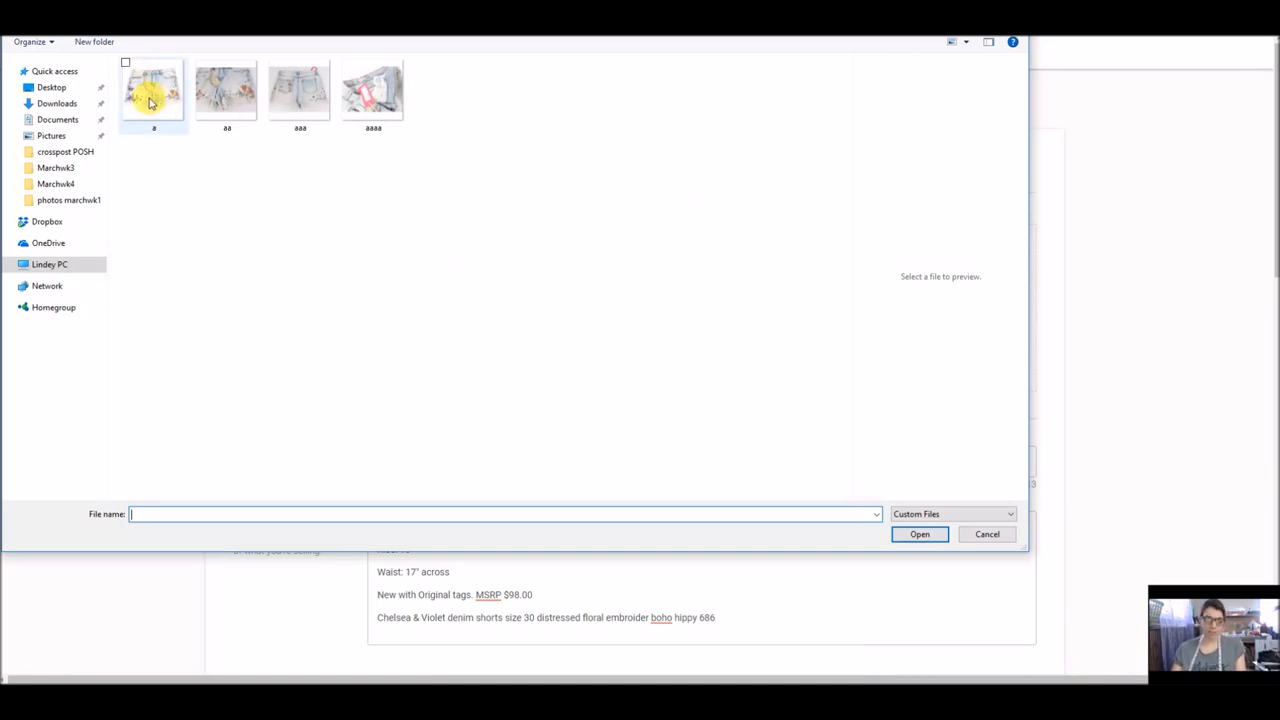
left_click(152, 90)
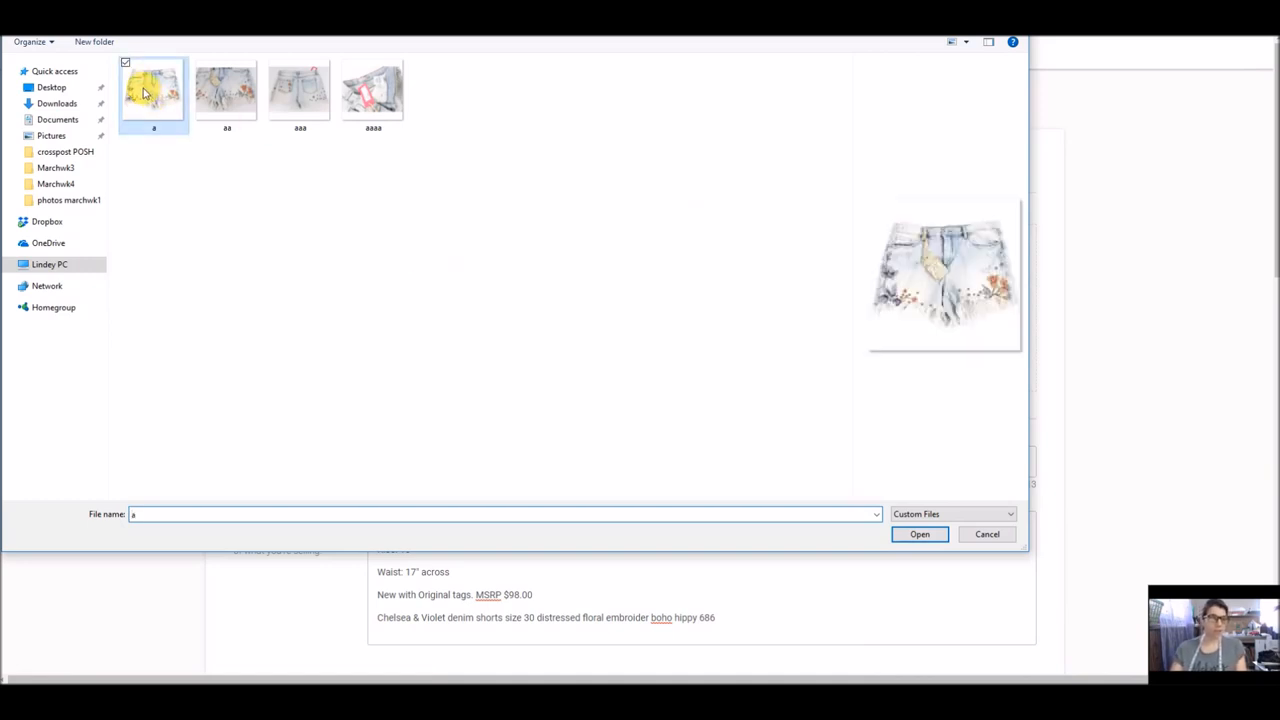
mouse_move(372, 90)
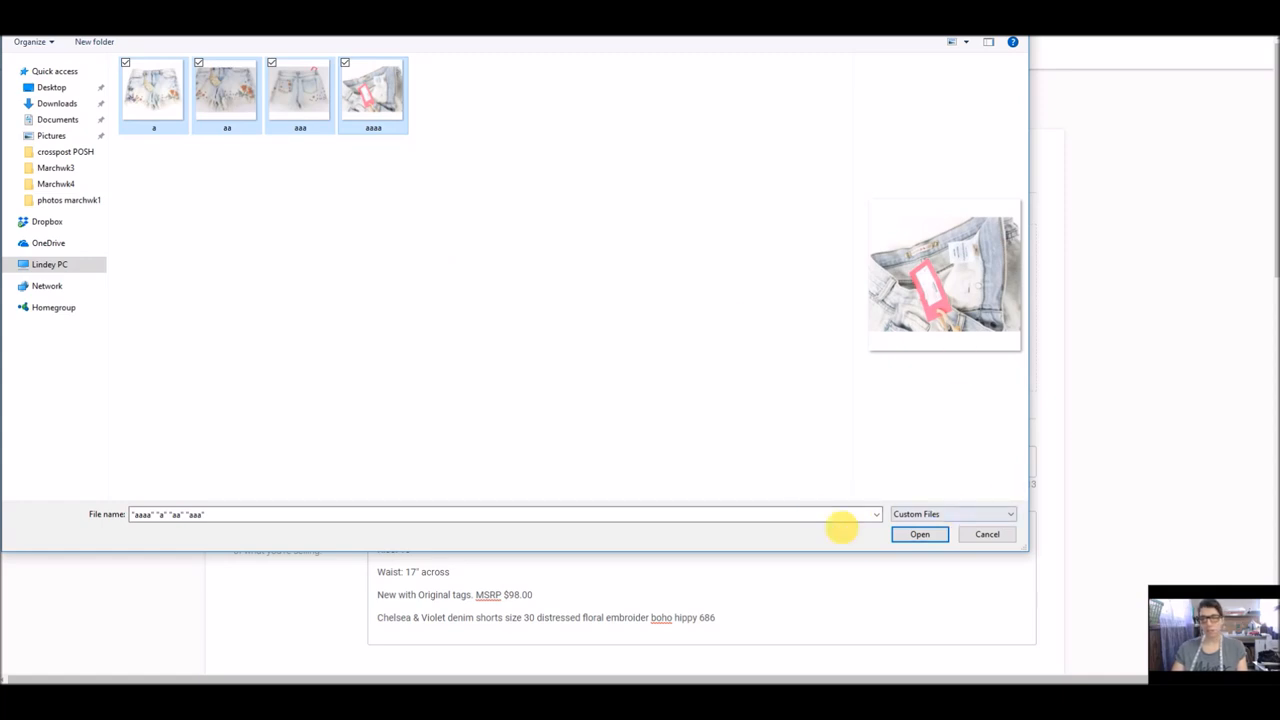
mouse_move(558, 122)
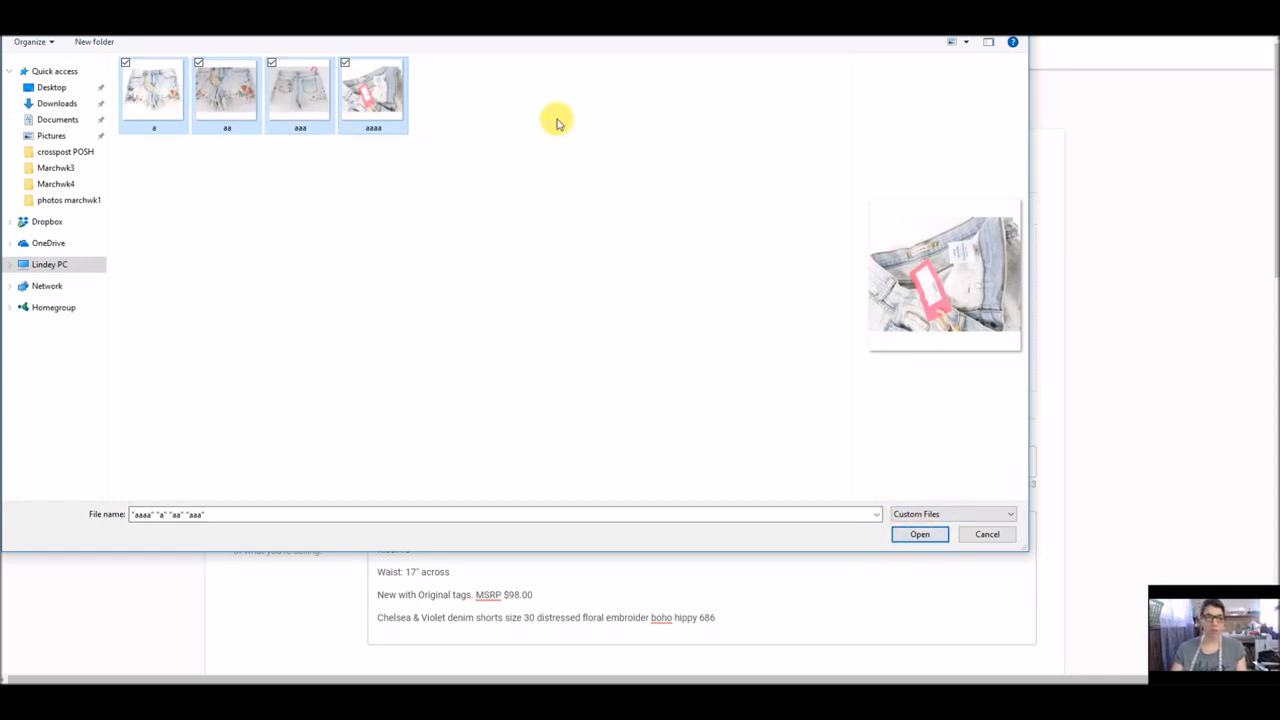
left_click(918, 532)
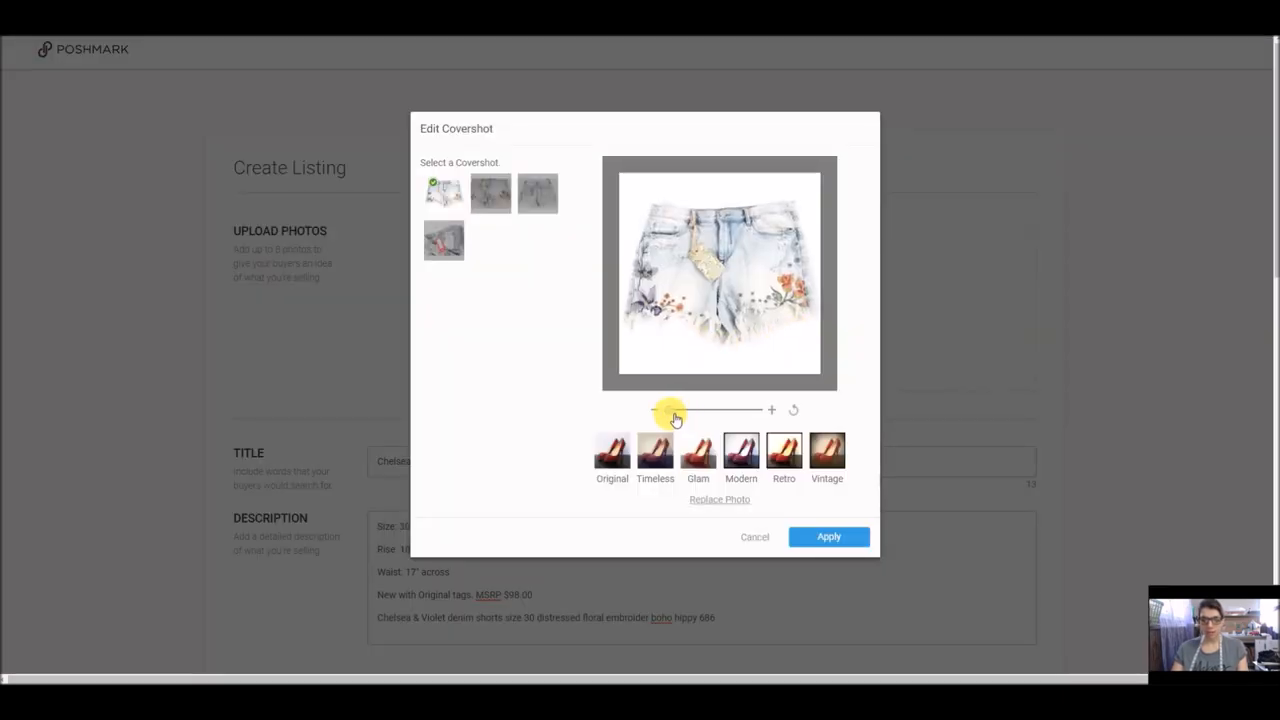
Keep the front view of the shorts as the cover shot
left_click_drag(670, 410, 672, 410)
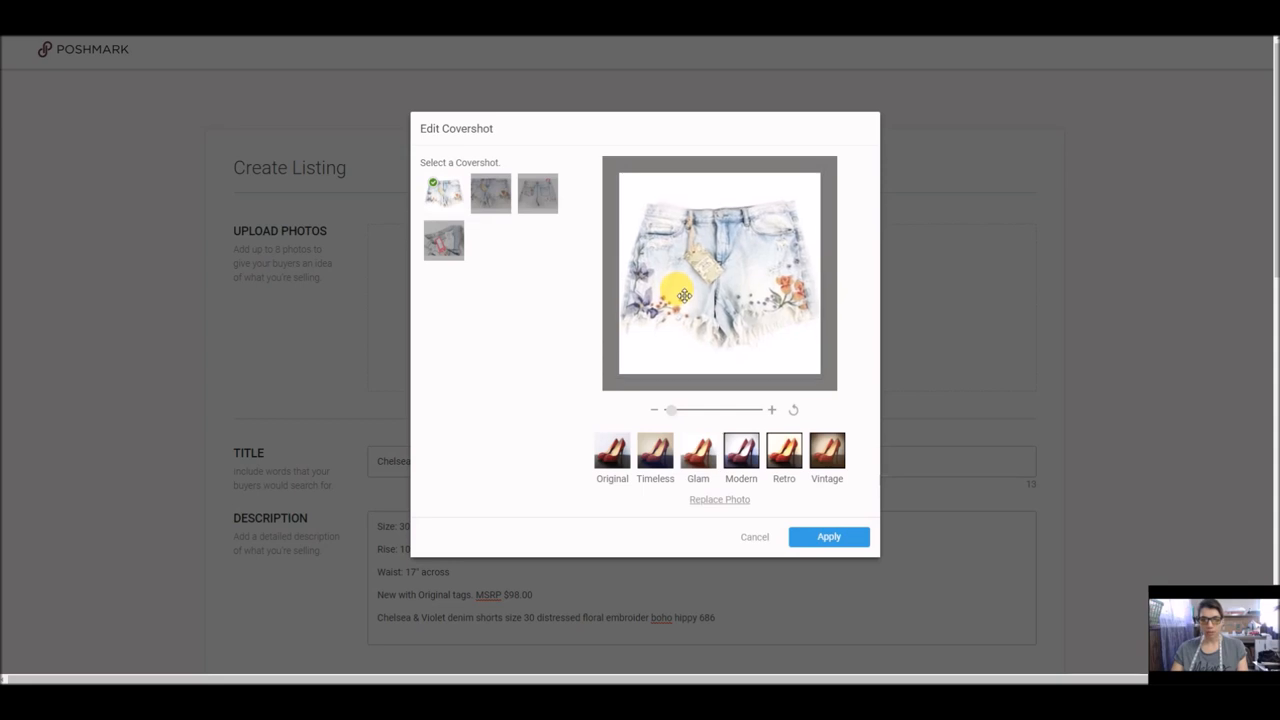
left_click(828, 536)
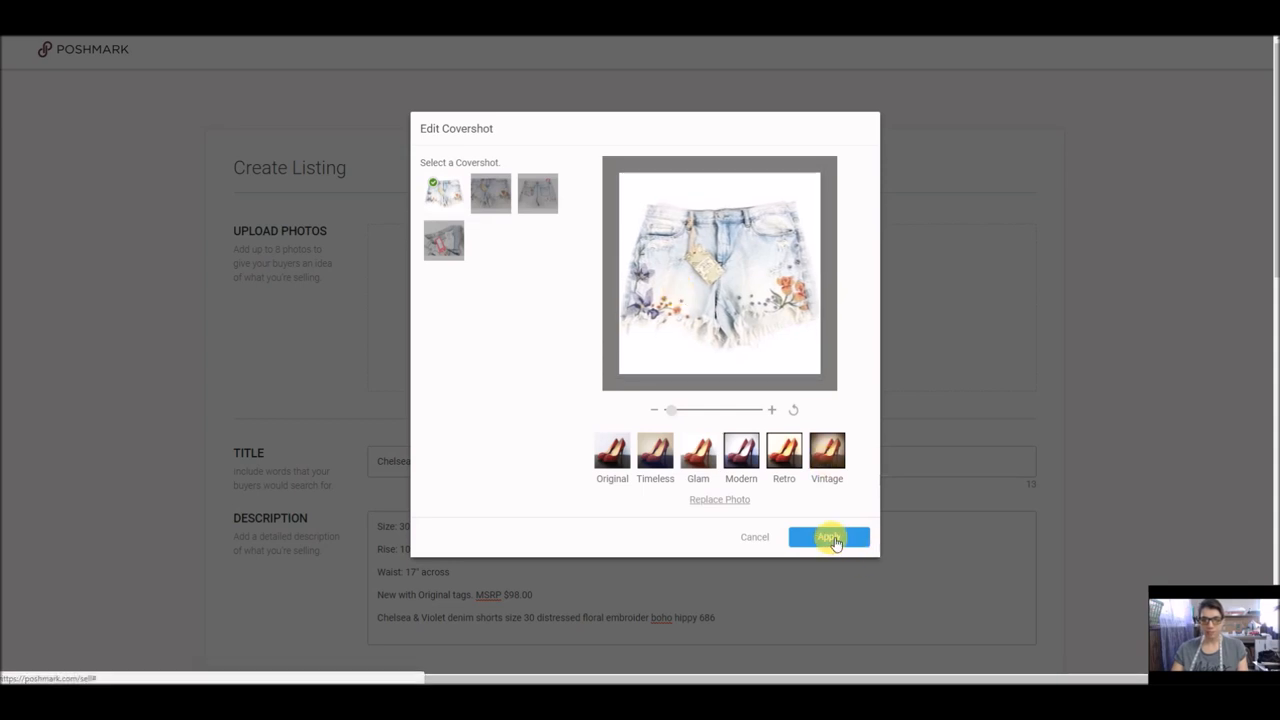
left_click(828, 536)
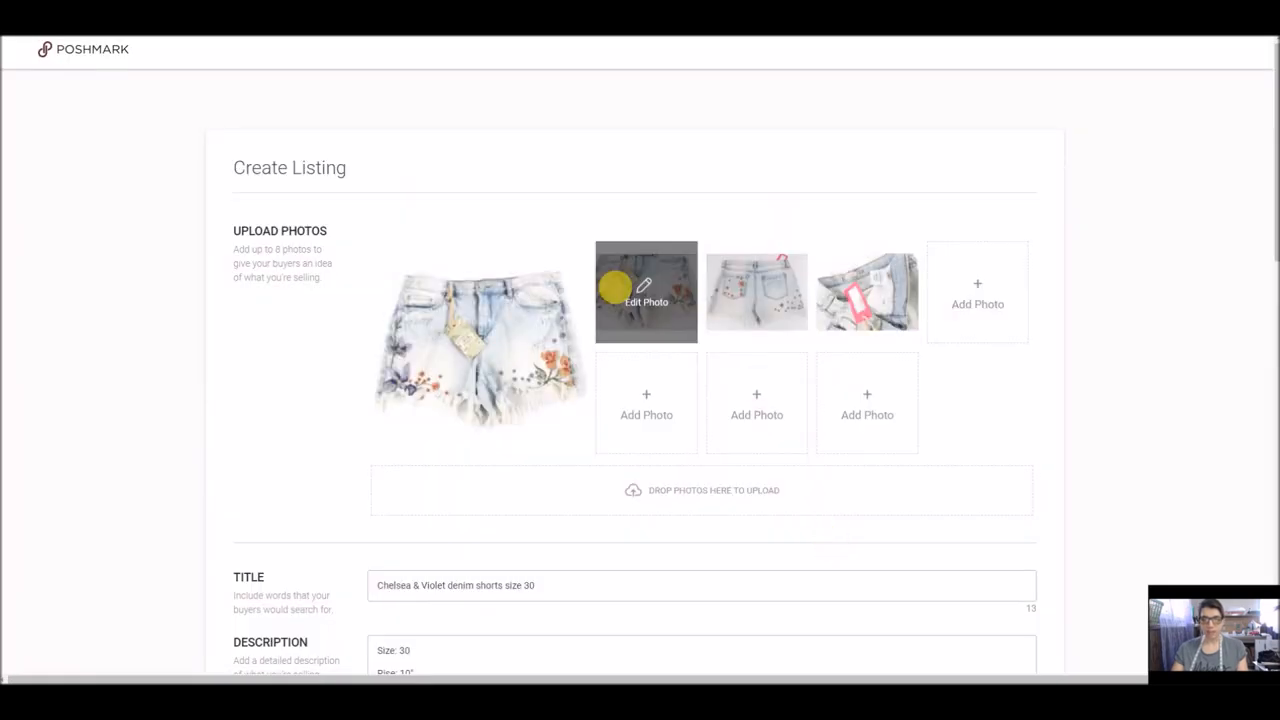
Reframe the back-view and tag close-up photos and apply the adjustments
left_click(646, 300)
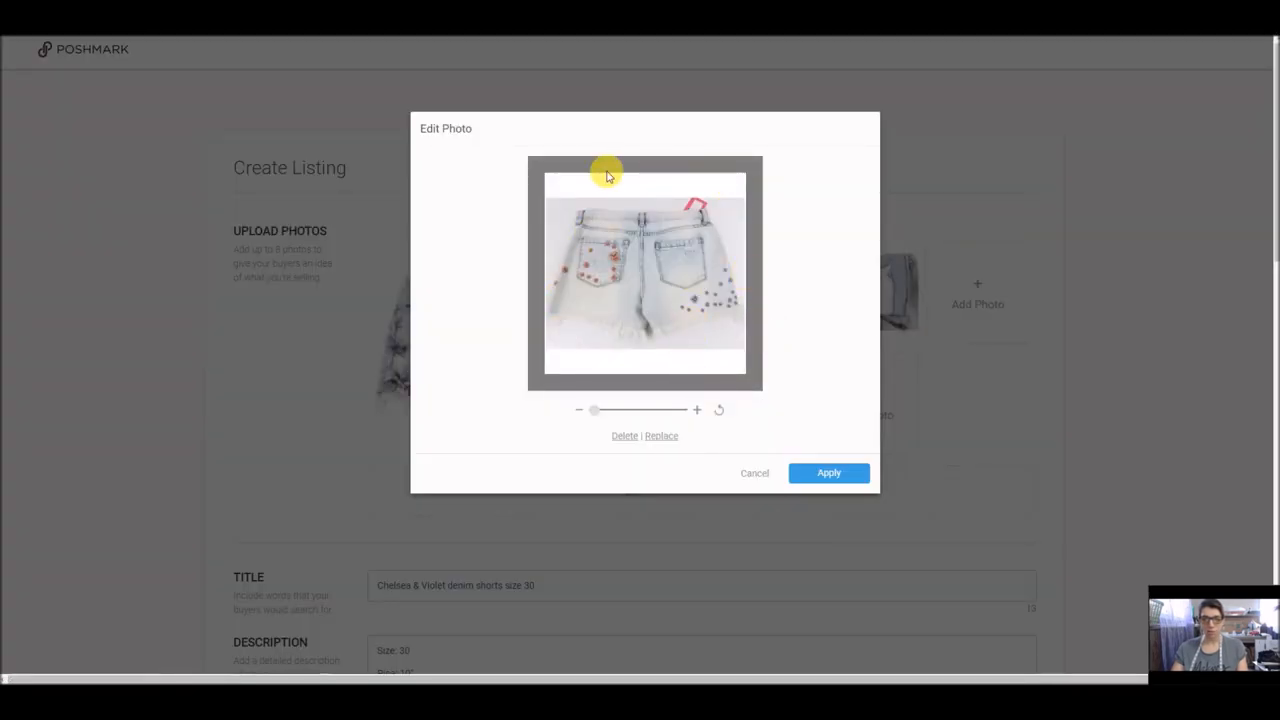
left_click_drag(608, 176, 570, 190)
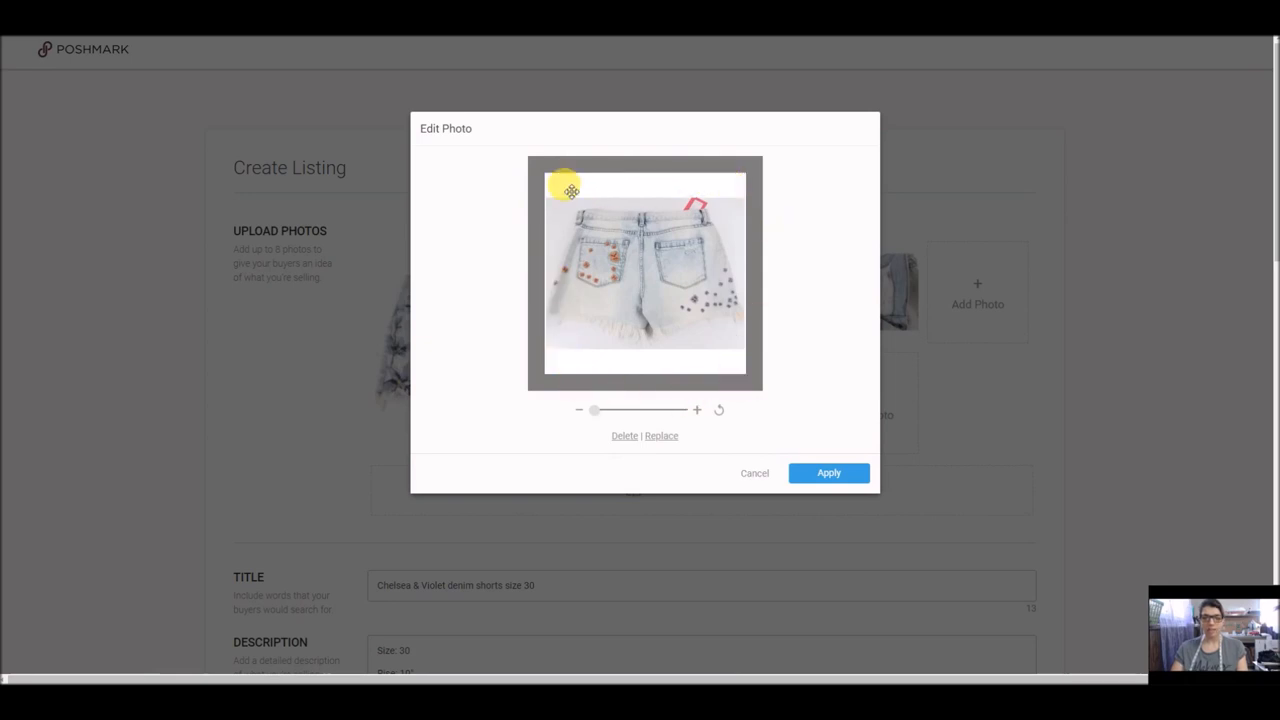
left_click(828, 472)
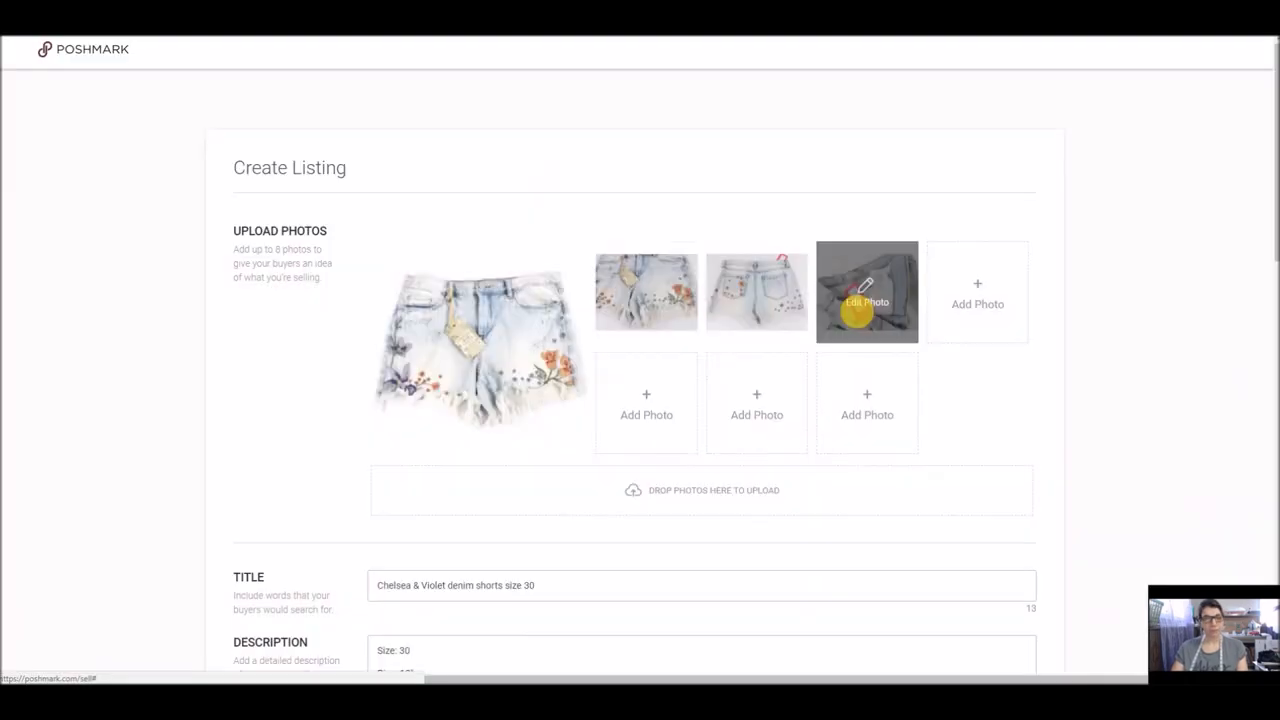
left_click(868, 292)
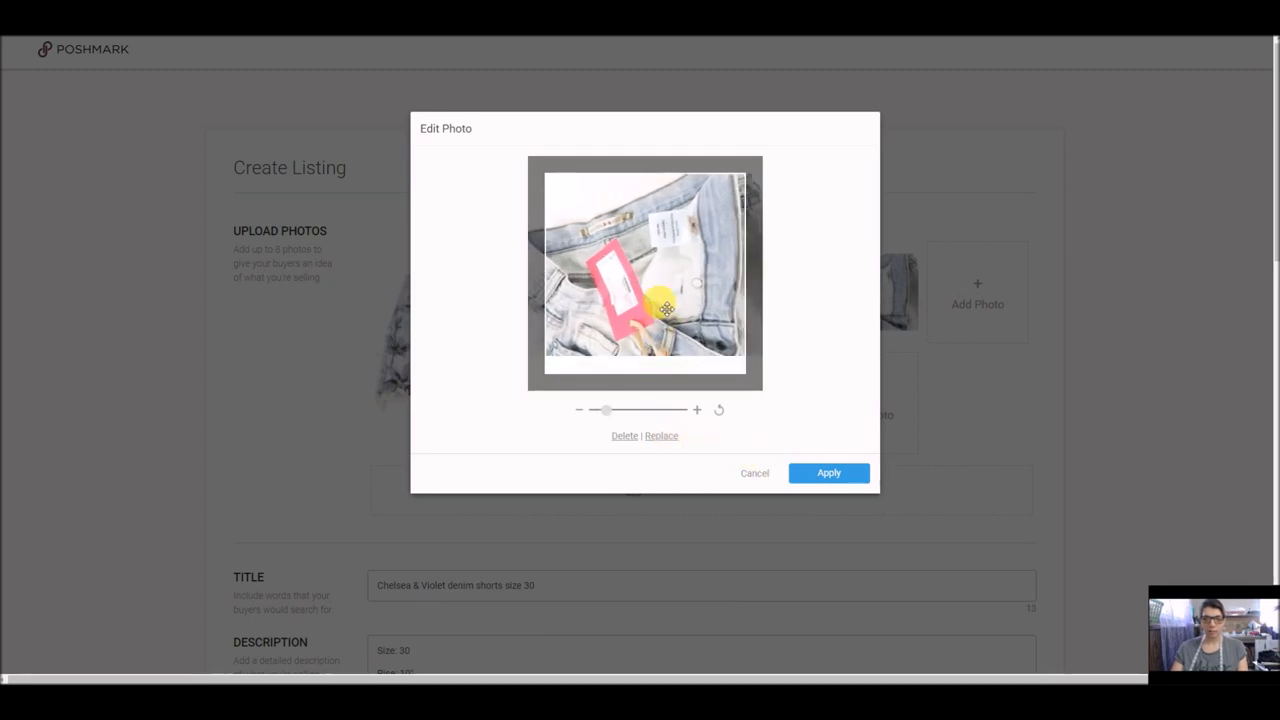
left_click(828, 472)
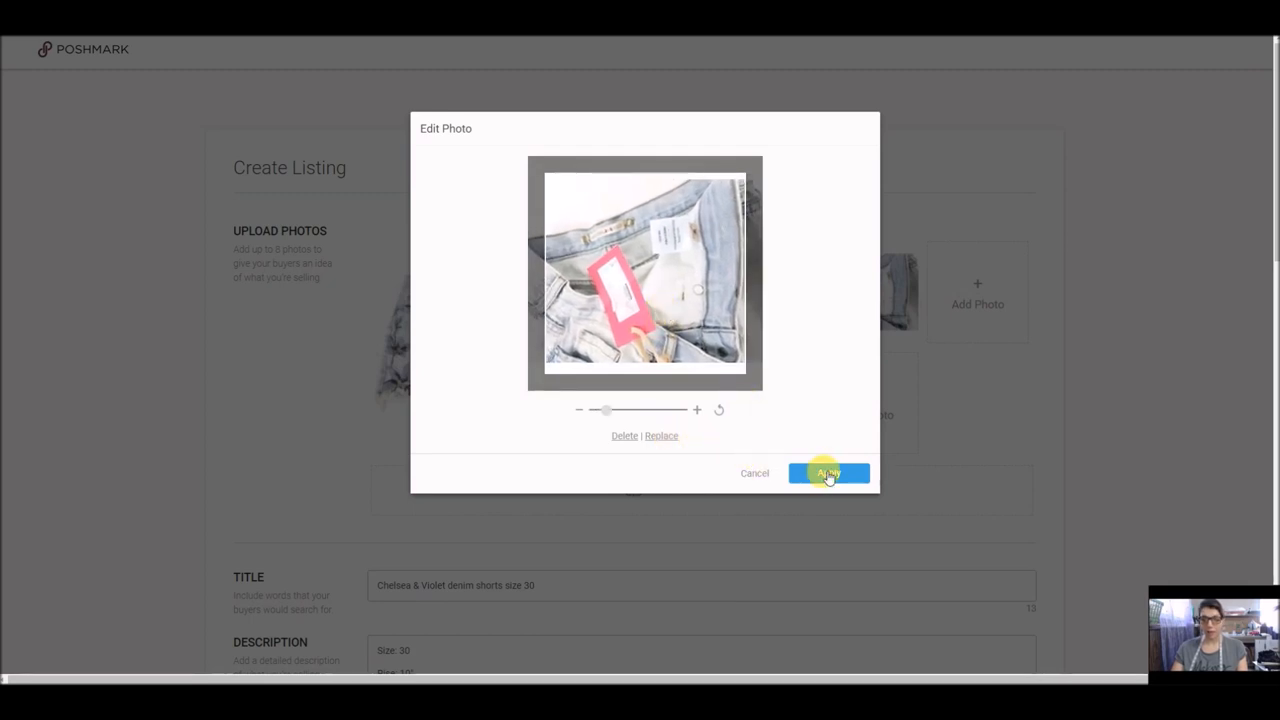
left_click(828, 472)
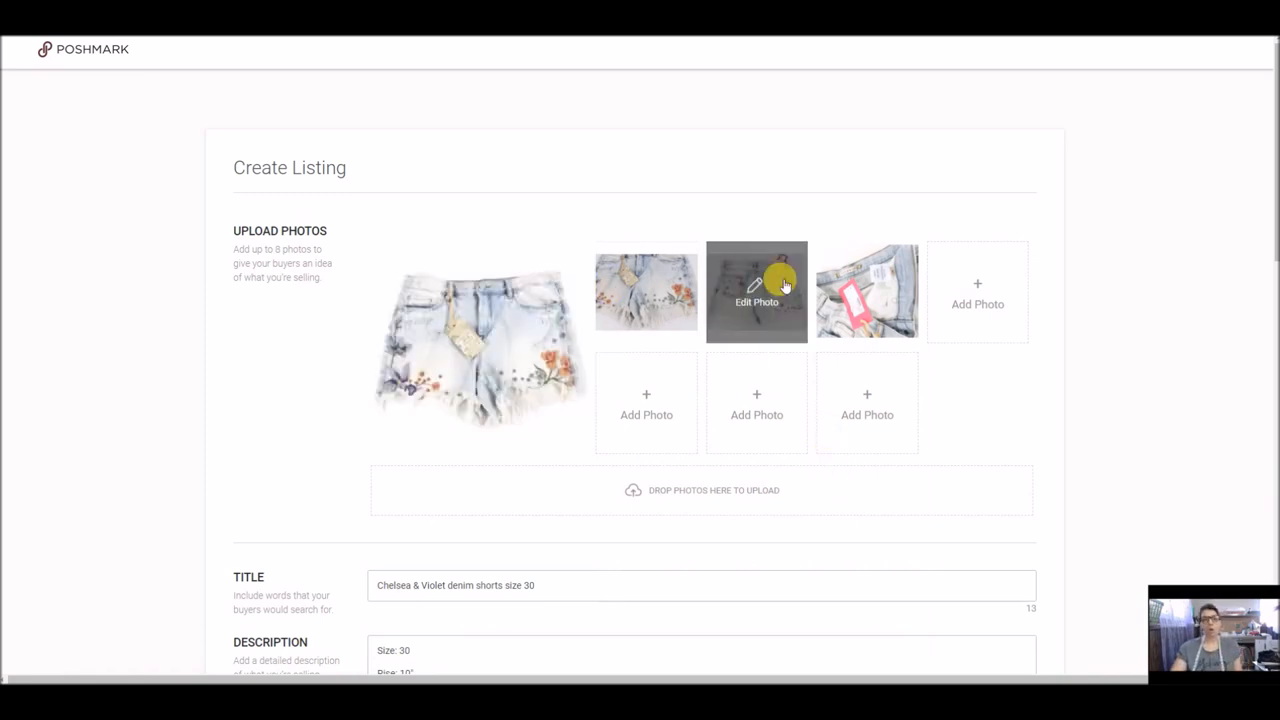
scroll("down", 3)
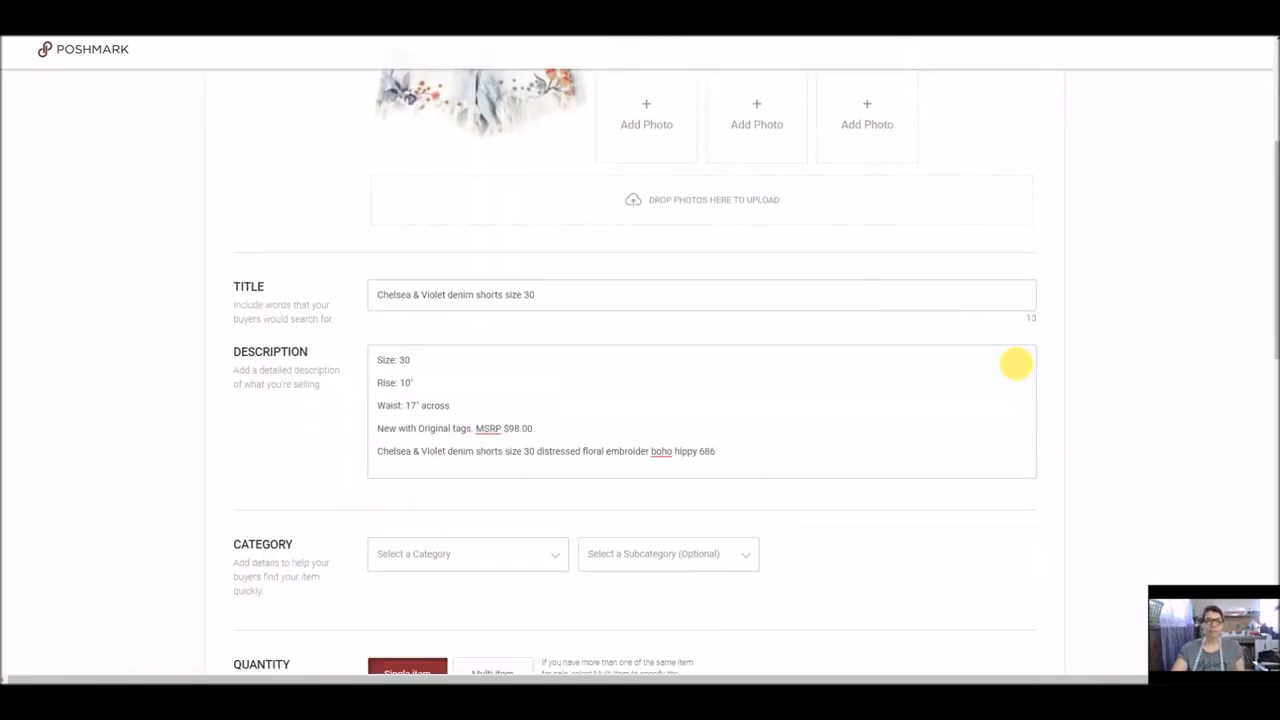
Set category Women Jean Shorts, size 30, and mark the item new with tags
left_click(464, 552)
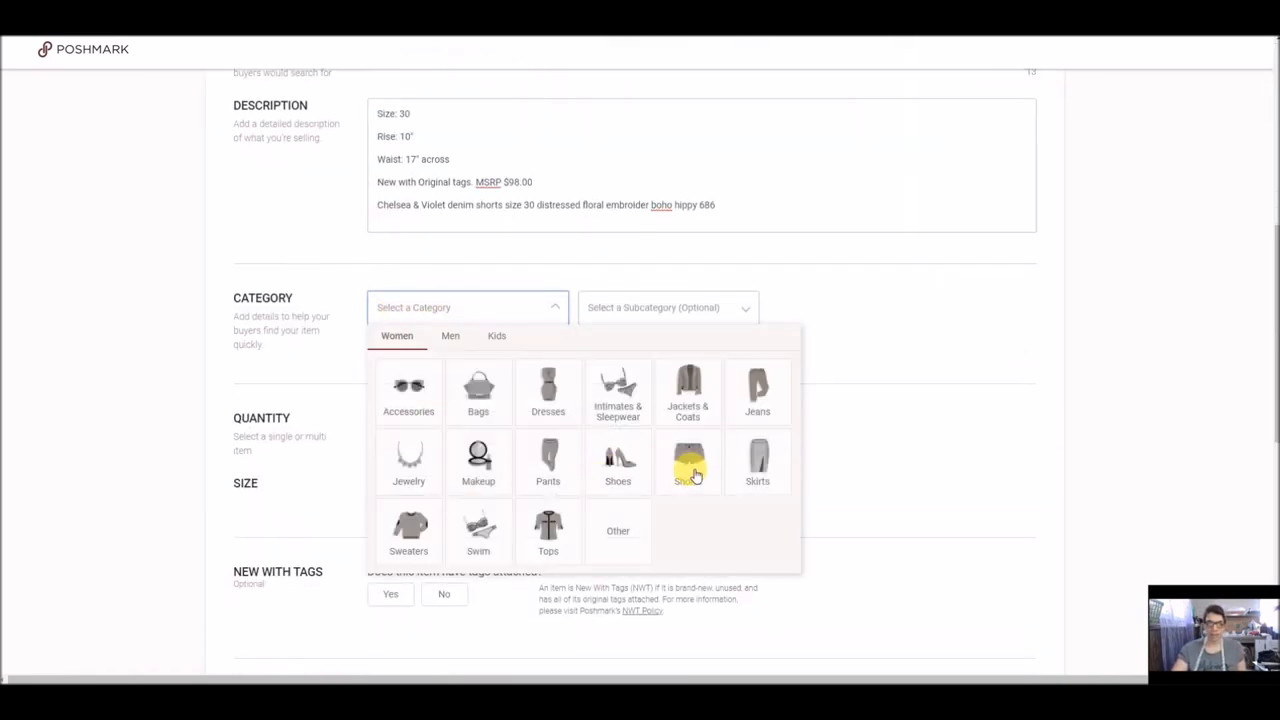
left_click(688, 462)
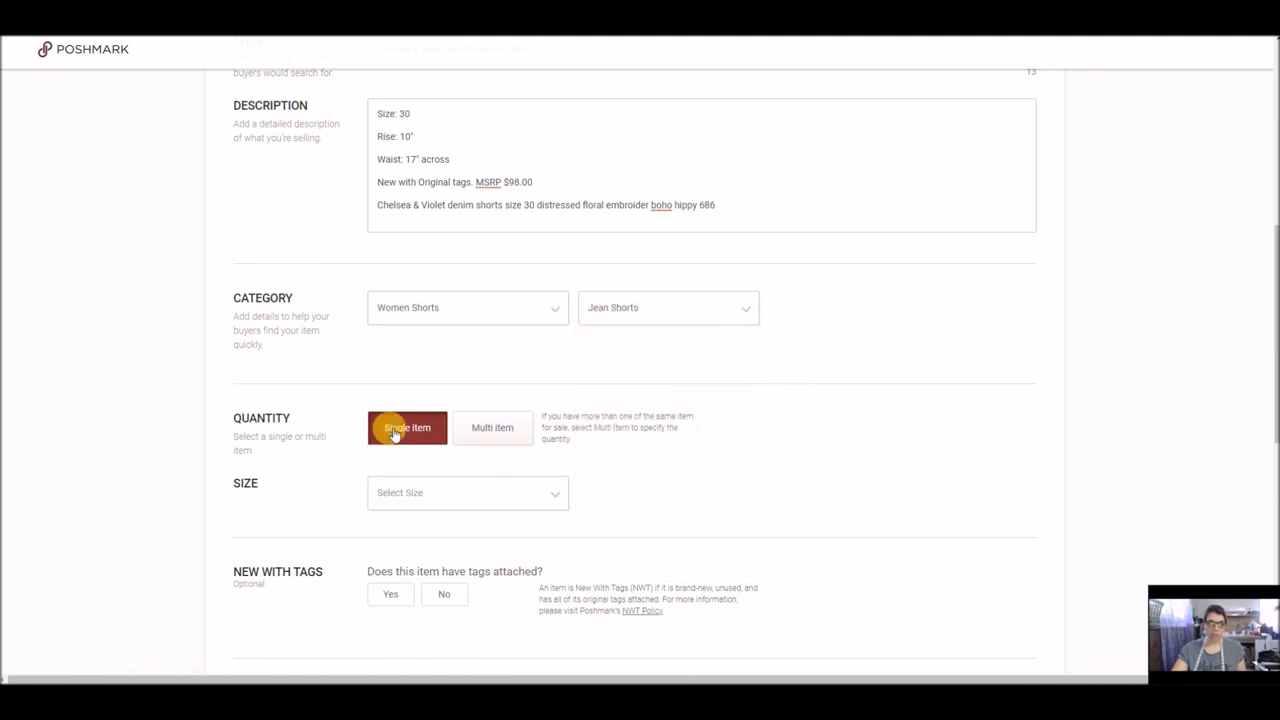
left_click(468, 492)
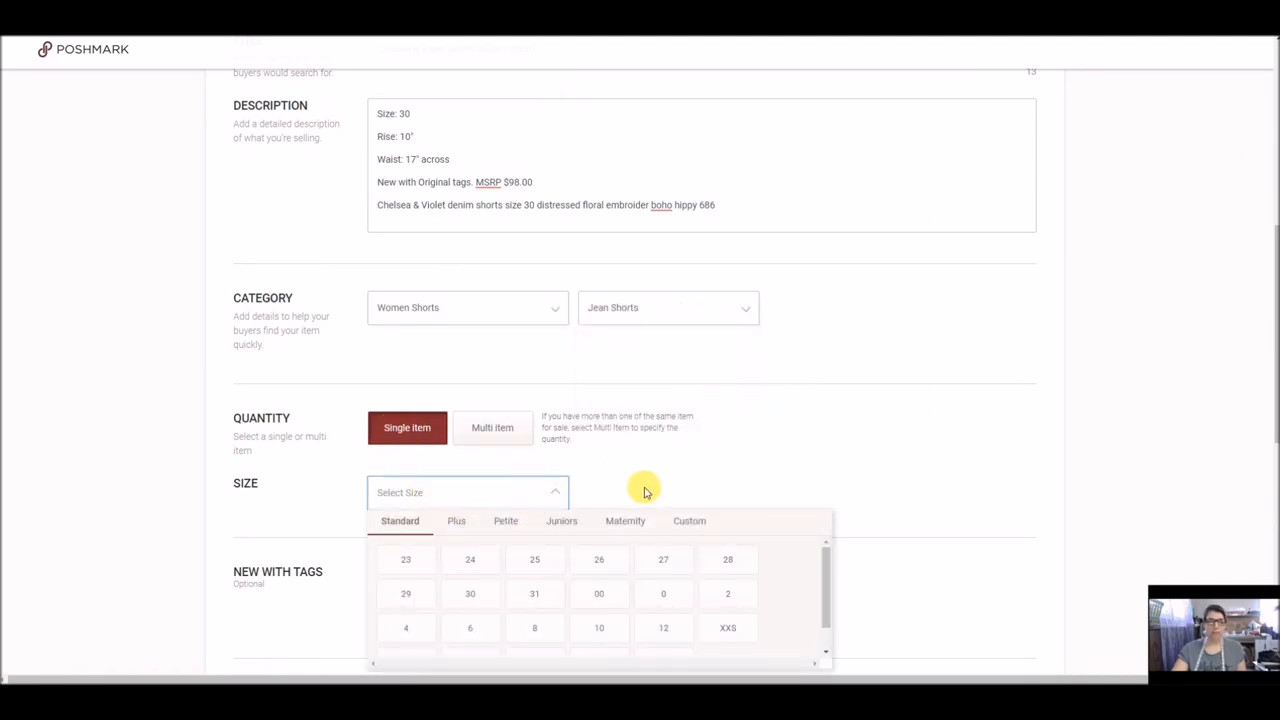
mouse_move(658, 492)
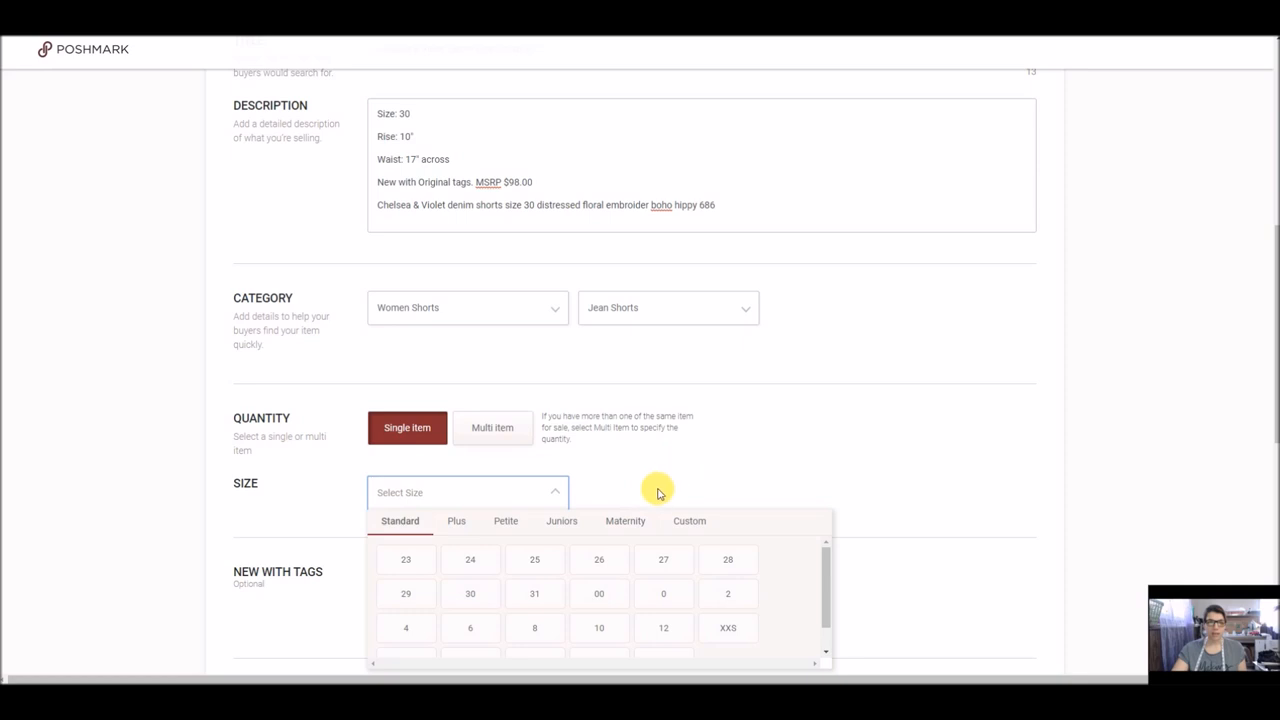
left_click(468, 592)
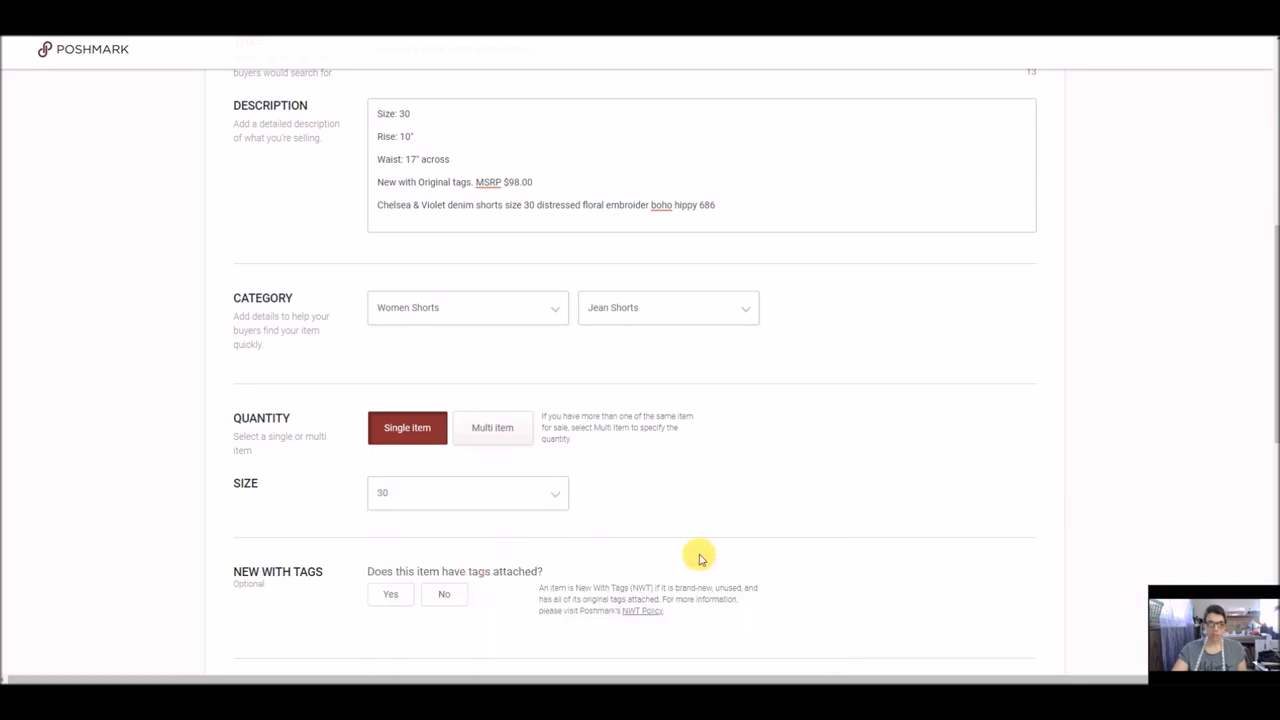
left_click(390, 592)
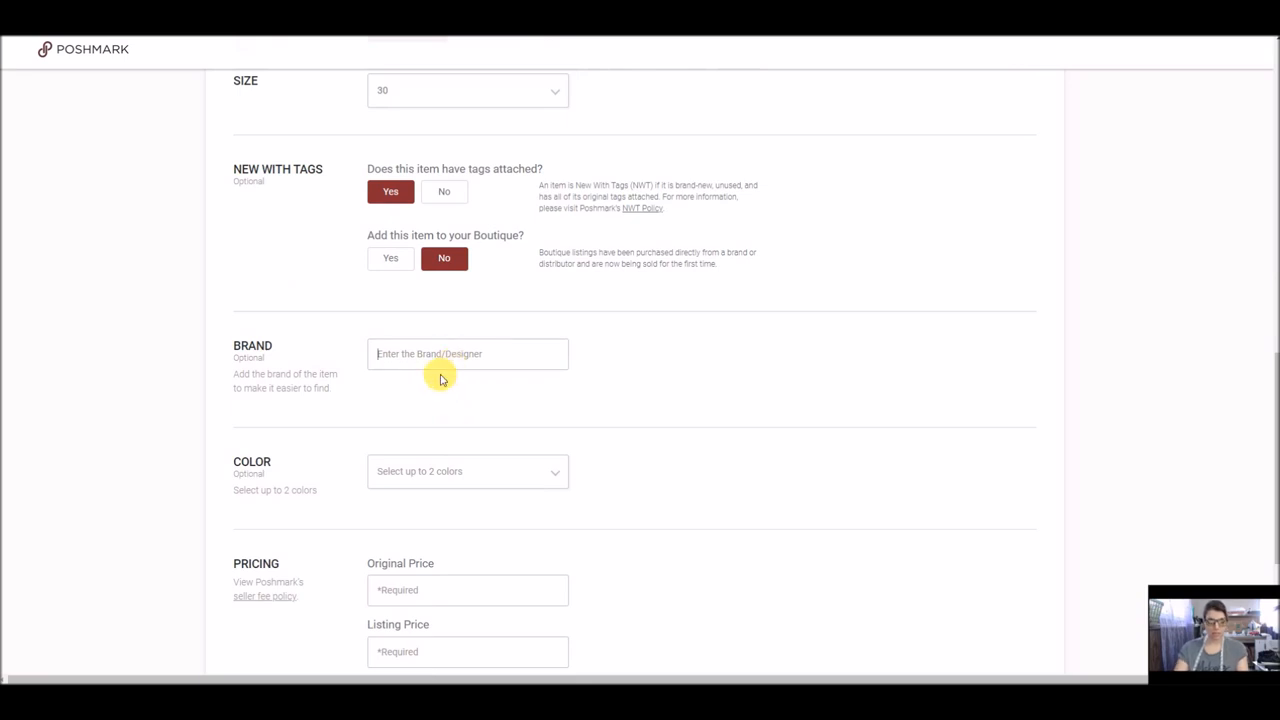
Set brand Chelsea & Violet and colours Blue and Purple
type("Chelsea")
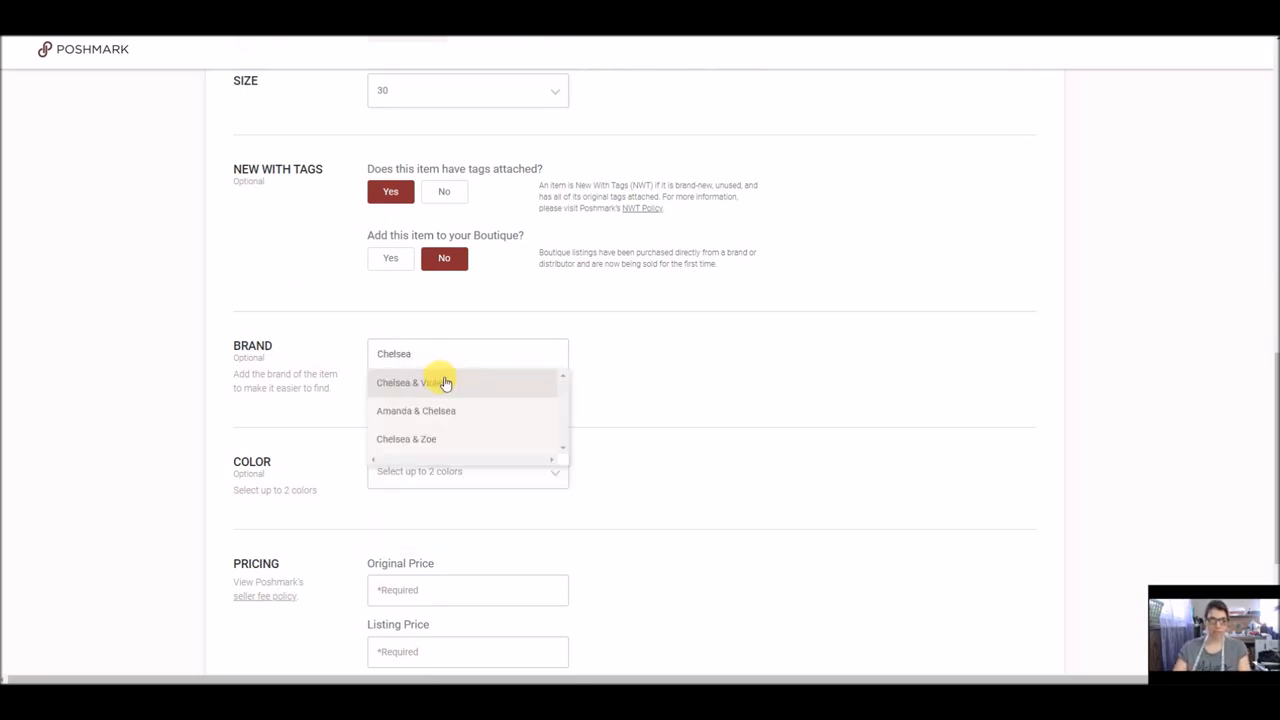
left_click(432, 382)
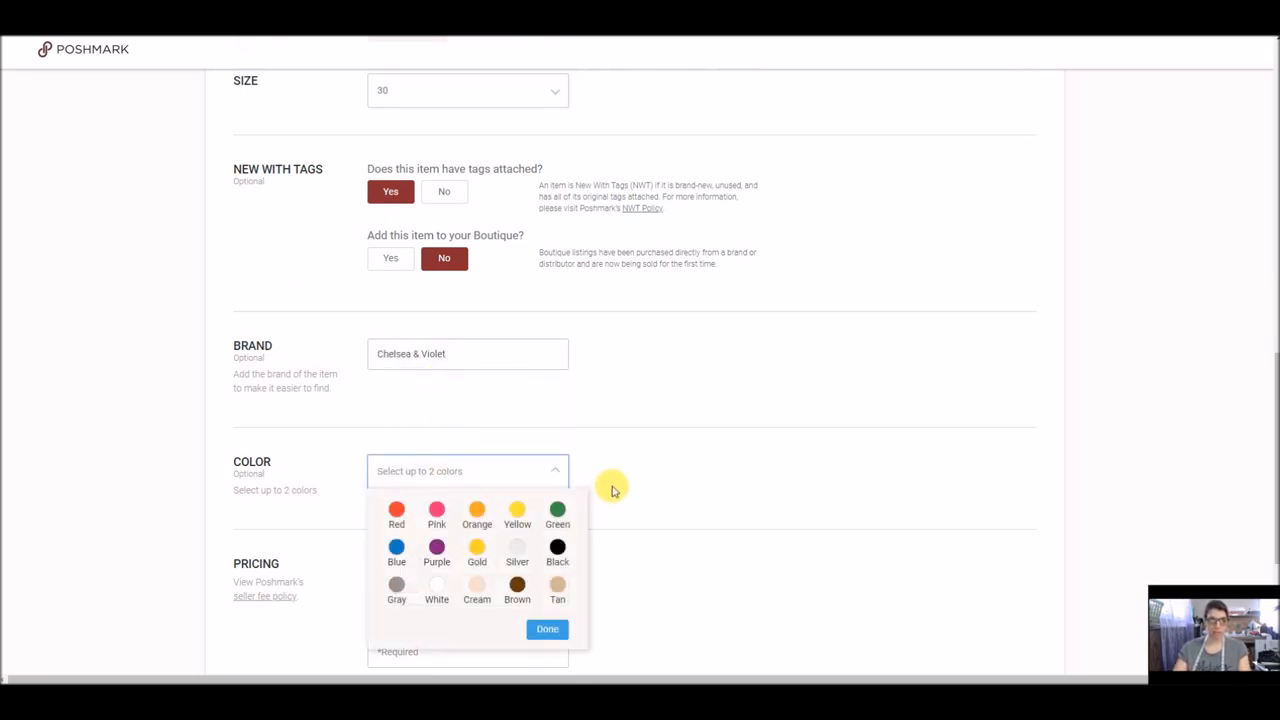
left_click(396, 546)
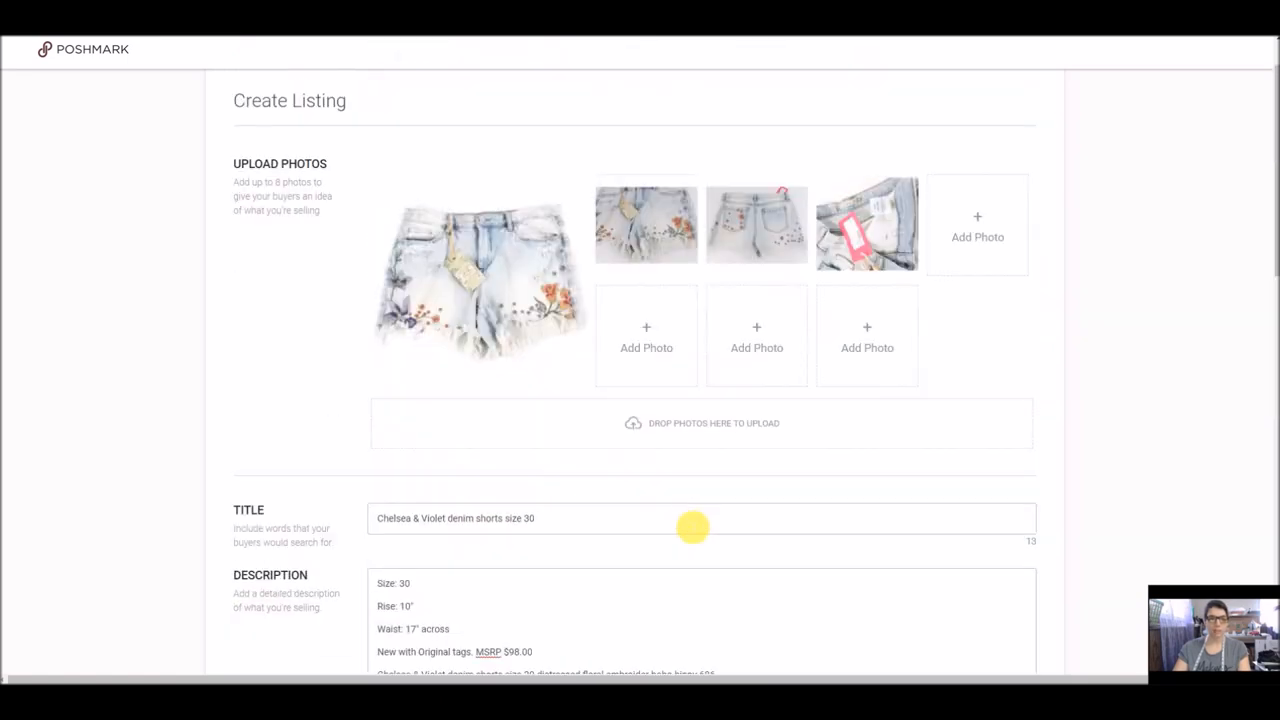
scroll("down", 3)
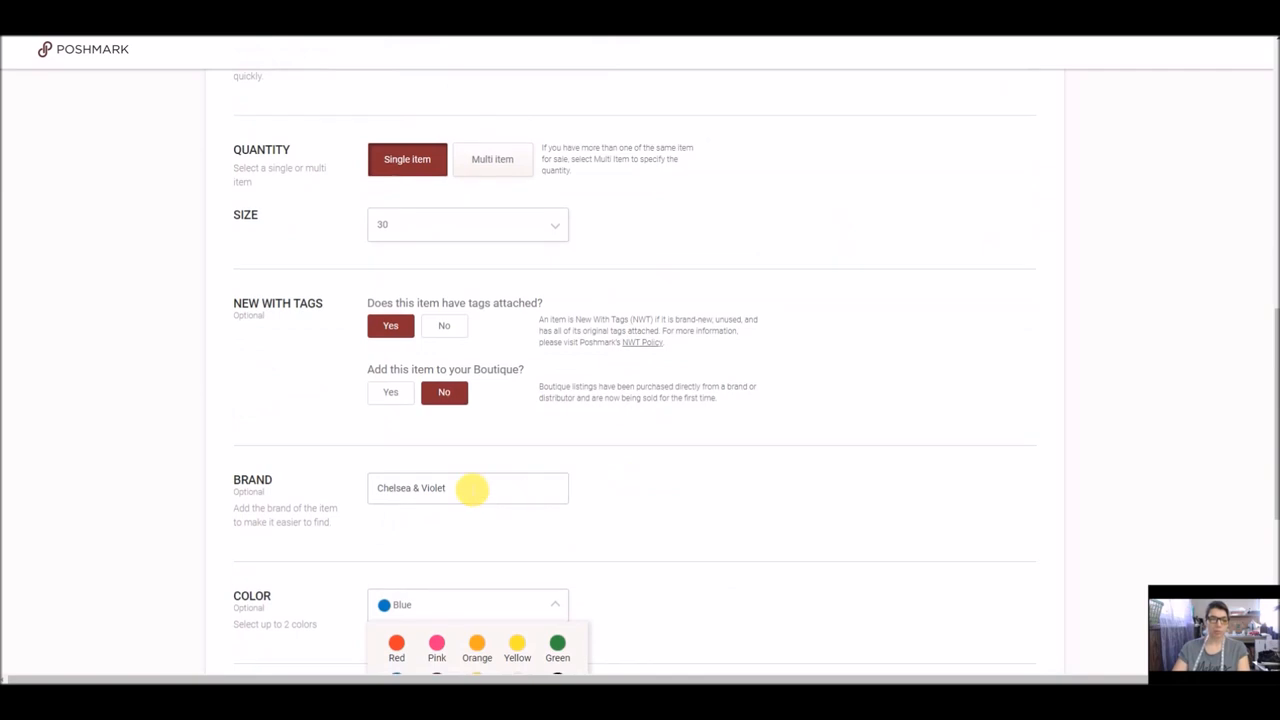
left_click(436, 480)
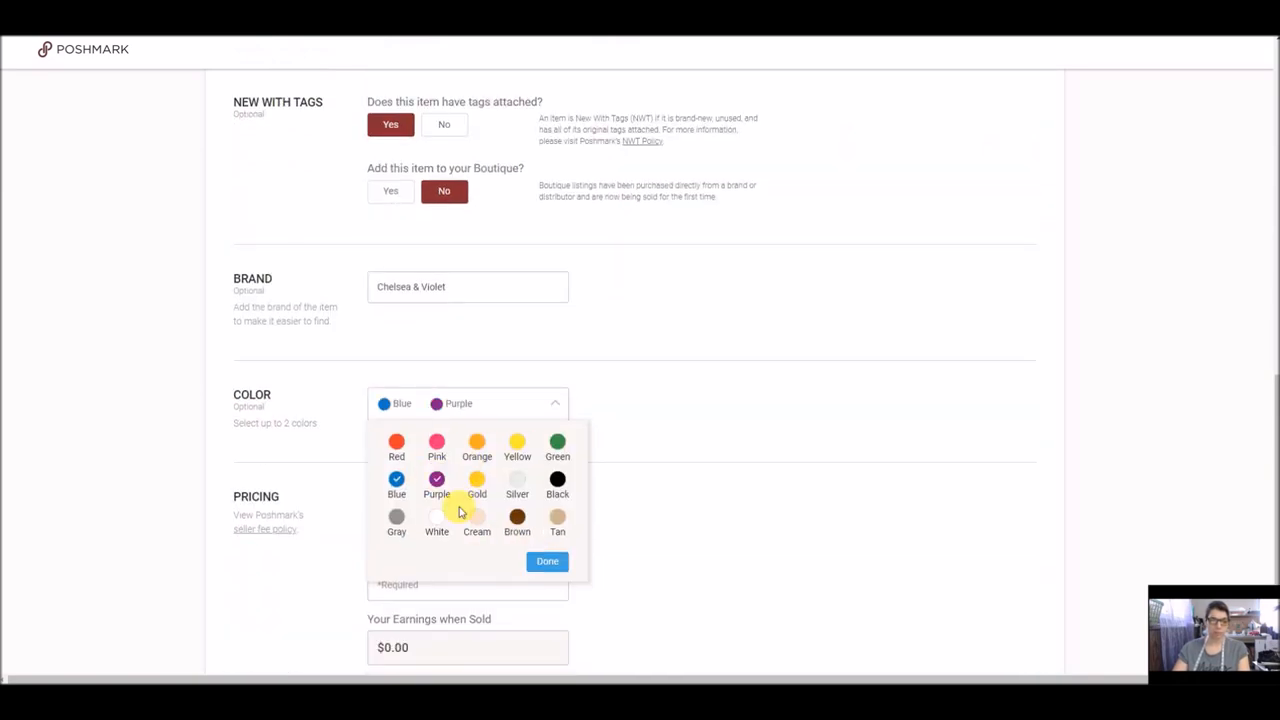
Enter original price $98 and listing price $36
left_click(548, 560)
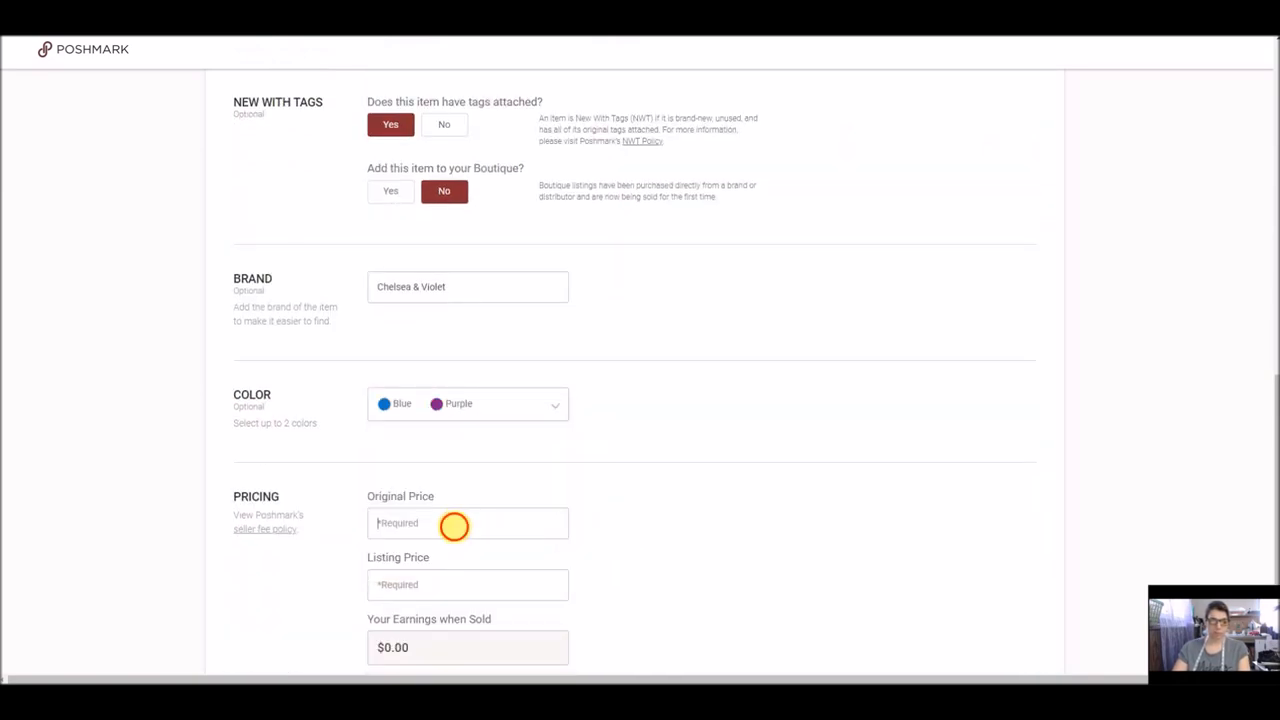
type("98")
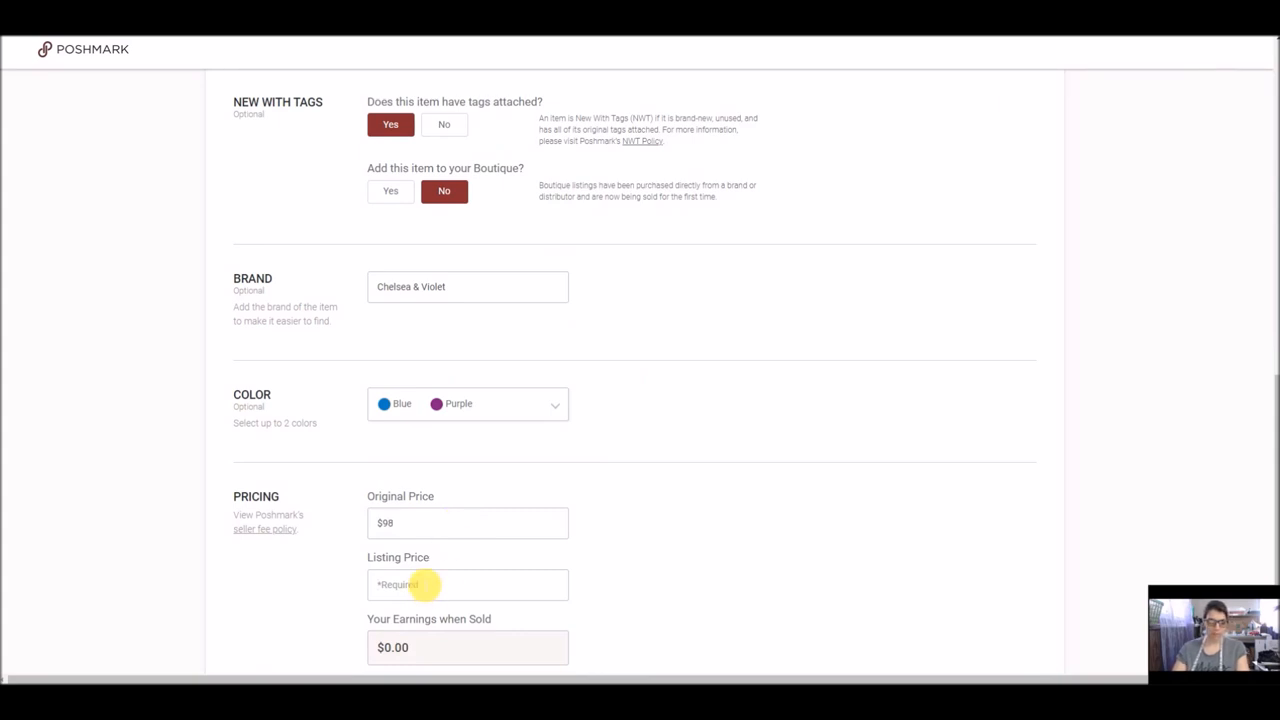
type("36")
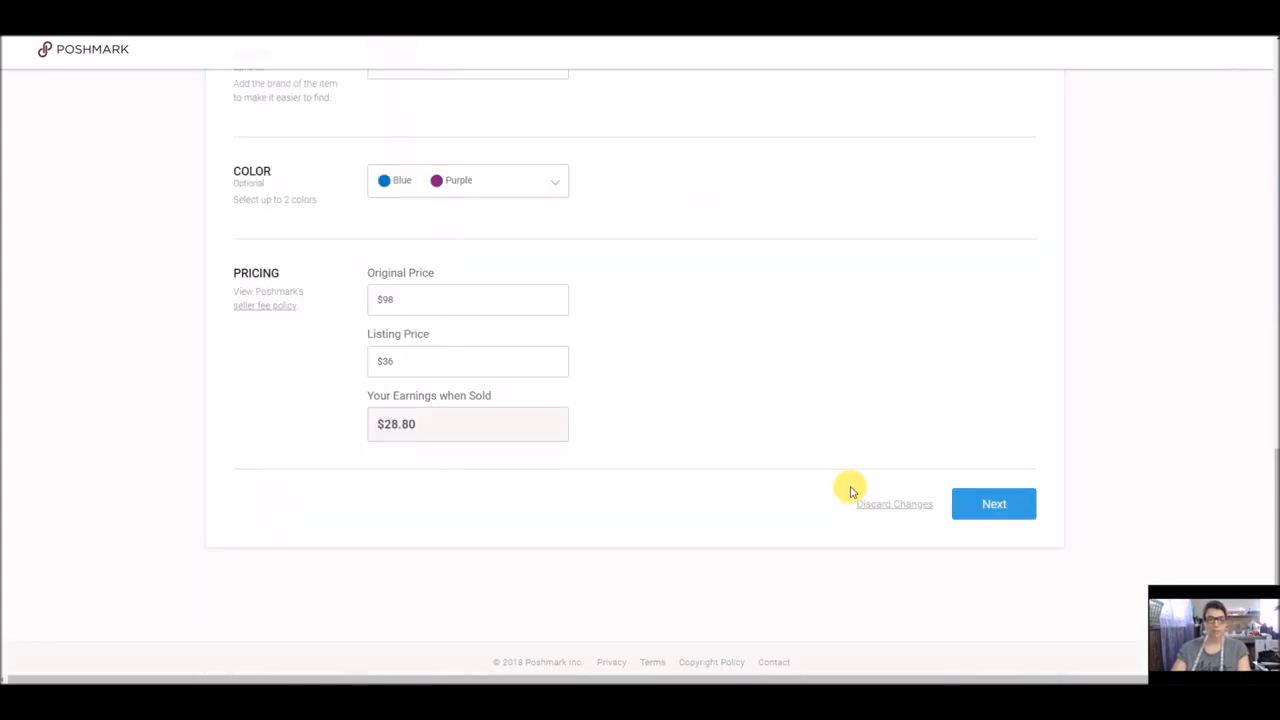
Publish the Chelsea & Violet shorts listing and start another new listing
left_click(992, 504)
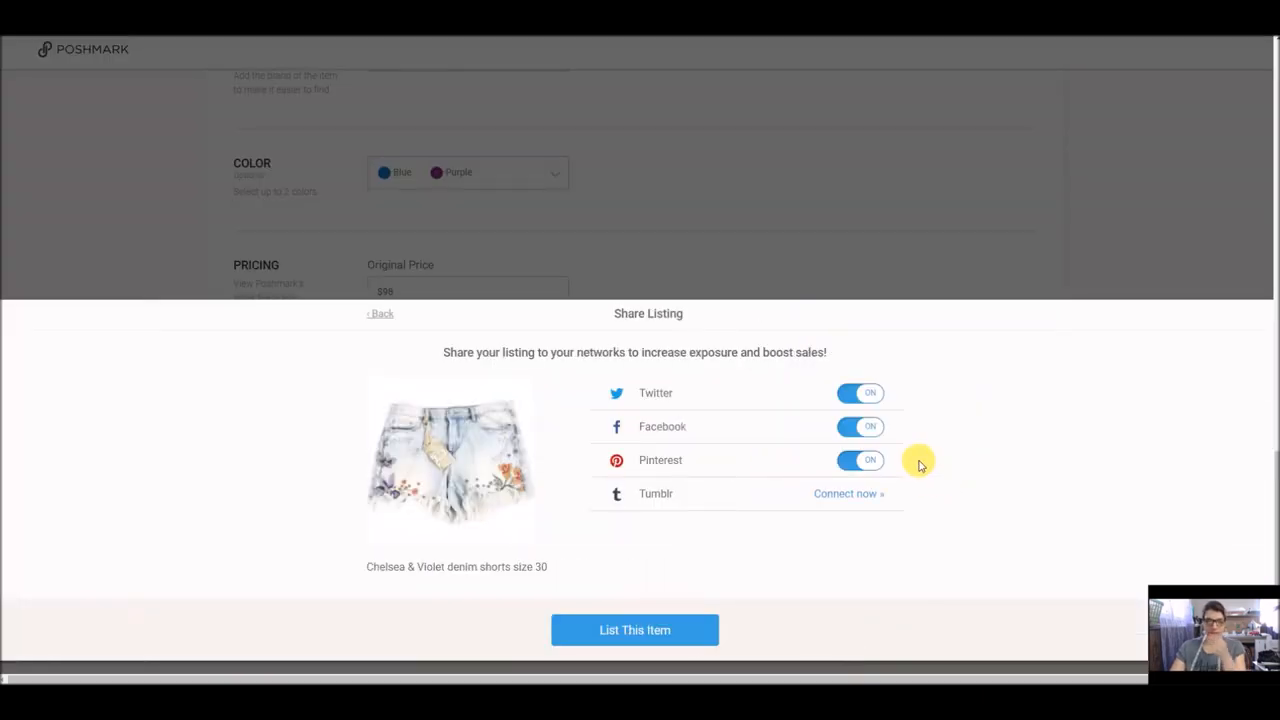
left_click(634, 630)
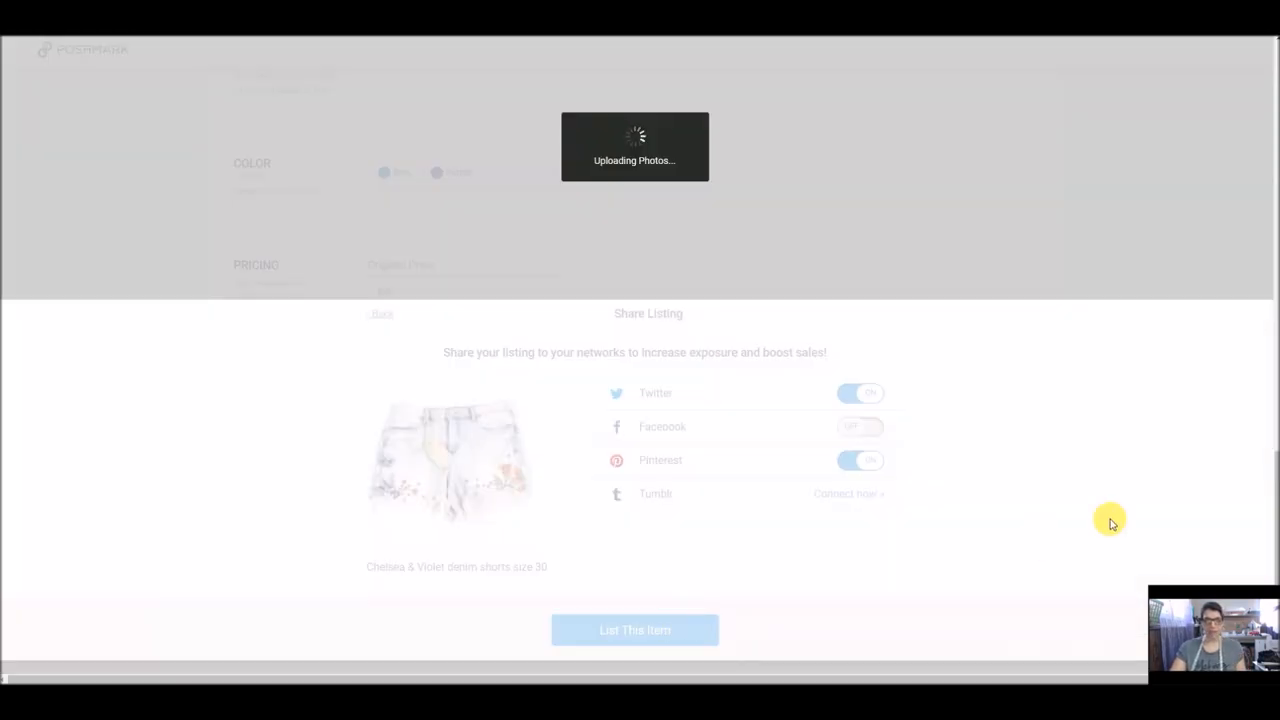
left_click(634, 630)
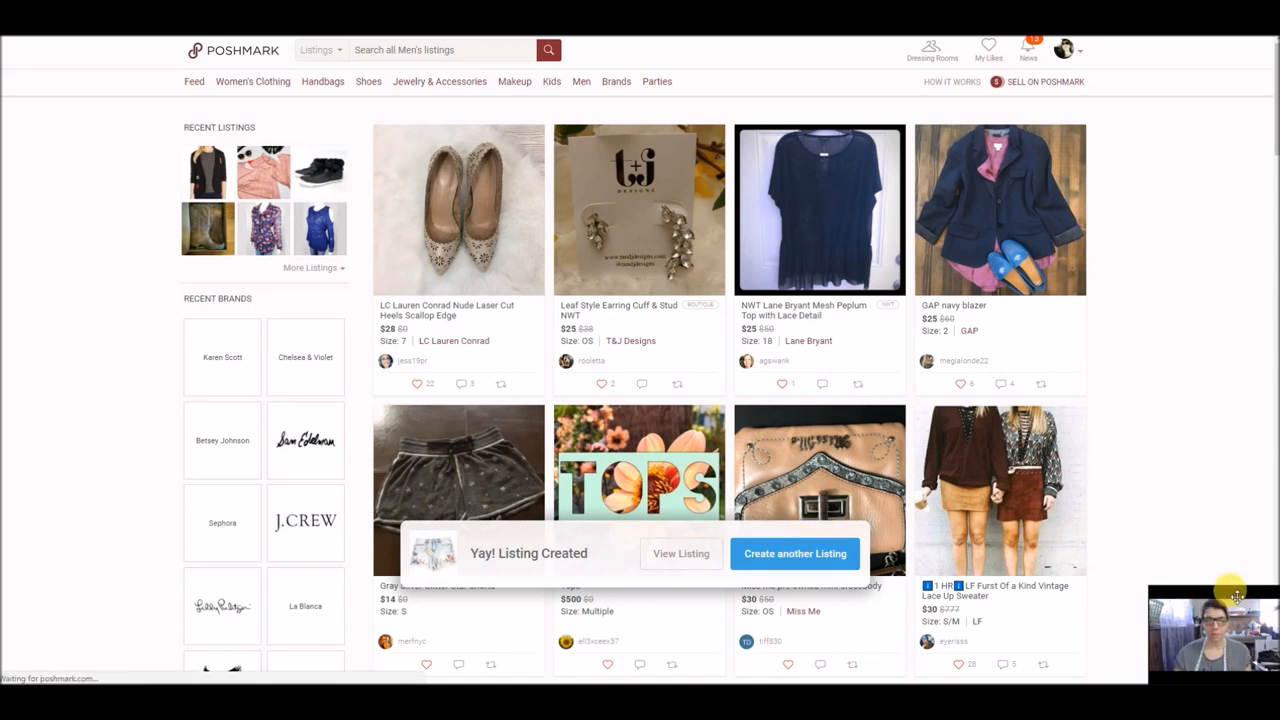
left_click(796, 552)
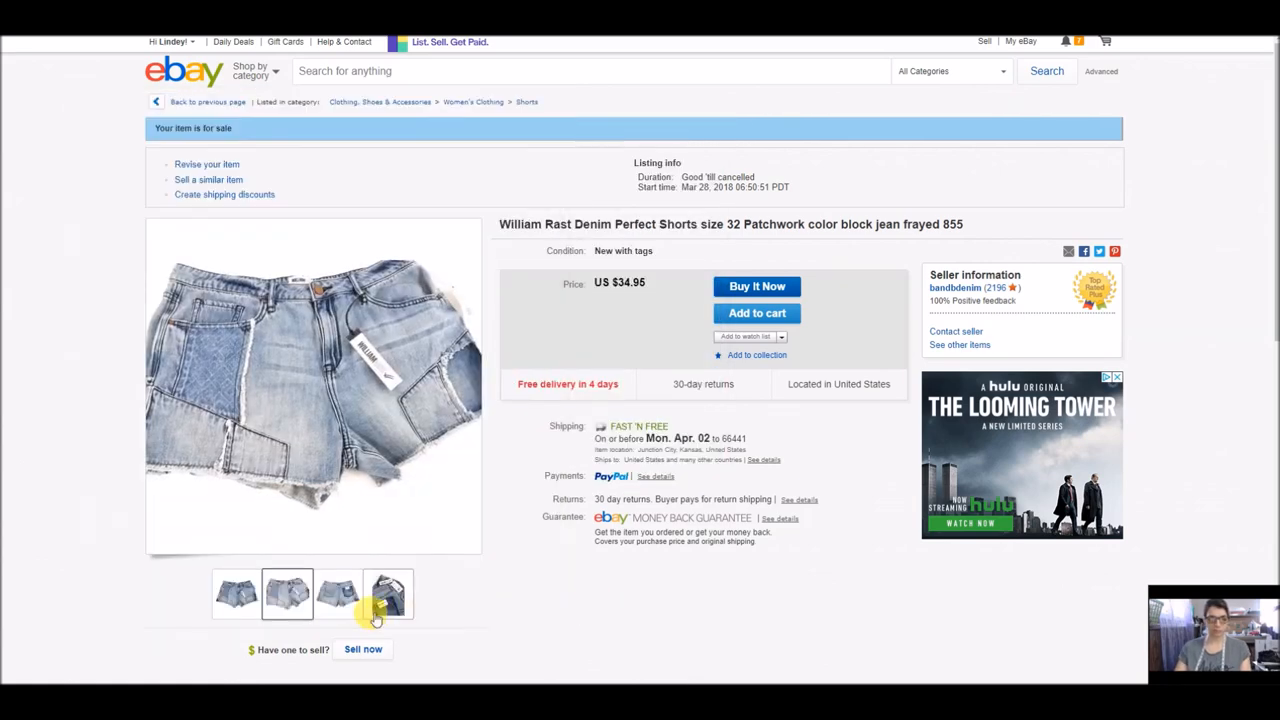
Save the William Rast tag photo snip to crosspost POSH and select the eBay listing title
left_click(338, 592)
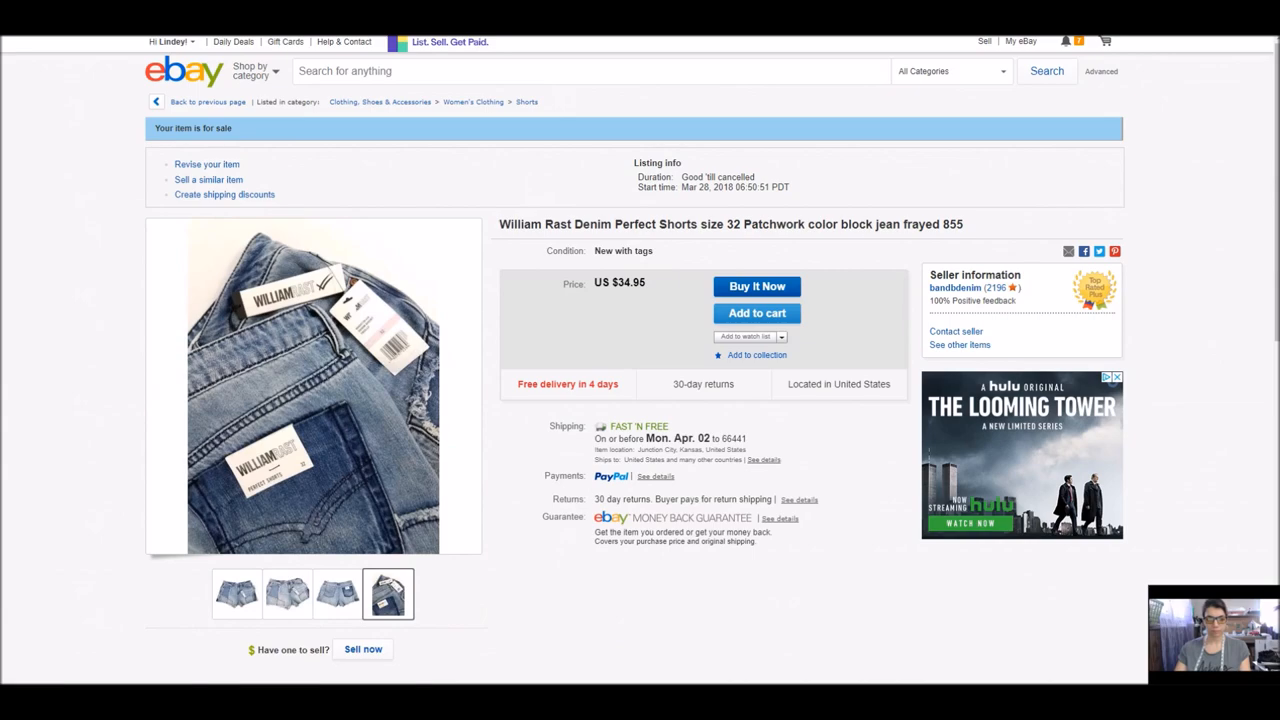
mouse_move(146, 216)
type("bbb")
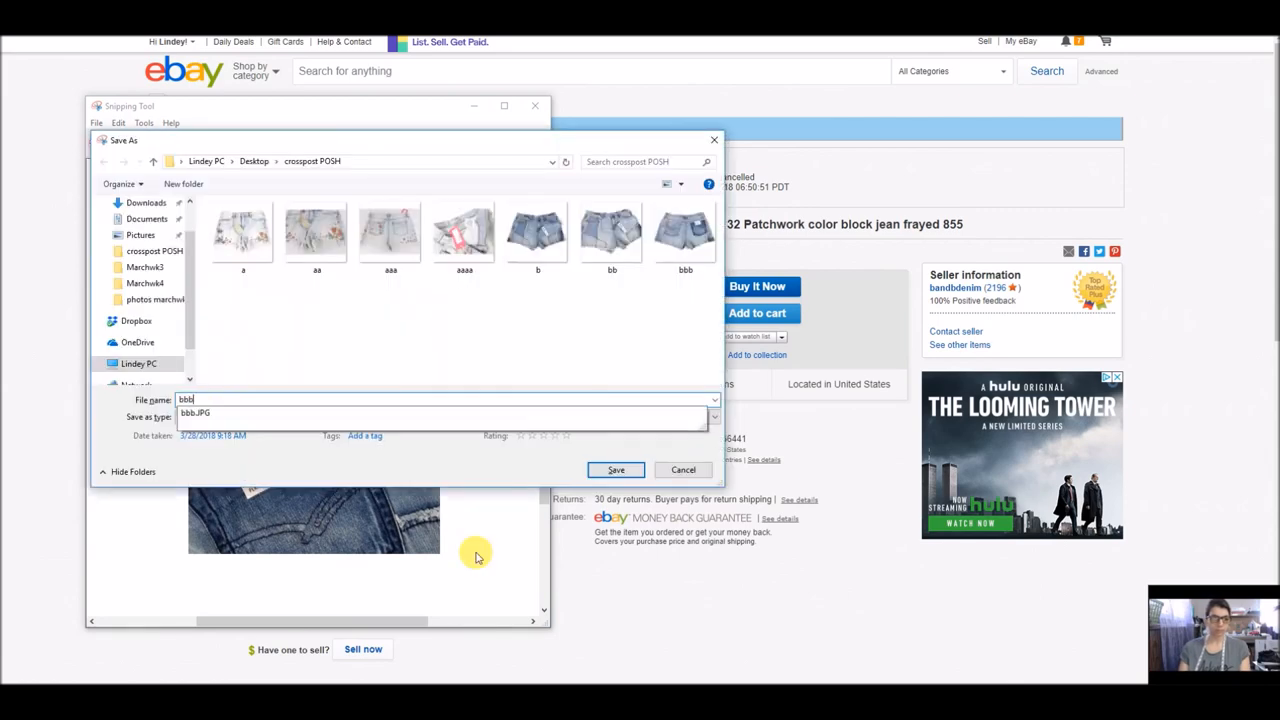
left_click(616, 470)
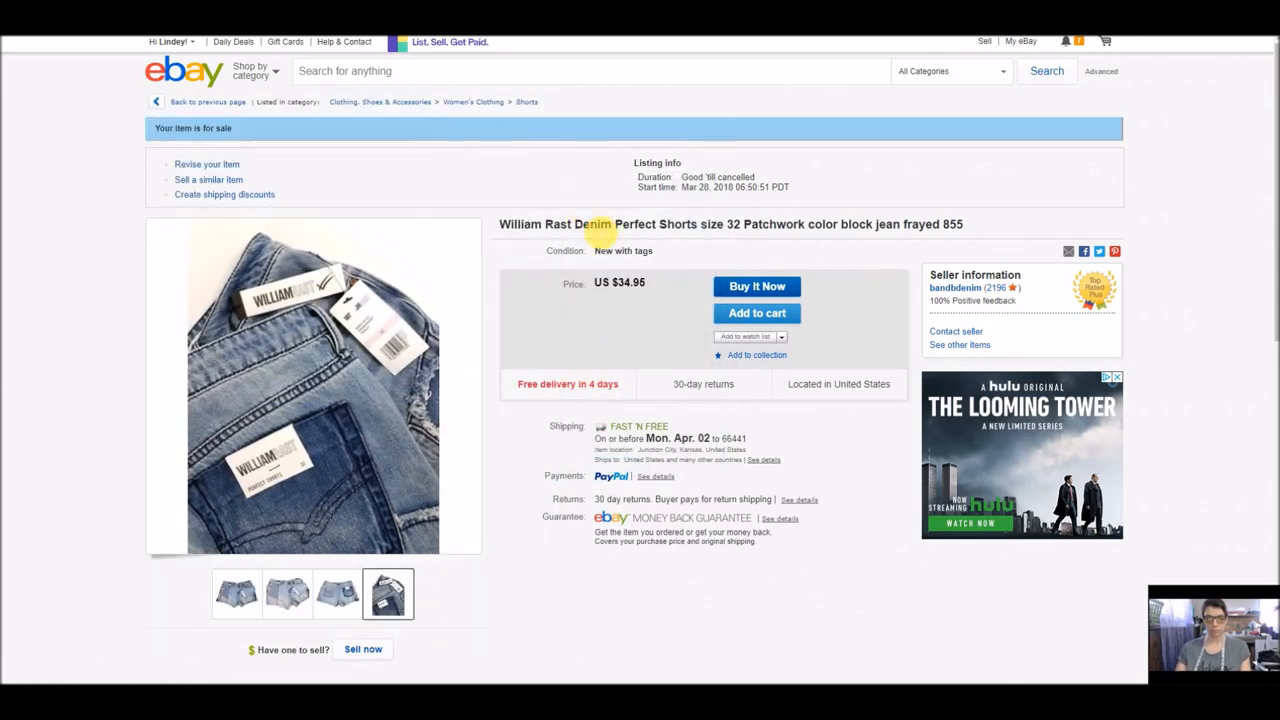
triple_click(730, 224)
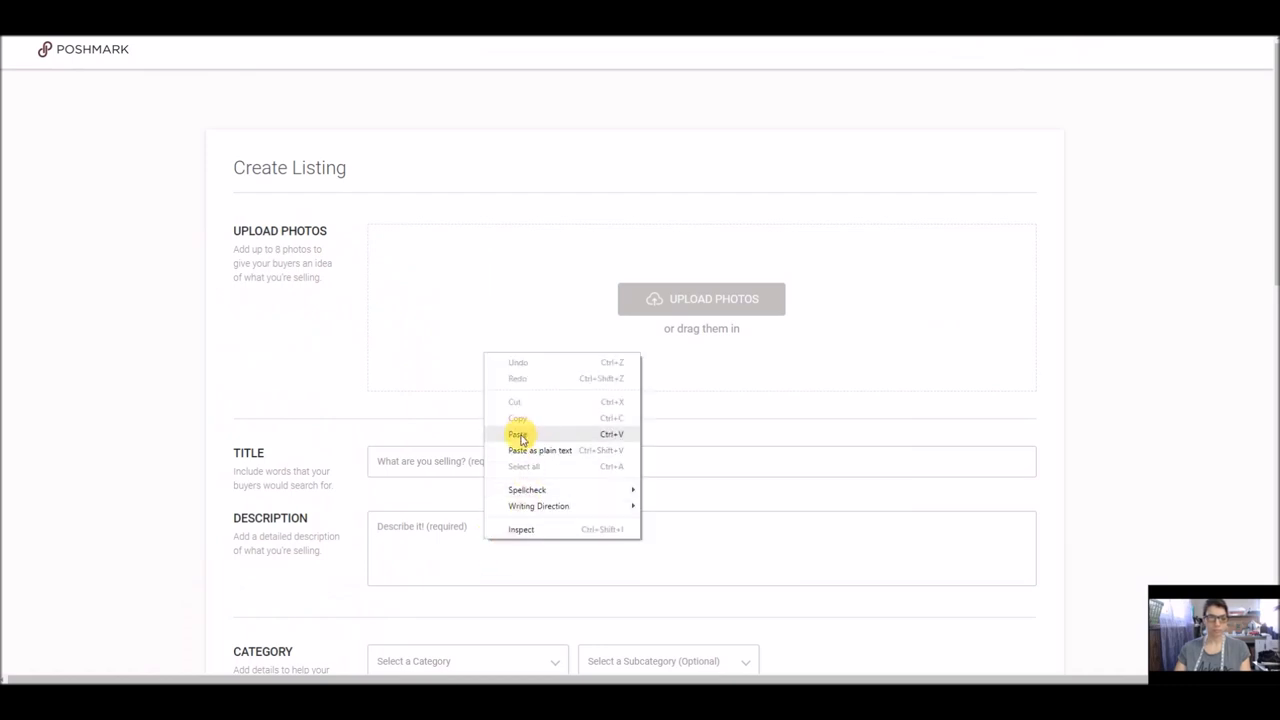
Title the listing 'William Rast Denim Perfect Shorts size 32' with a measurements description
left_click(518, 434)
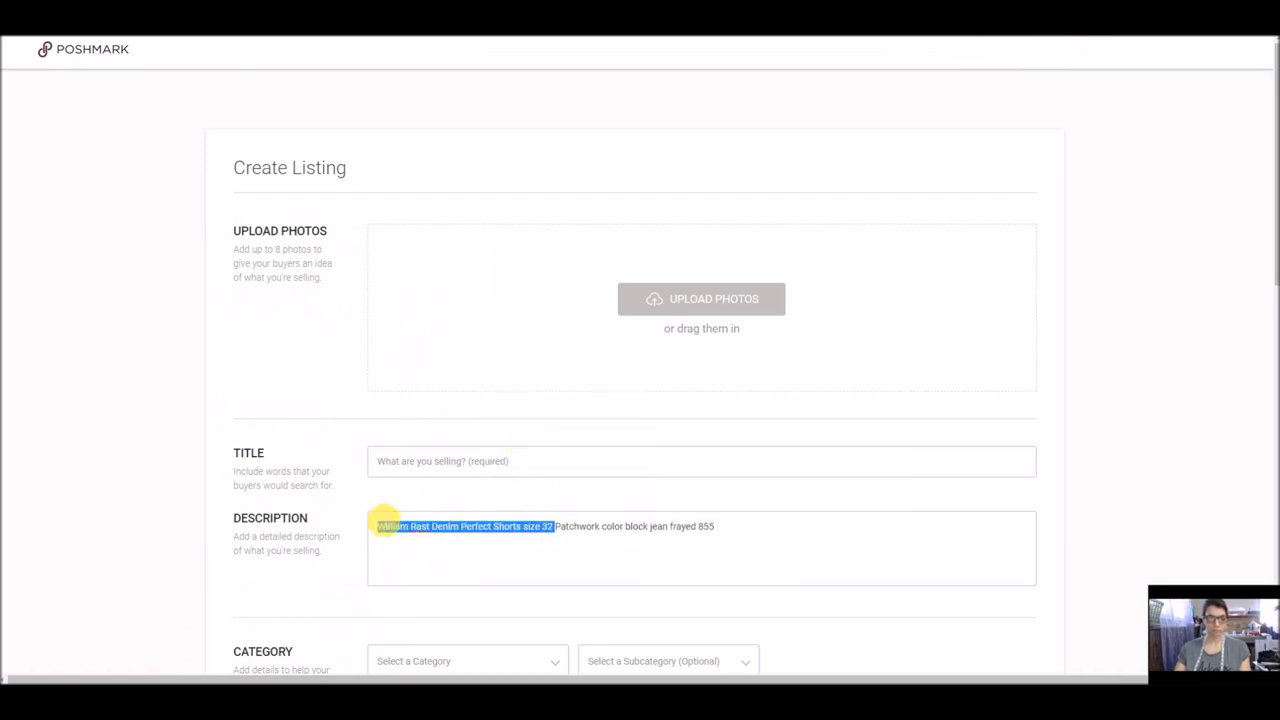
left_click(442, 460)
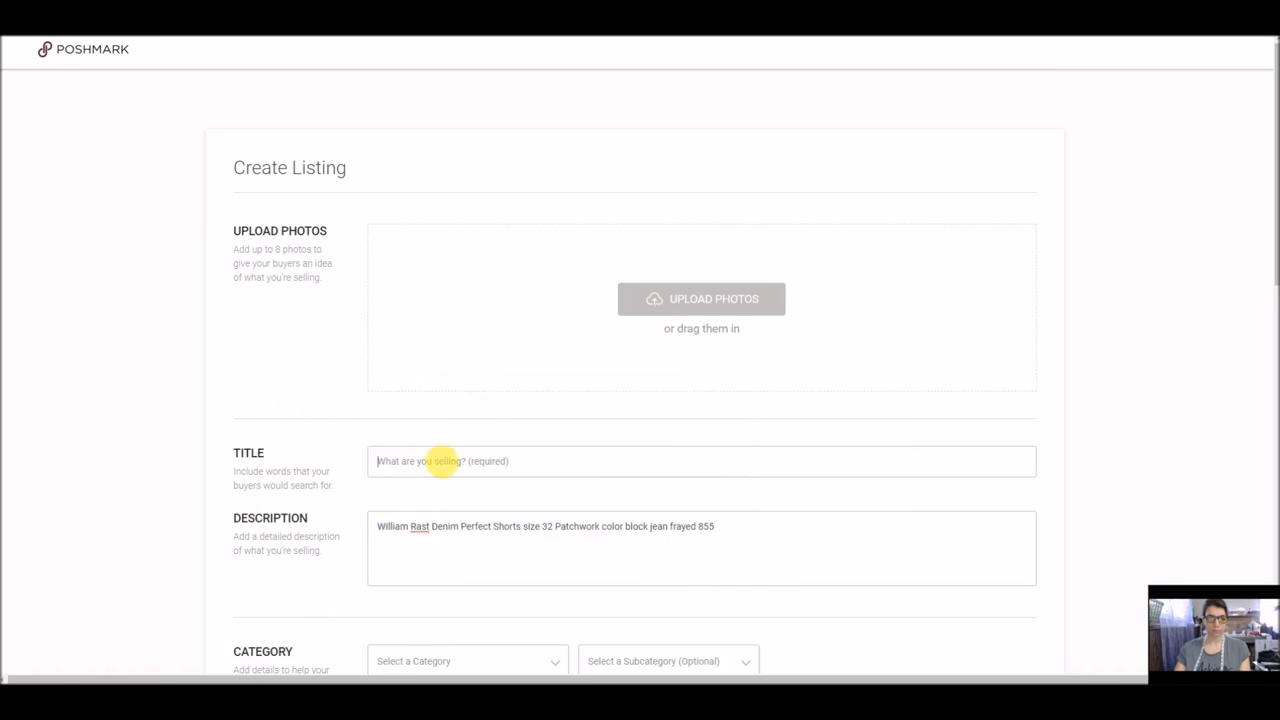
type("William Rast Denim Perfect Shorts size 32")
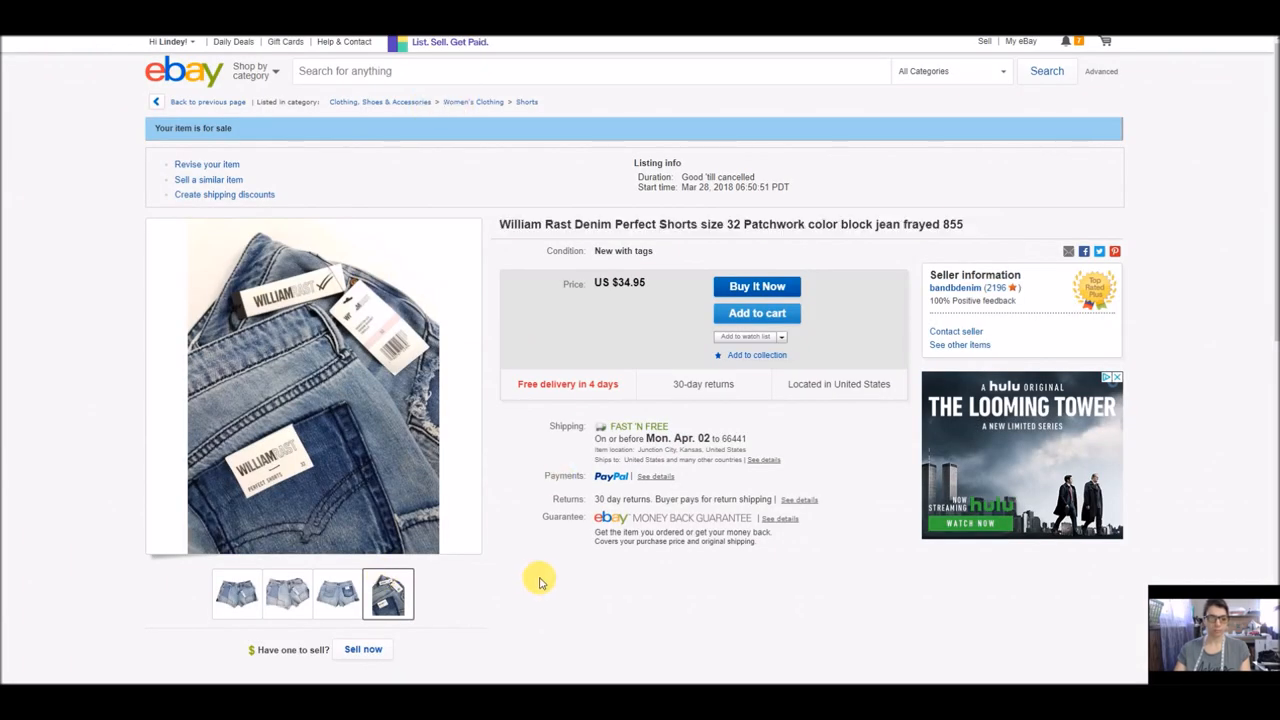
scroll("down", 3)
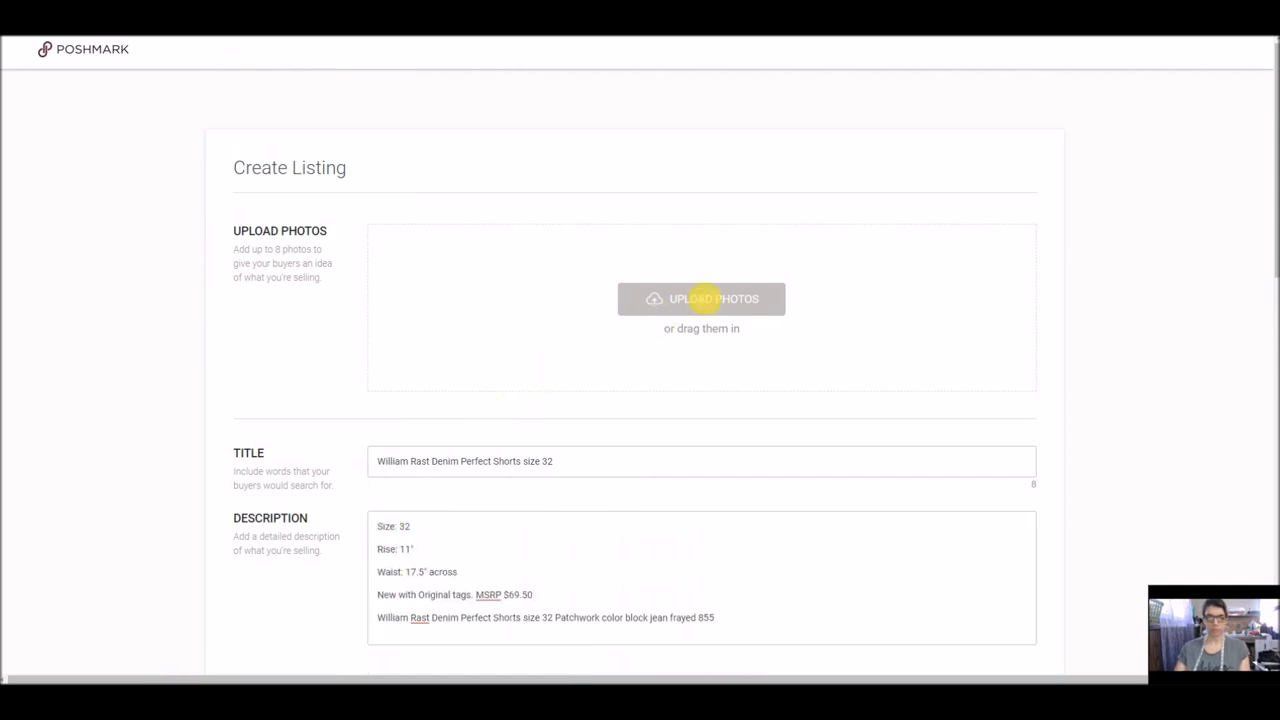
Upload the four William Rast shorts photos and apply the adjusted cover shot
left_click(700, 298)
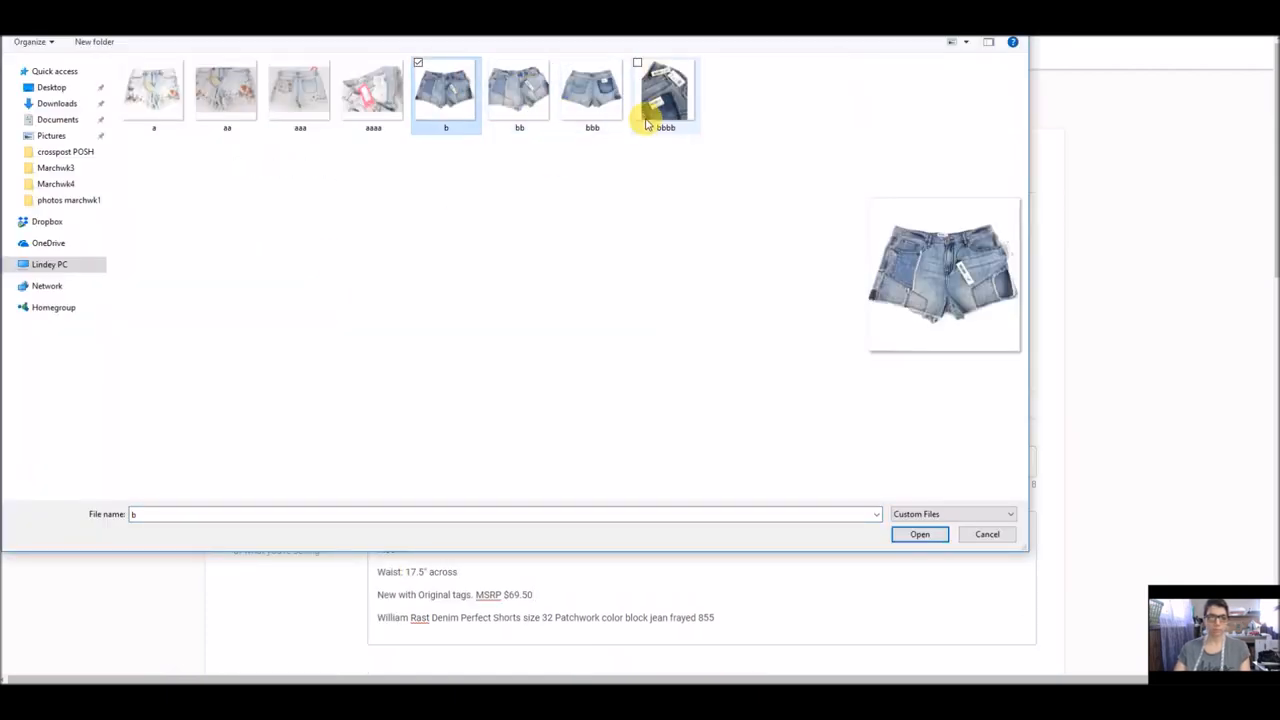
left_click(918, 532)
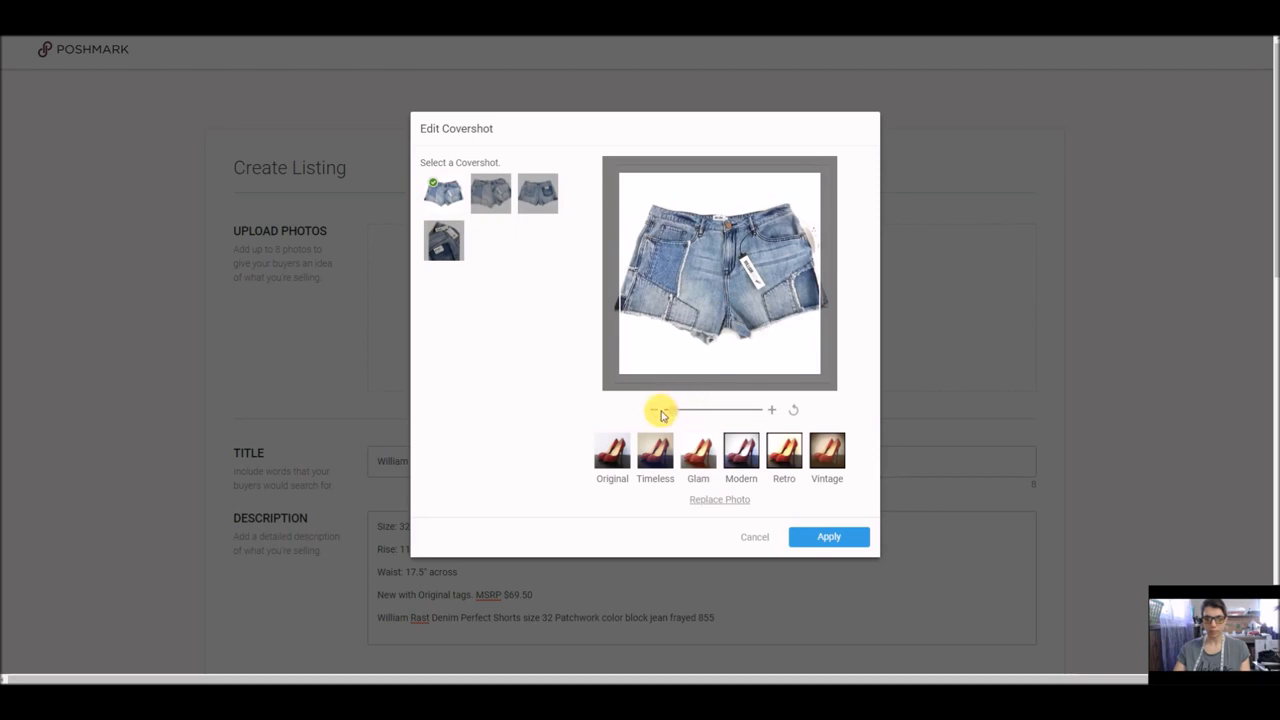
left_click_drag(654, 410, 668, 410)
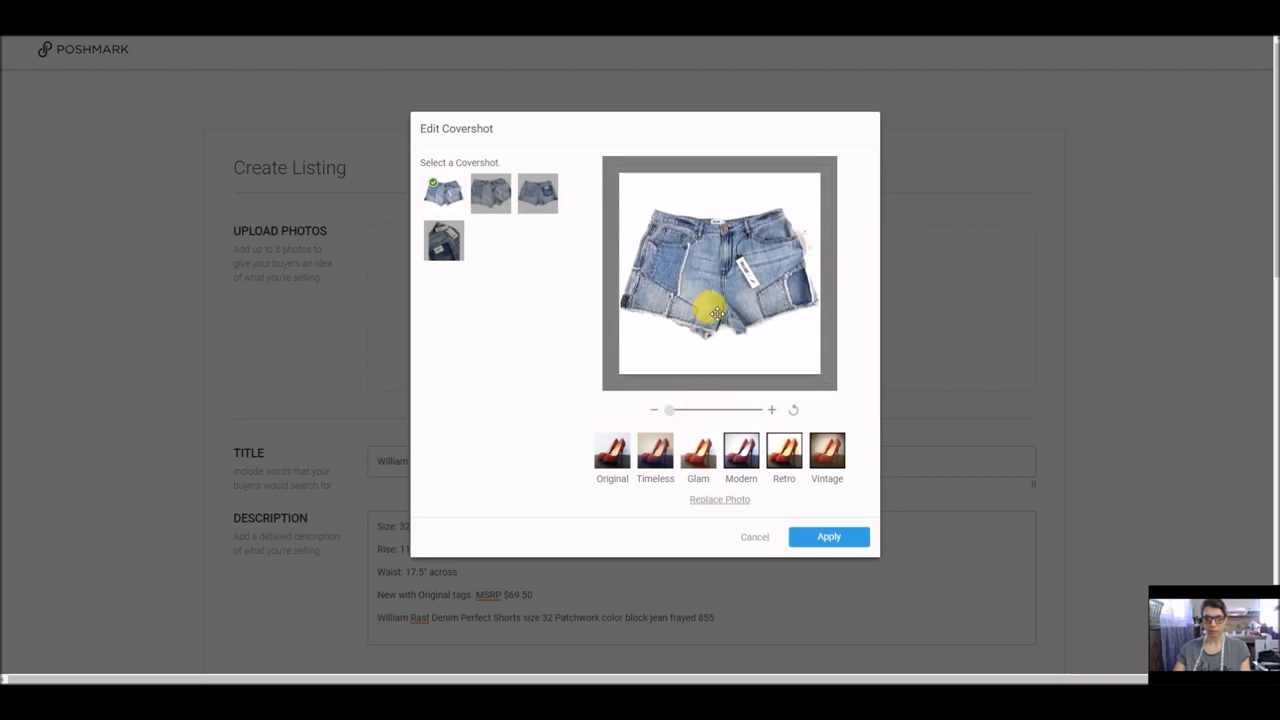
left_click(828, 536)
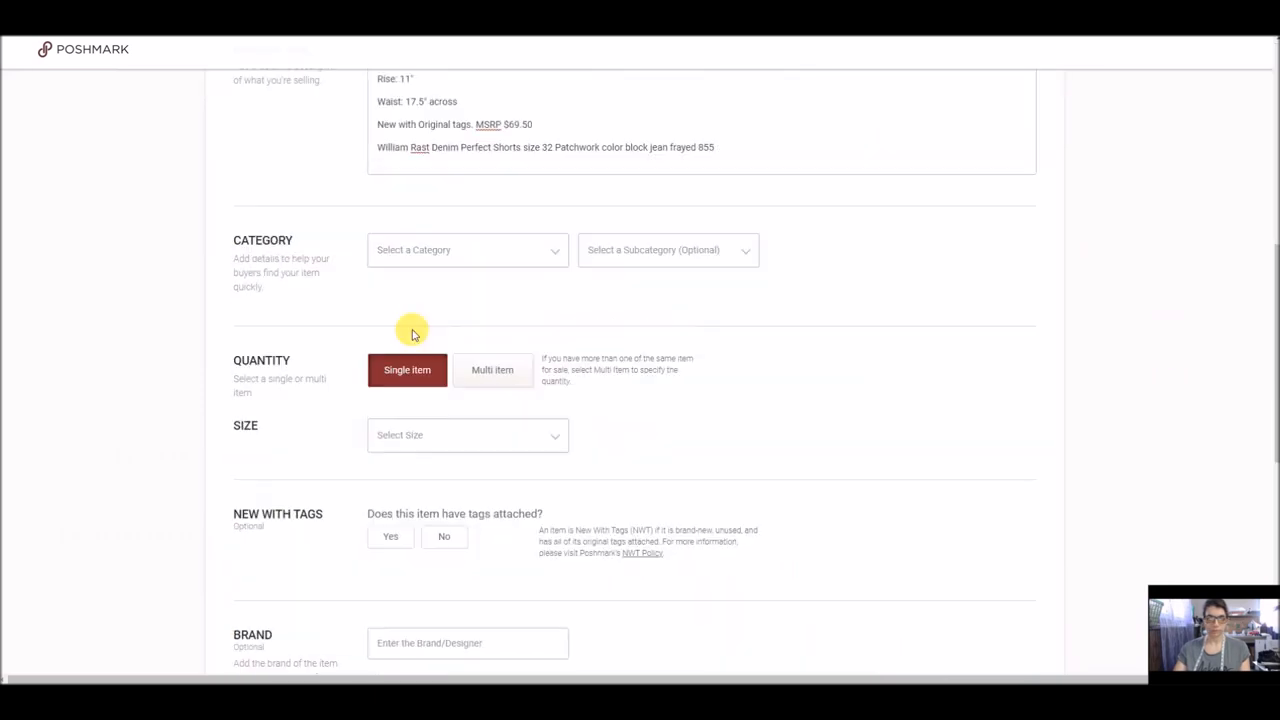
Set category Jean Shorts, Plus size 32, new with tags, not boutique
left_click(668, 240)
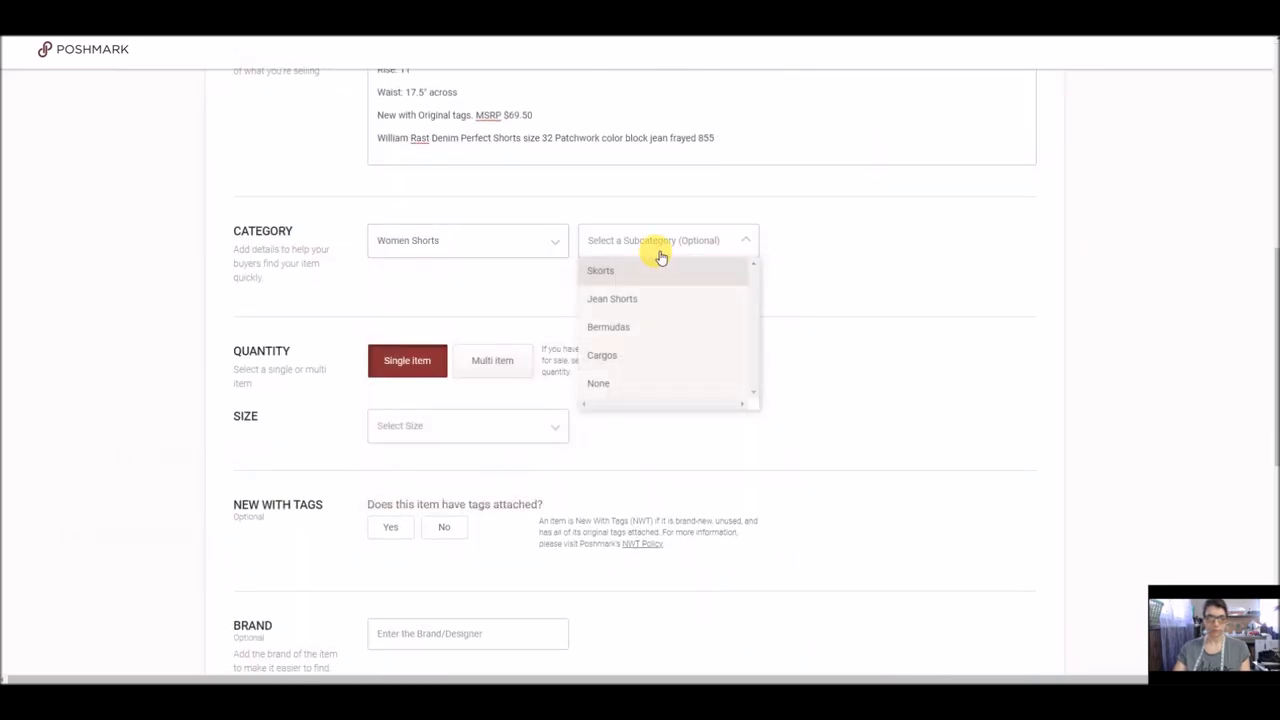
left_click(612, 298)
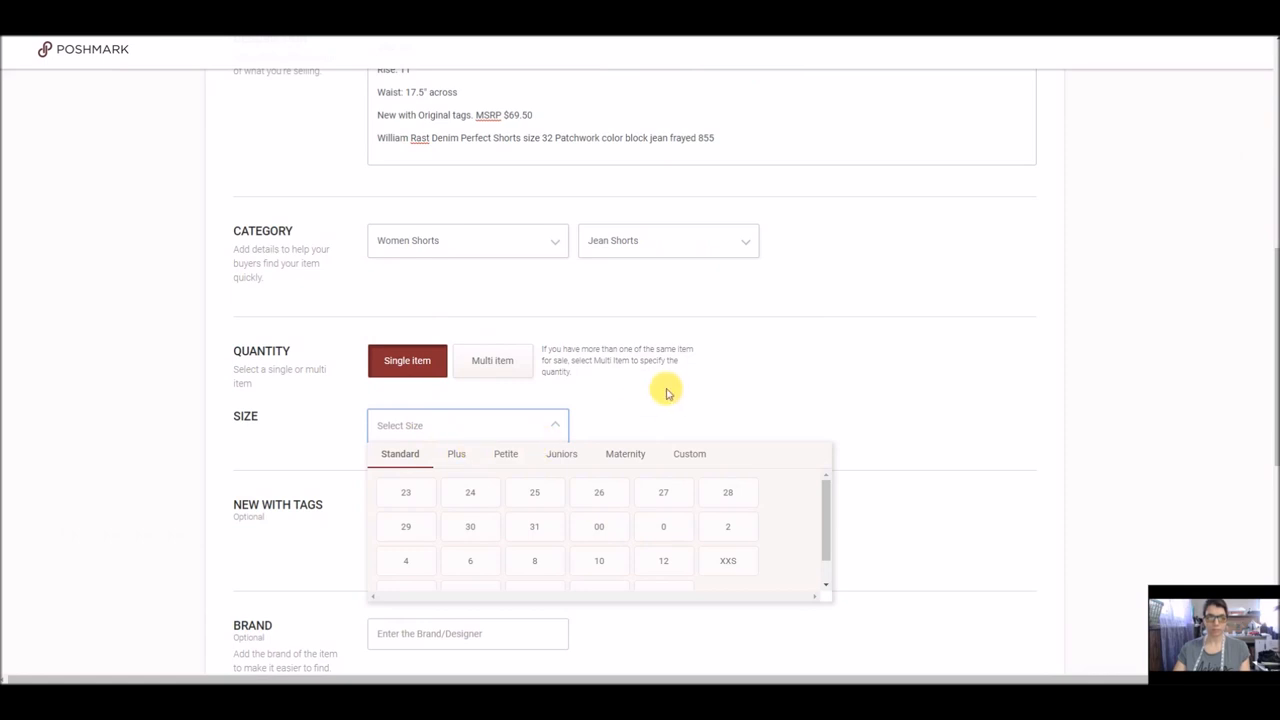
left_click(456, 452)
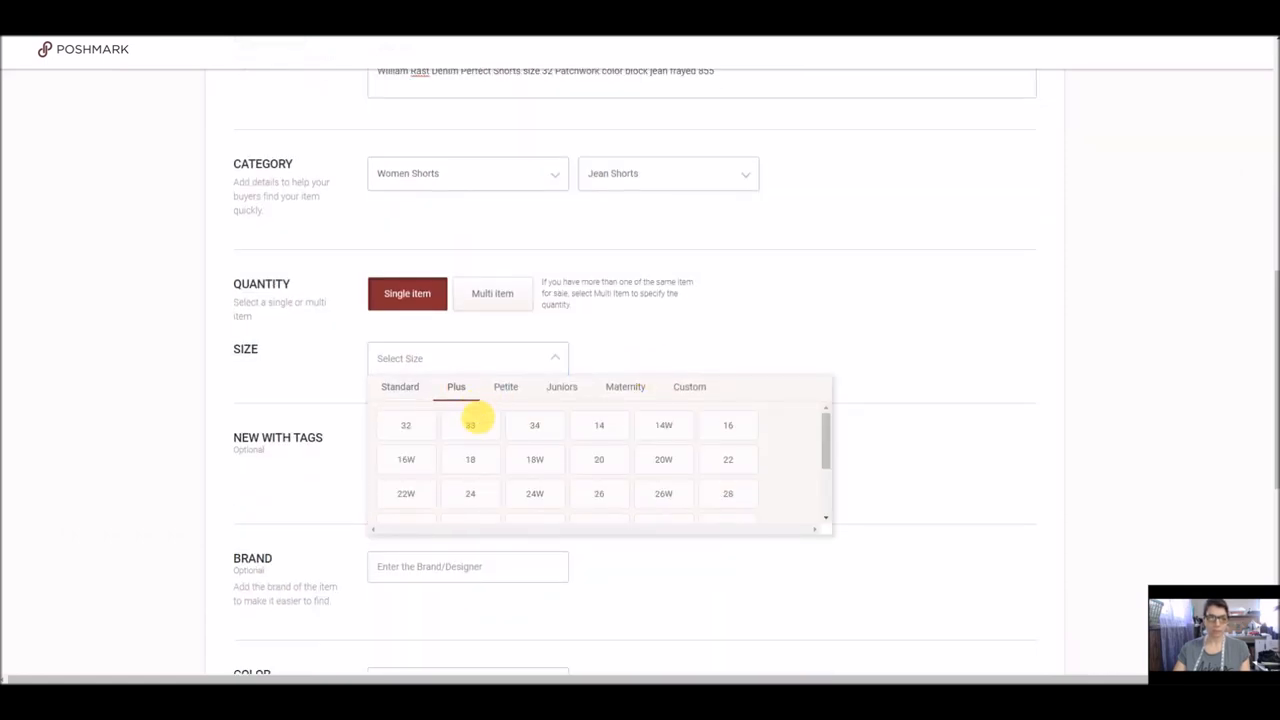
left_click(406, 424)
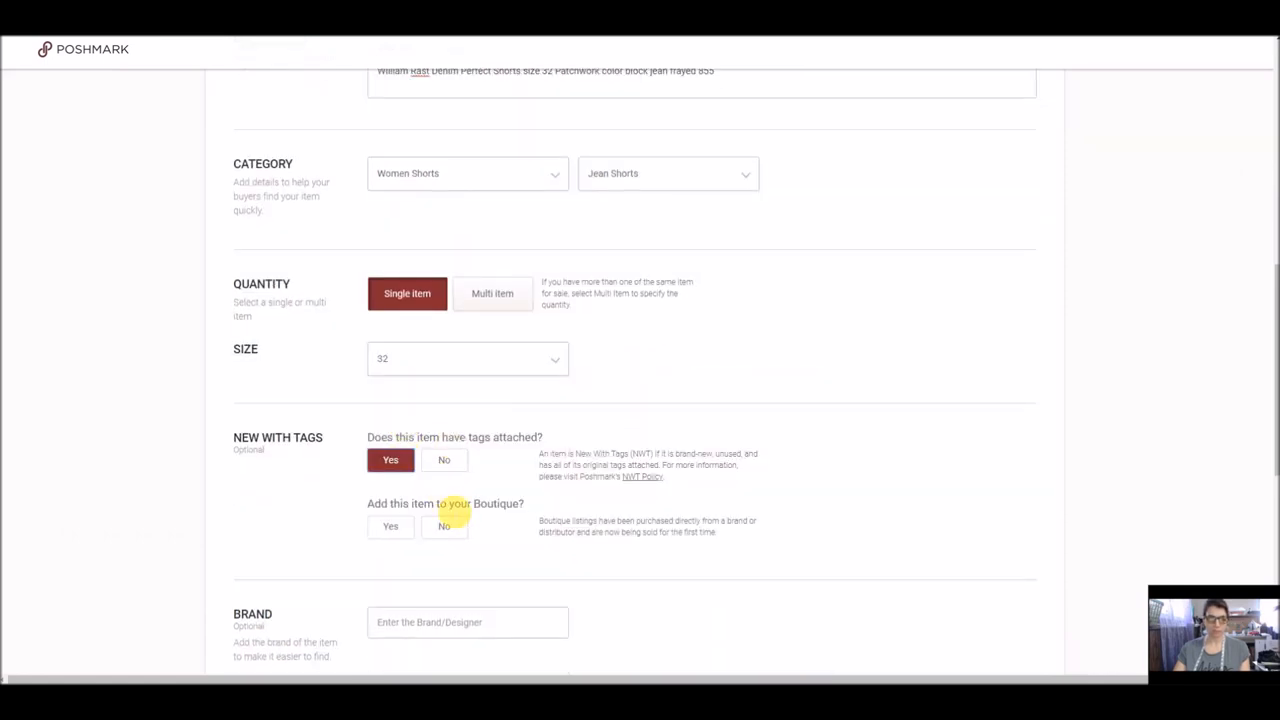
left_click(444, 526)
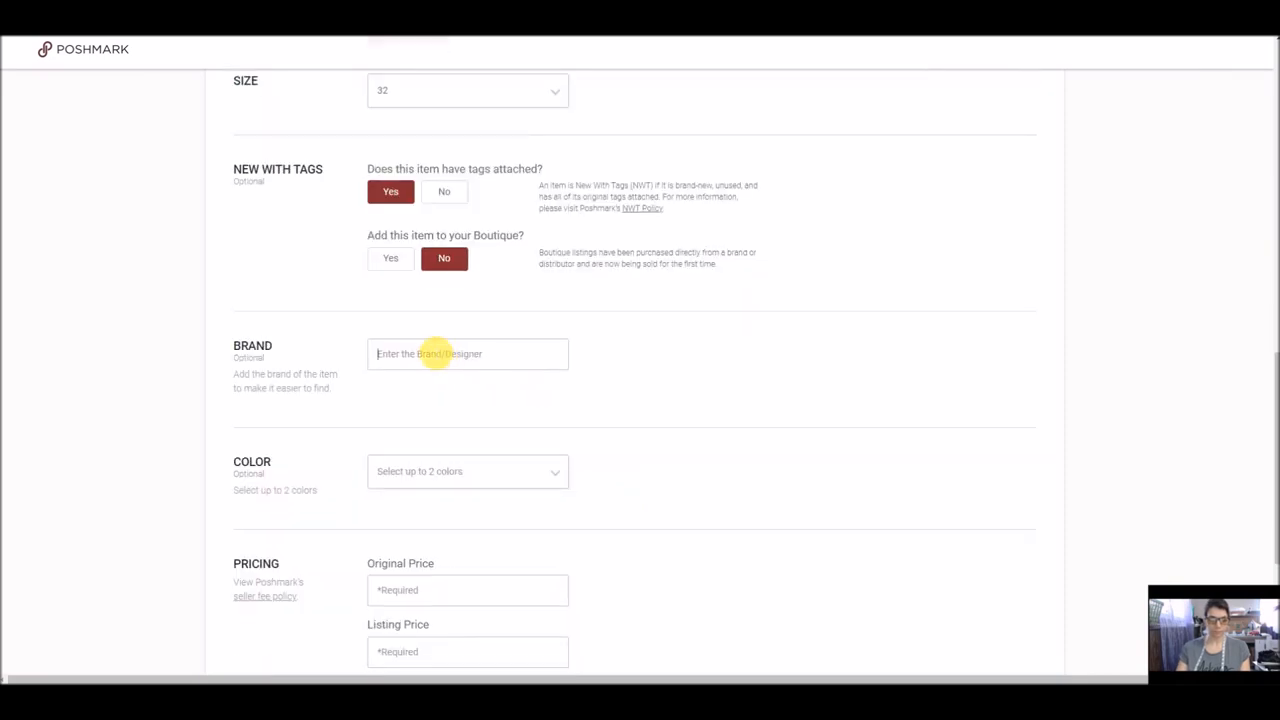
Set brand William Rast, colour blue, $69 original and $30 price, and continue to sharing
type("Willi")
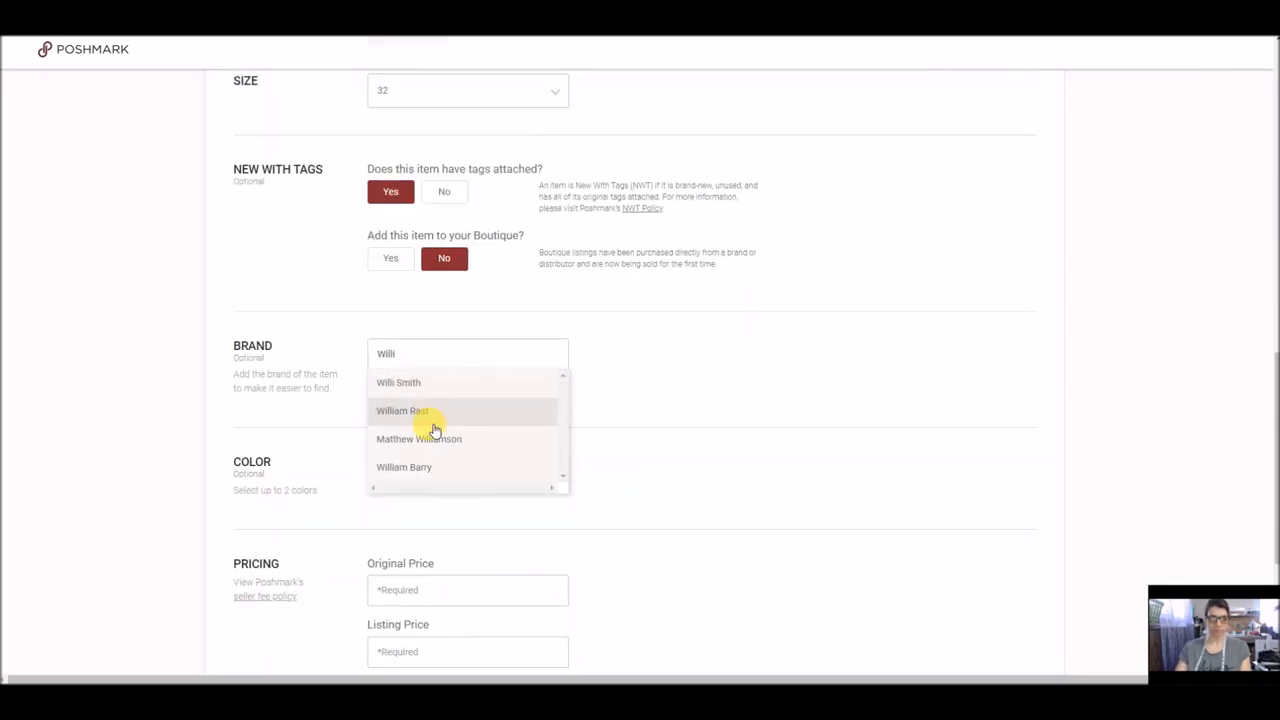
left_click(402, 412)
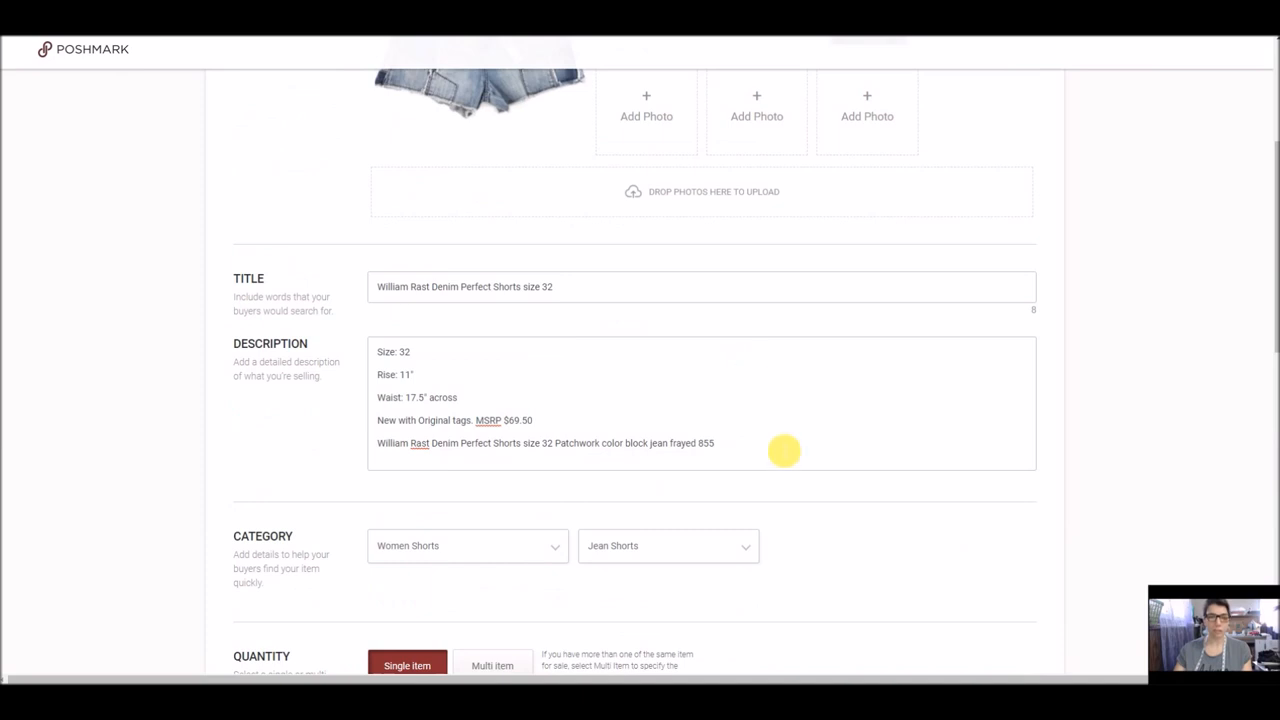
scroll("down", 3)
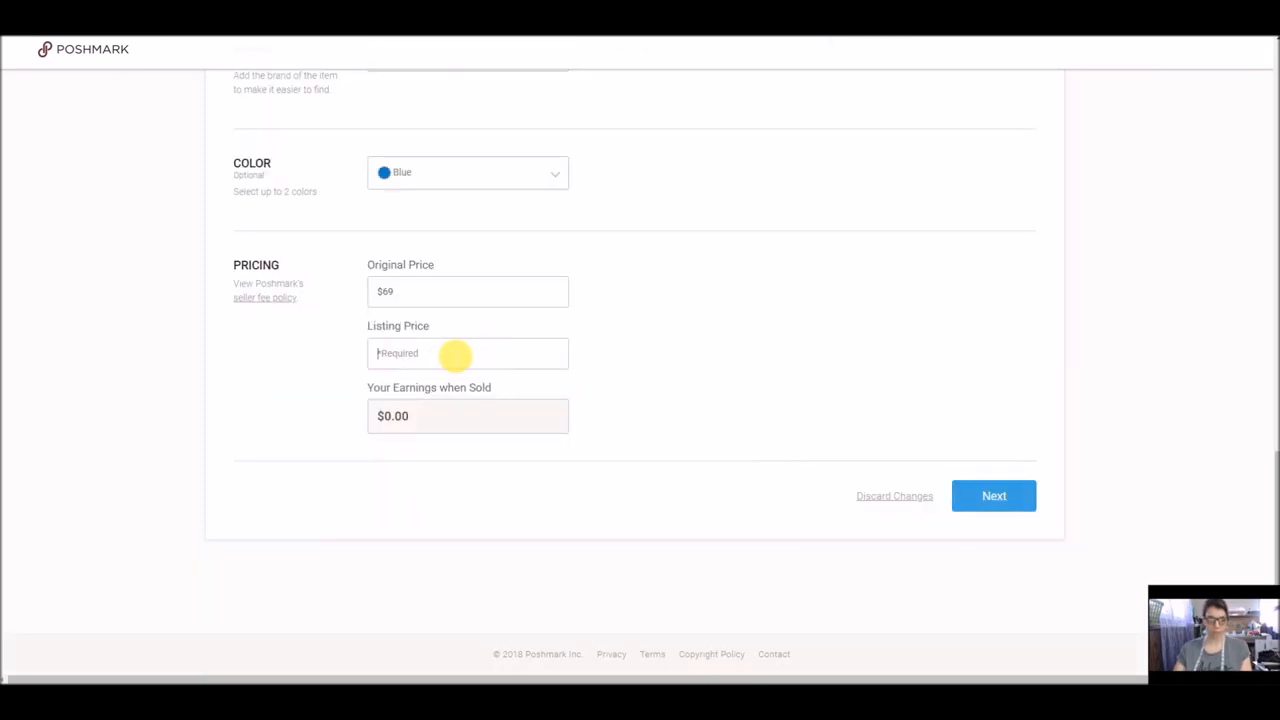
type("32")
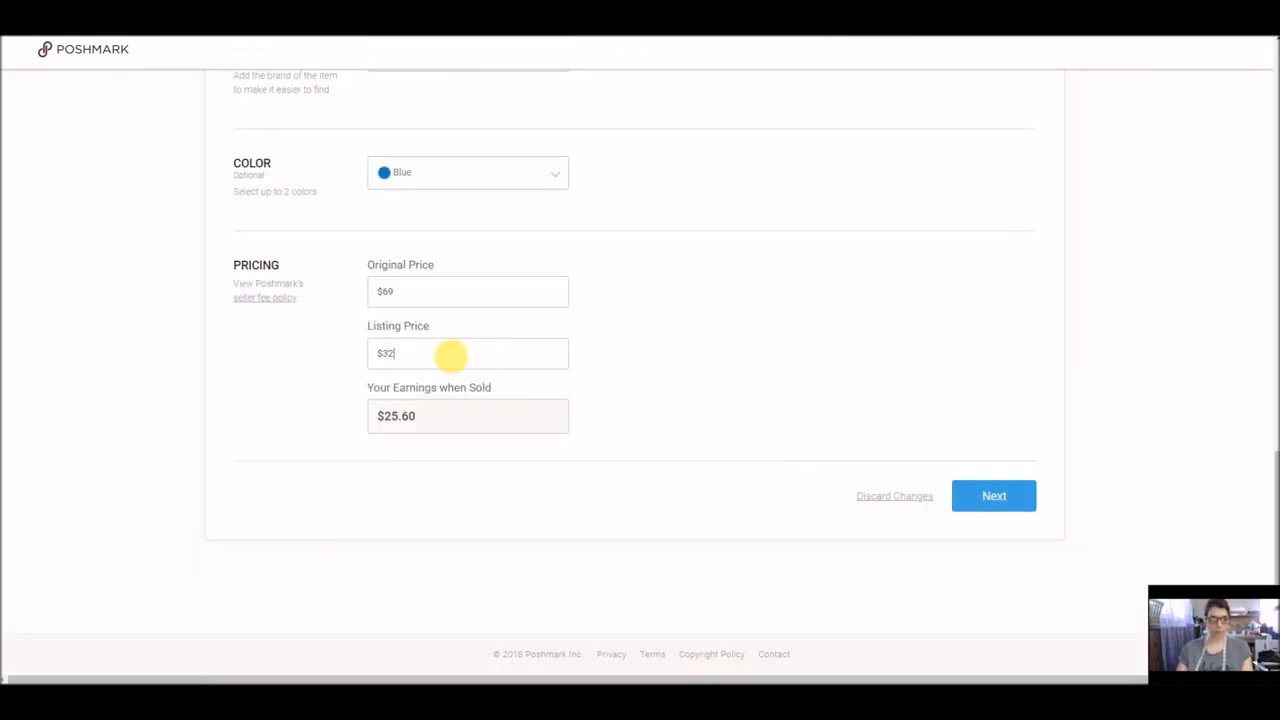
left_click(992, 496)
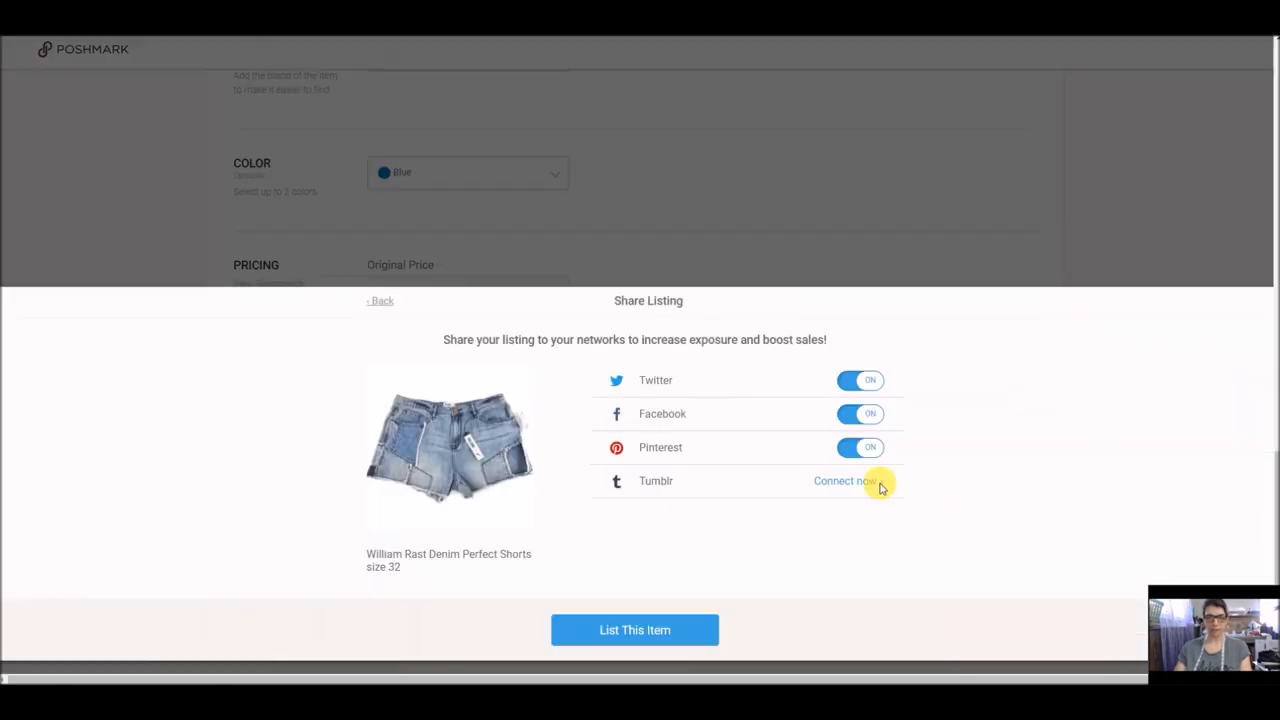
List the William Rast shorts and start another new listing after the confirmation
left_click(634, 628)
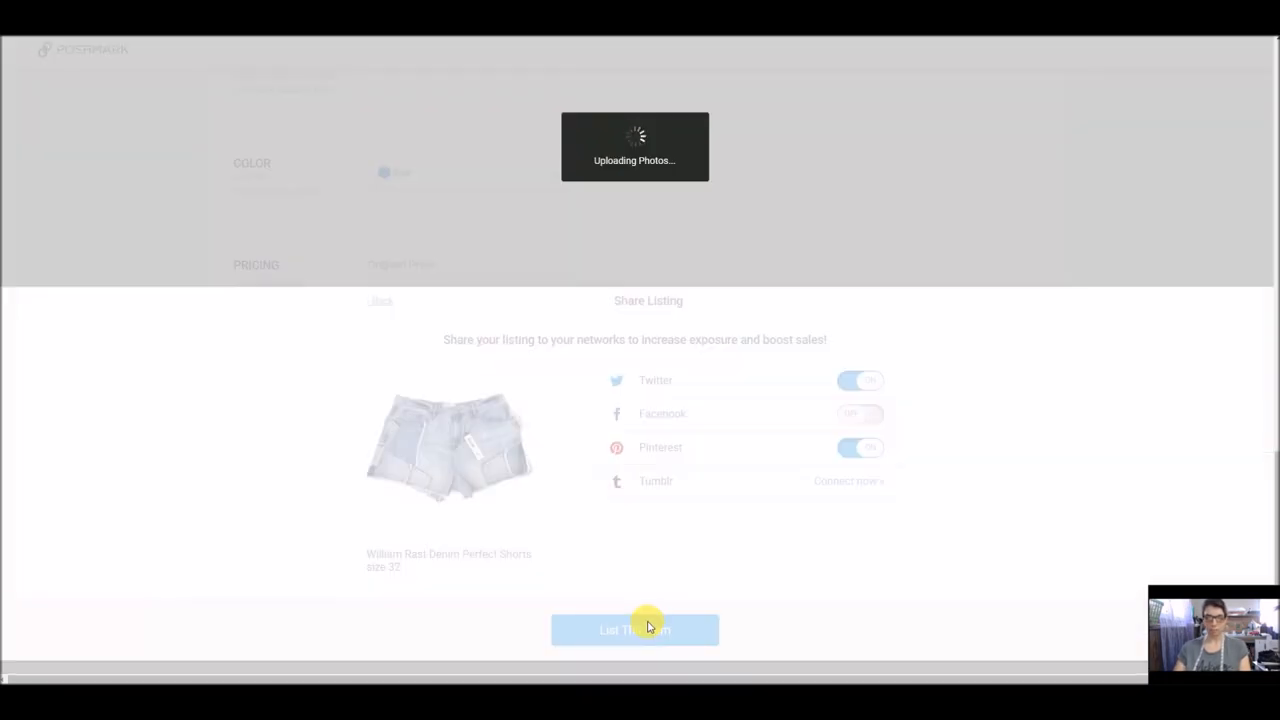
left_click(634, 628)
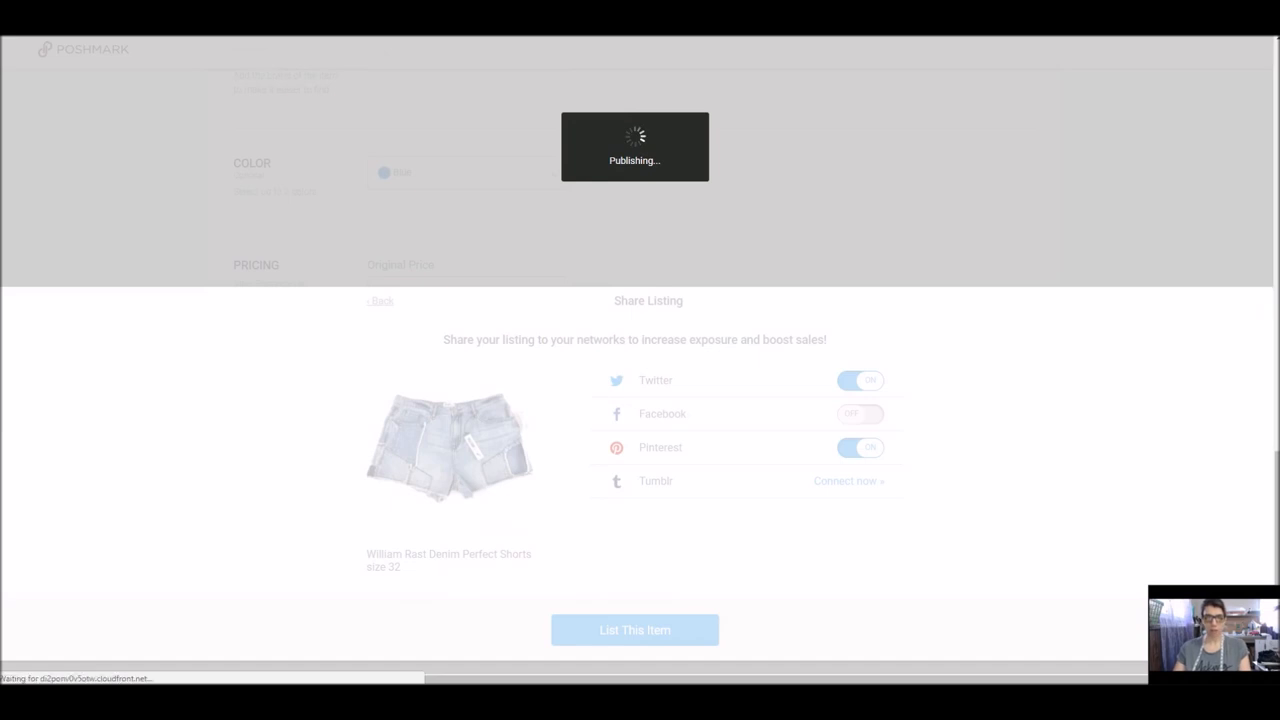
left_click(634, 628)
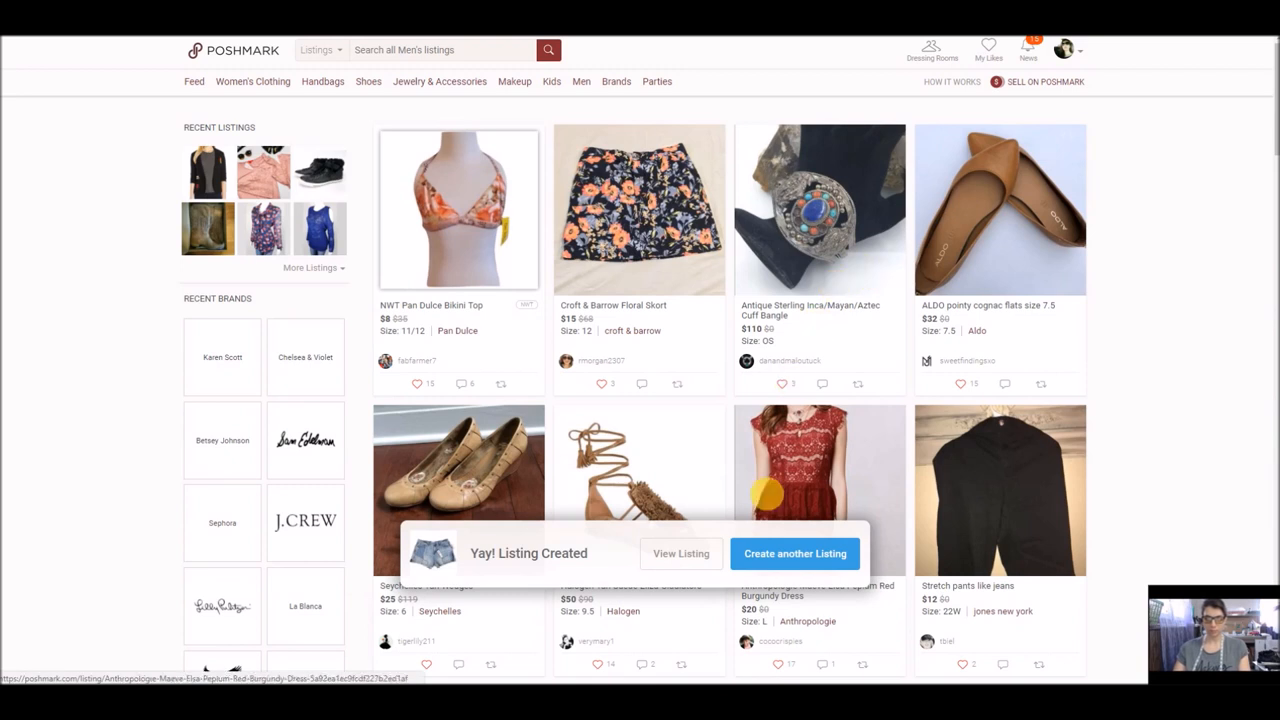
left_click(794, 552)
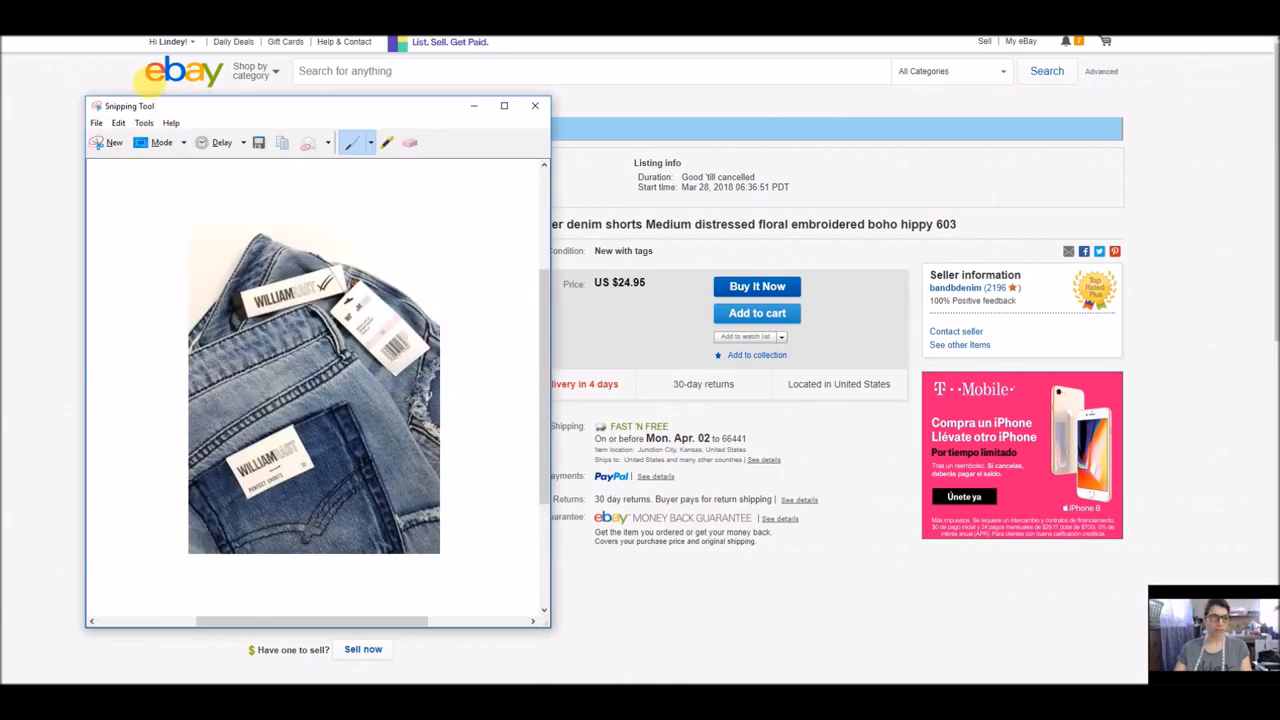
Snip the enlarged embroidered Blu Pepper shorts photo from the eBay listing
left_click(534, 104)
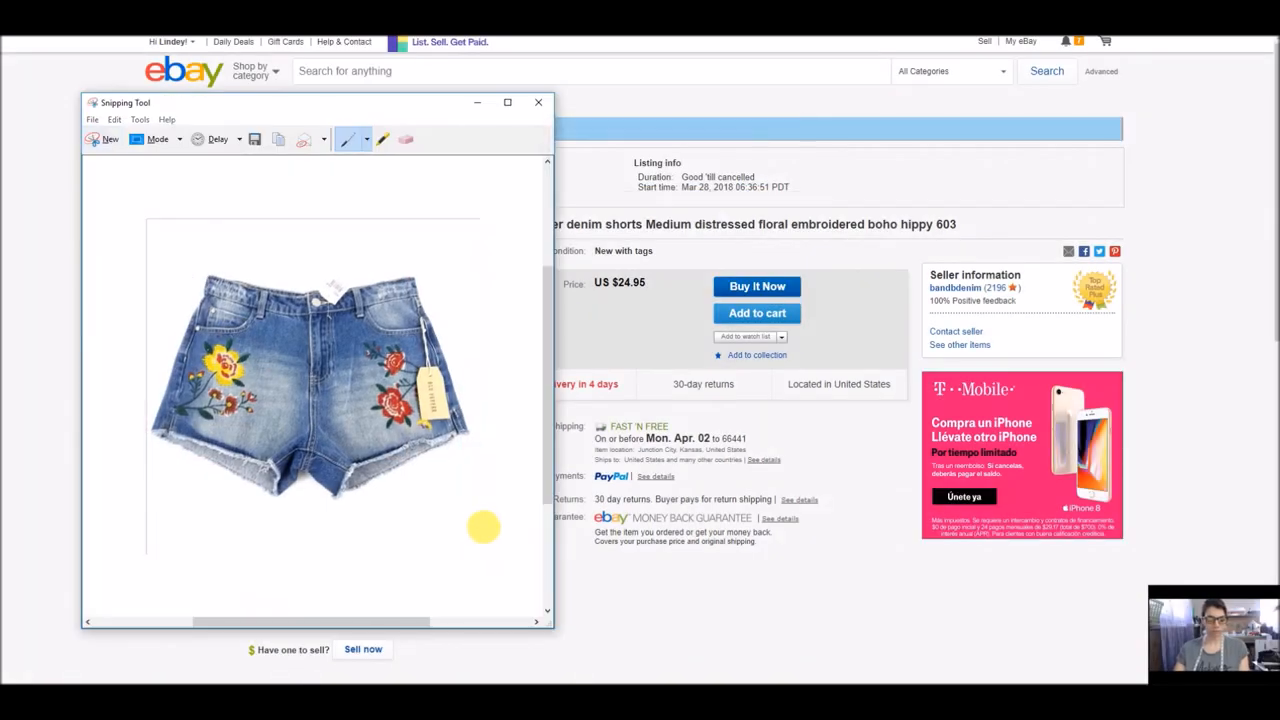
left_click(540, 102)
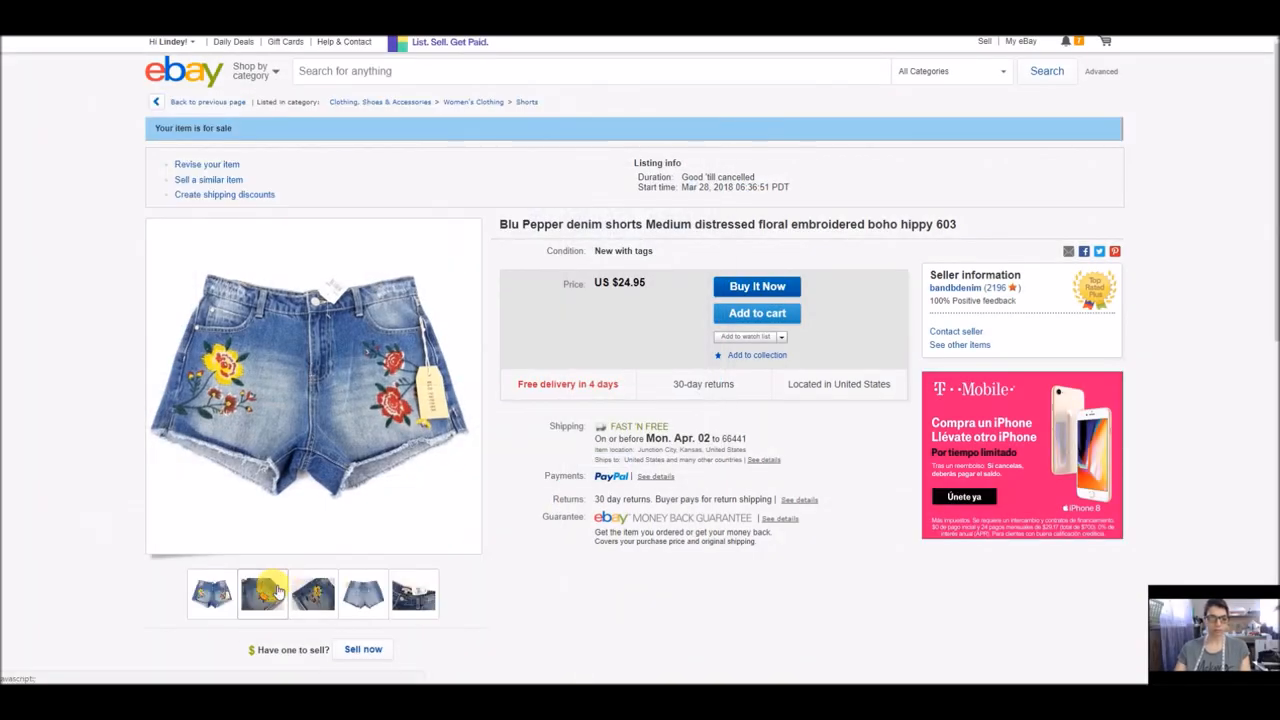
left_click(262, 592)
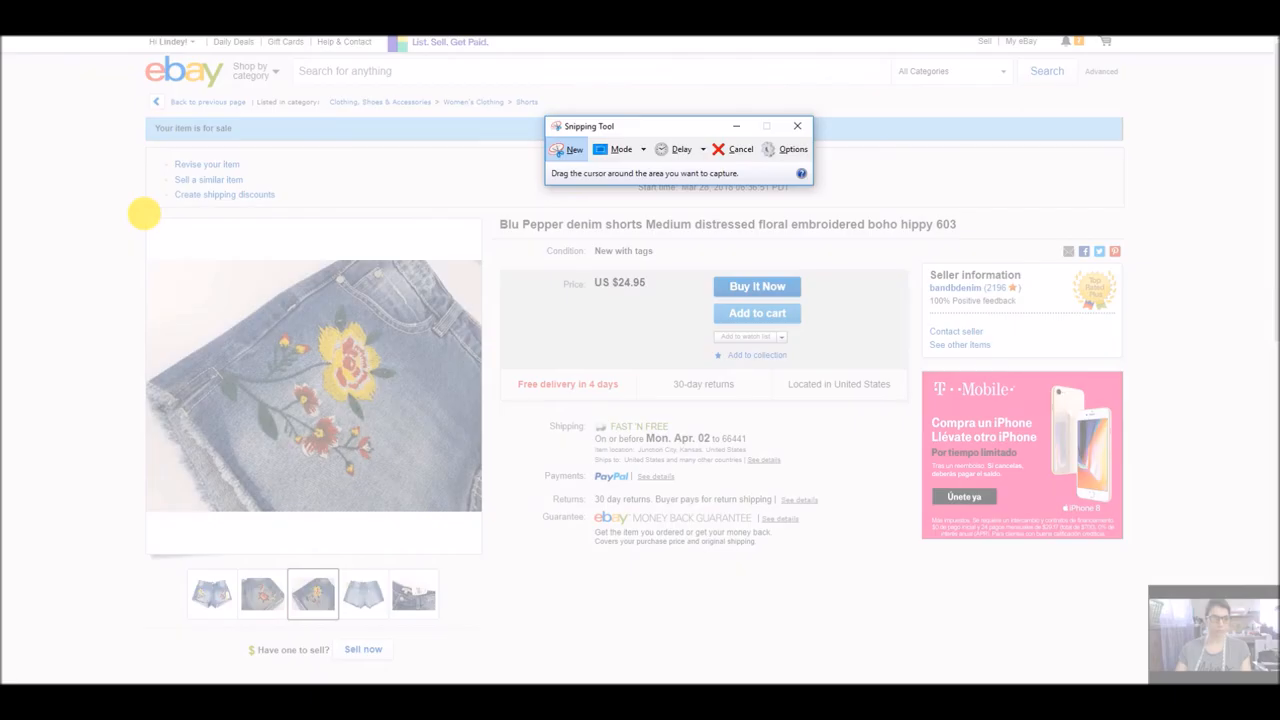
left_click_drag(144, 210, 472, 540)
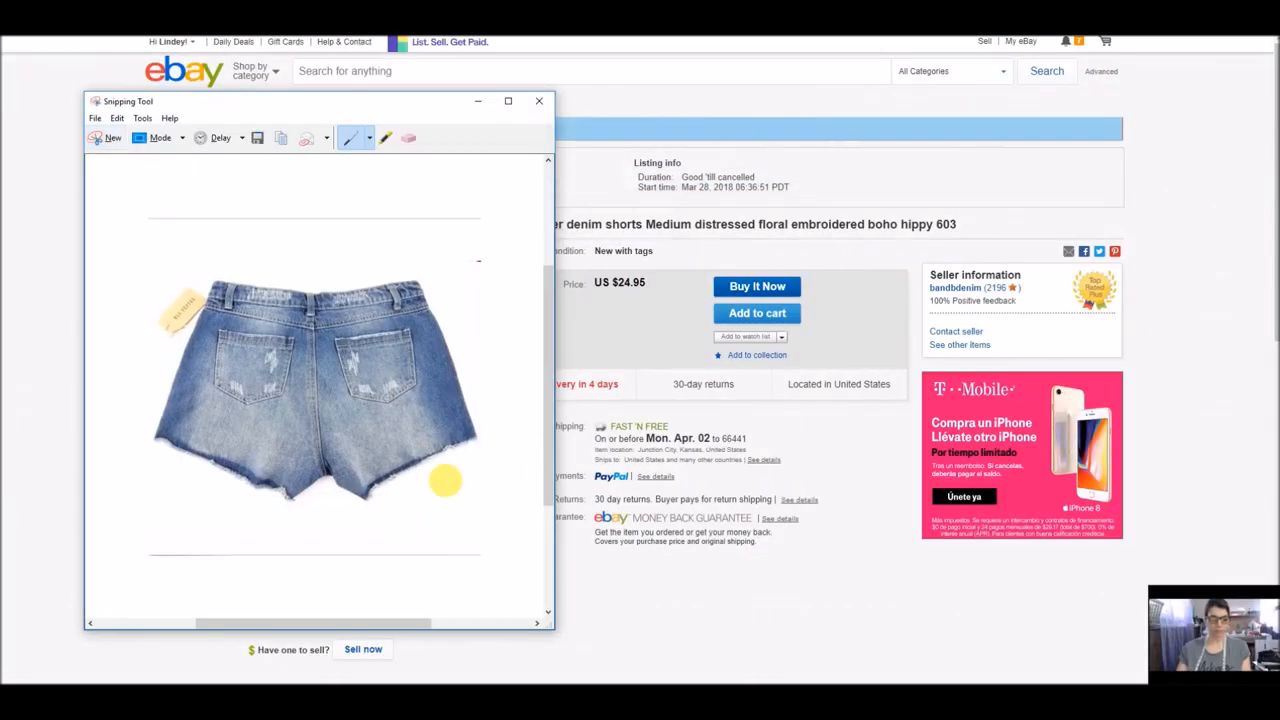
Show the last shorts photo on eBay and save the latest capture to the crosspost folder
left_click(256, 138)
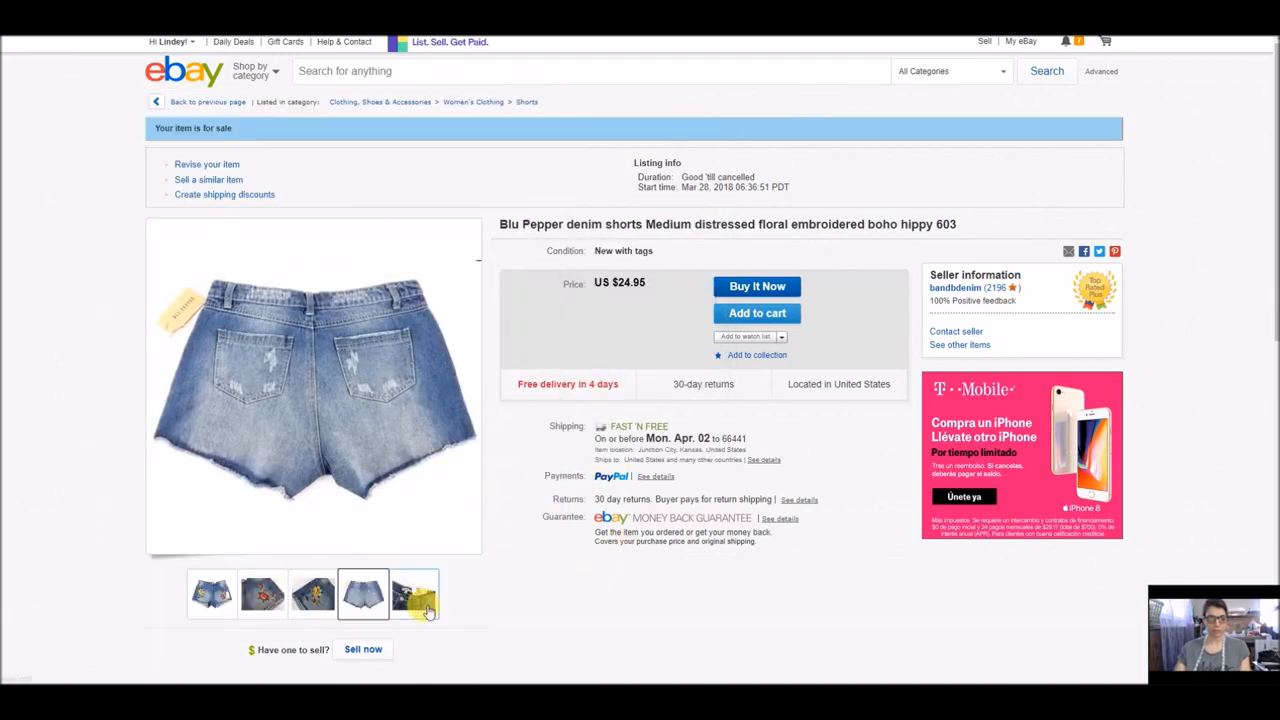
left_click(412, 592)
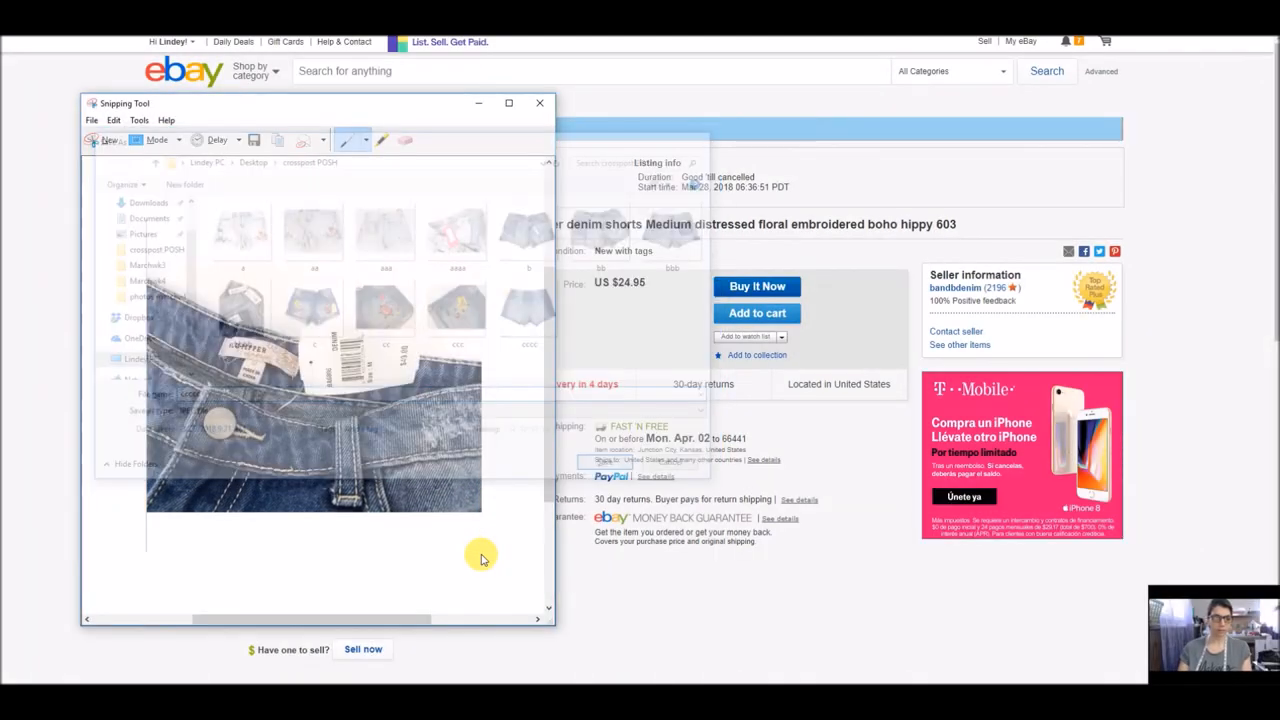
left_click(540, 104)
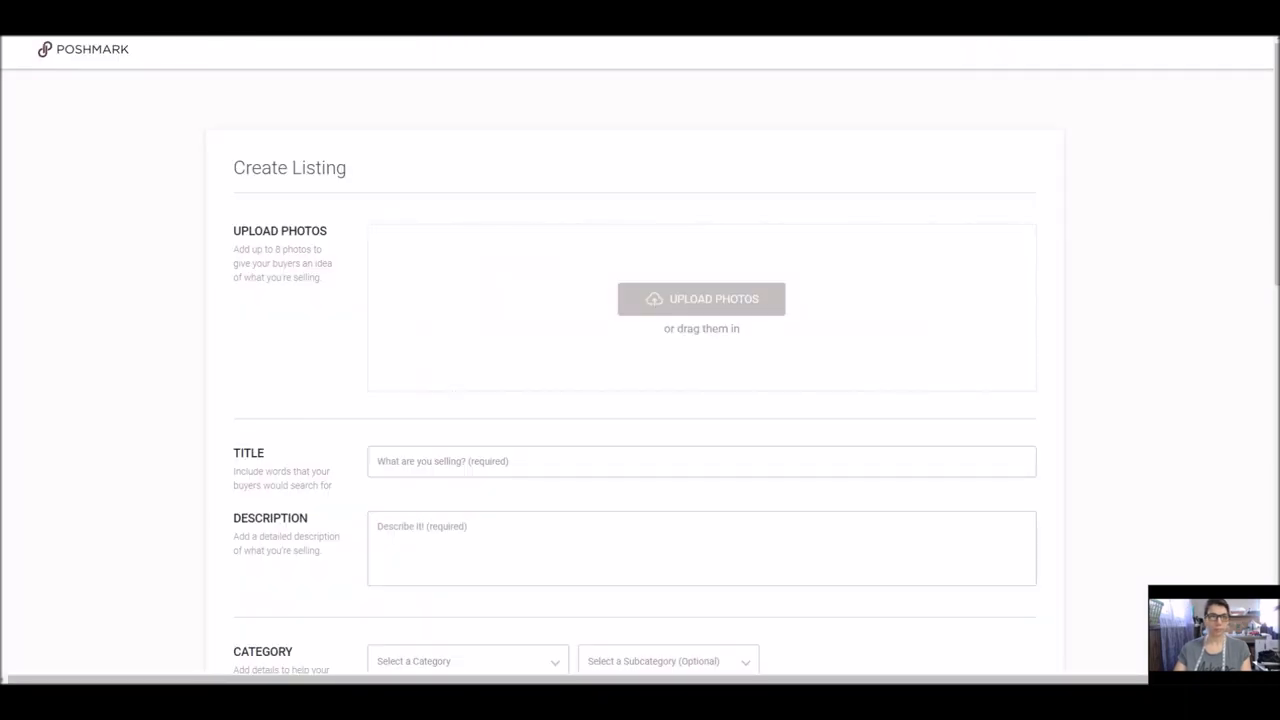
Paste the eBay title into Description and Title and add 'Size: M', rise, waist and MSRP details
right_click(504, 526)
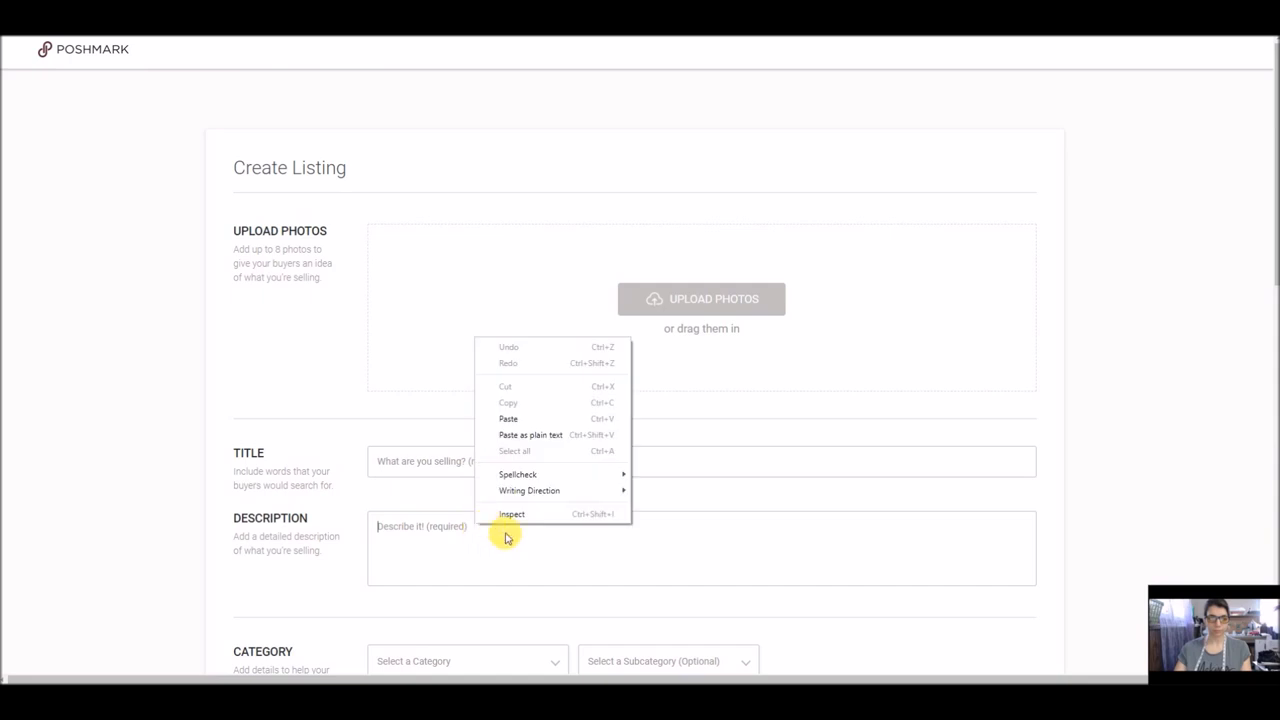
left_click(508, 418)
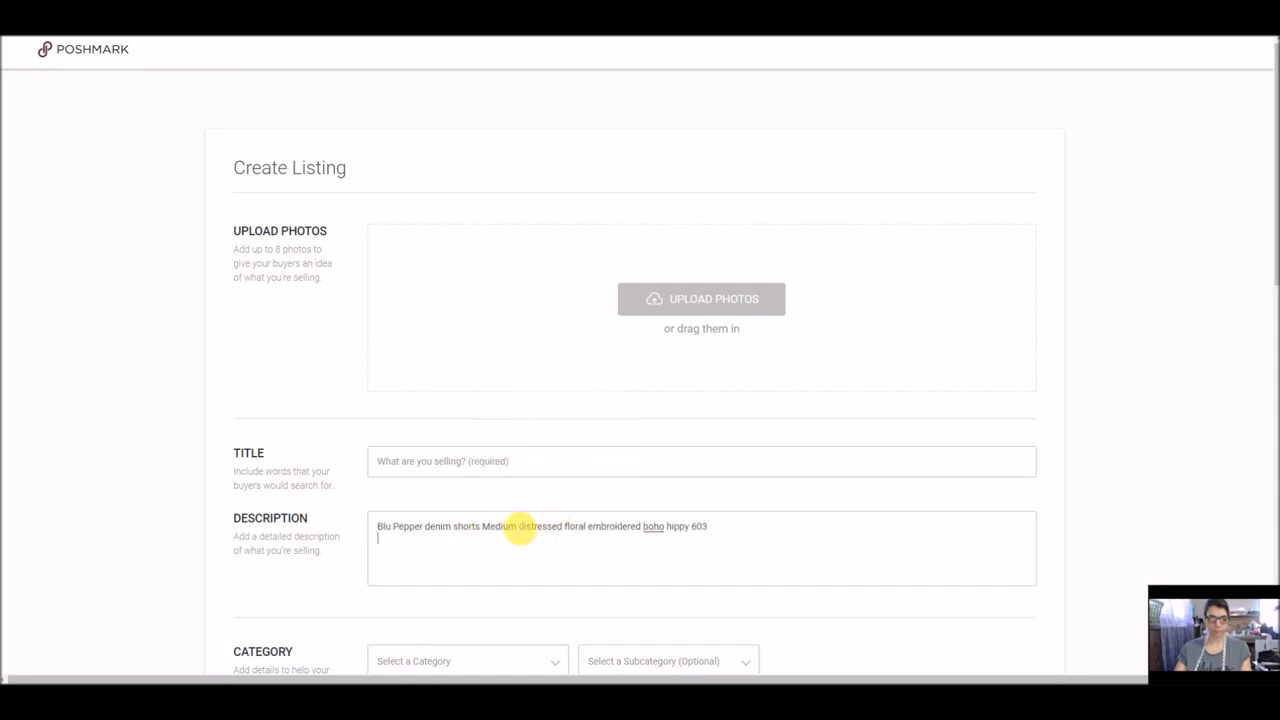
right_click(500, 526)
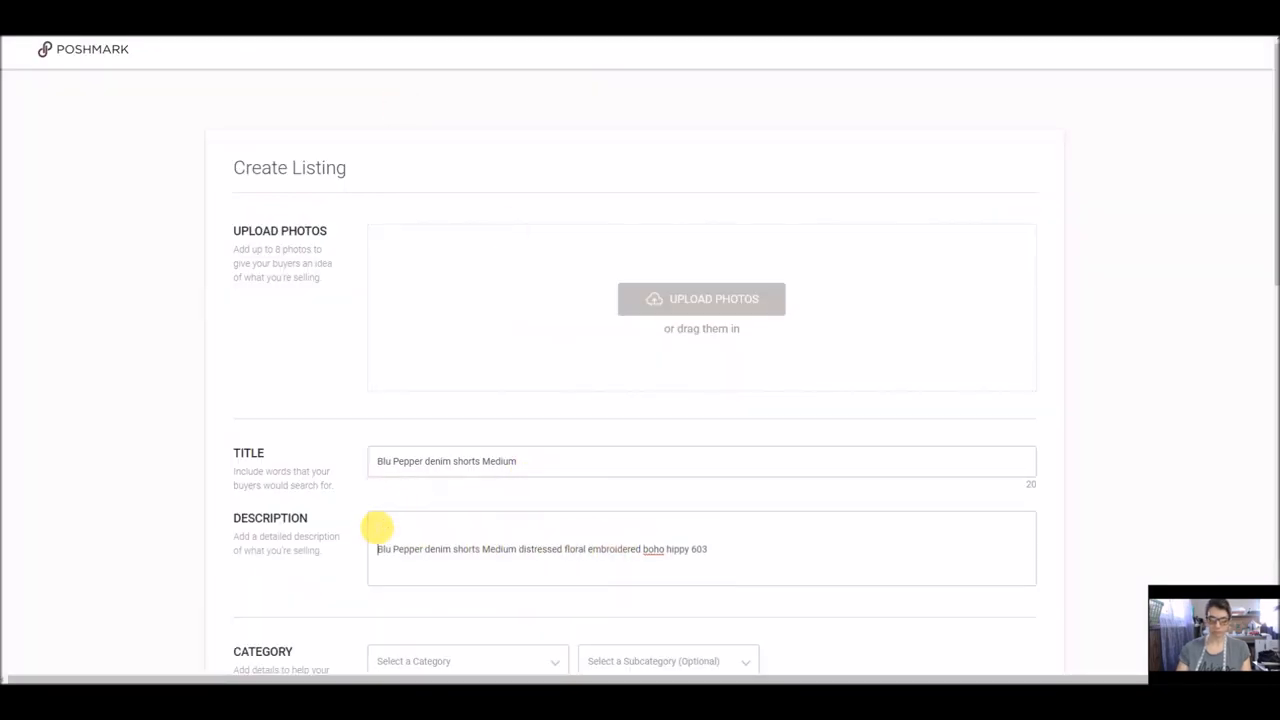
type("Size: M")
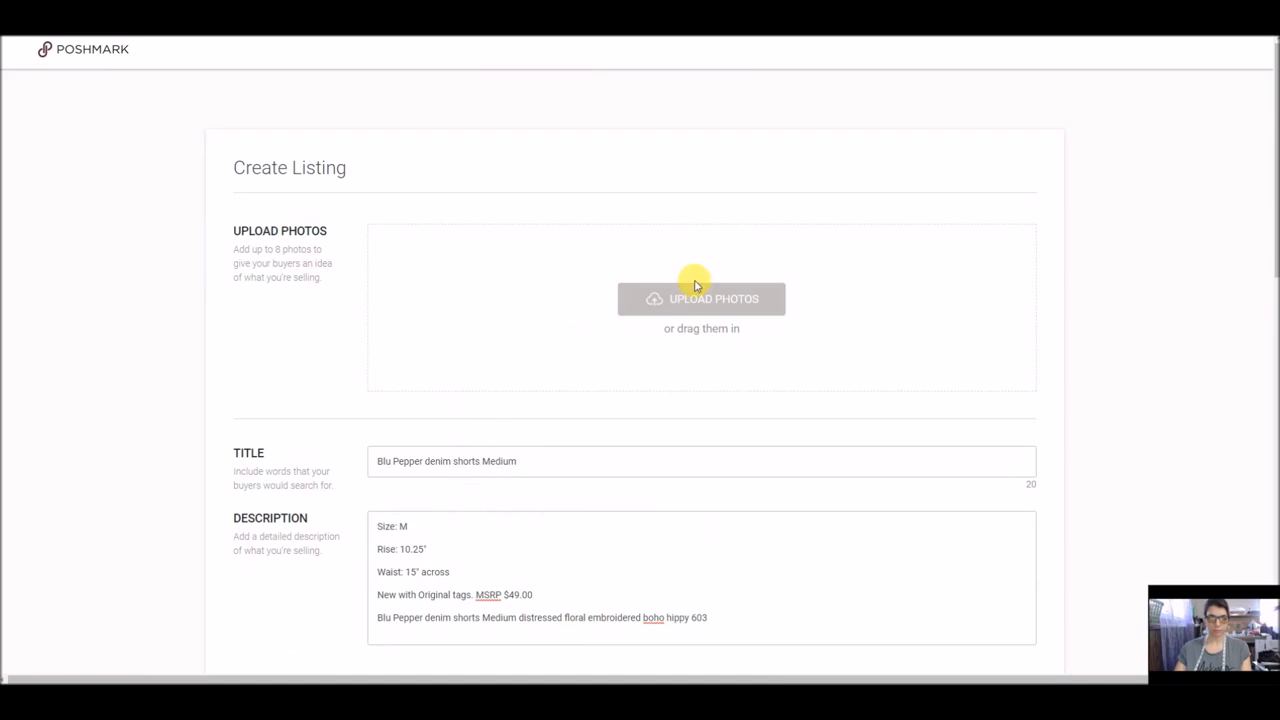
left_click(700, 298)
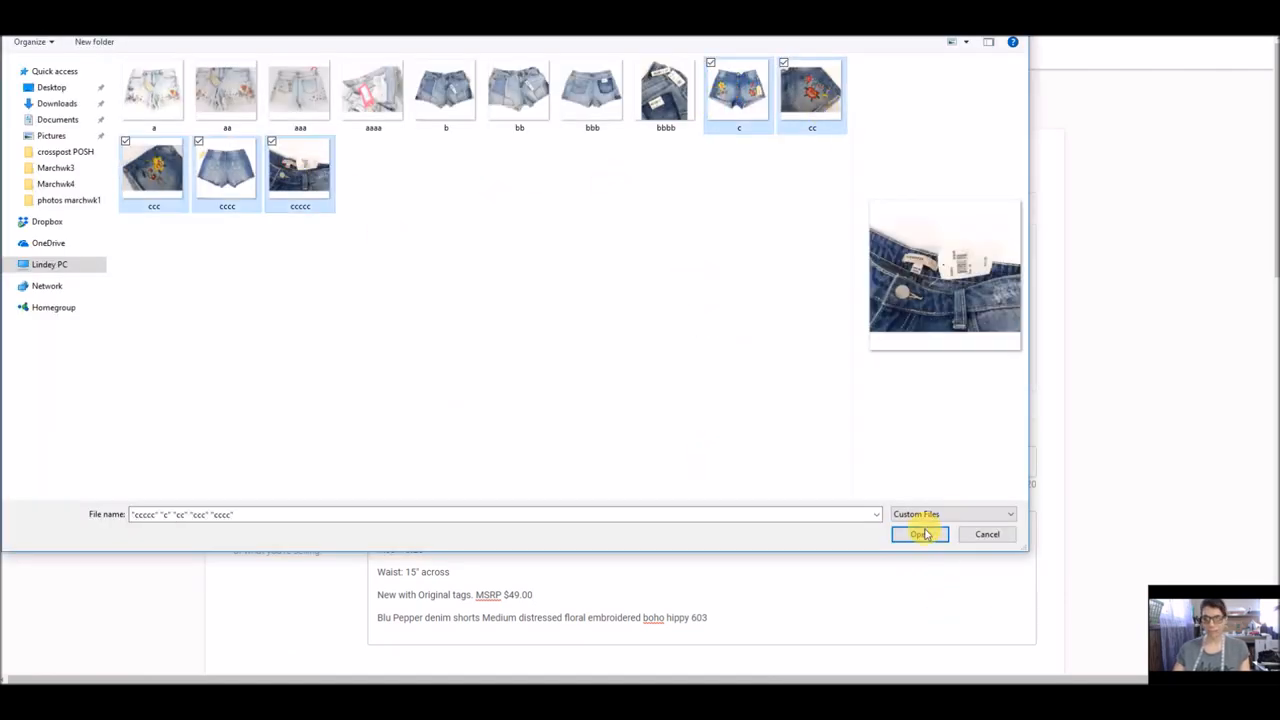
Upload the five shorts photos with the embroidered front as cover shot and pick Women Shorts
left_click(918, 532)
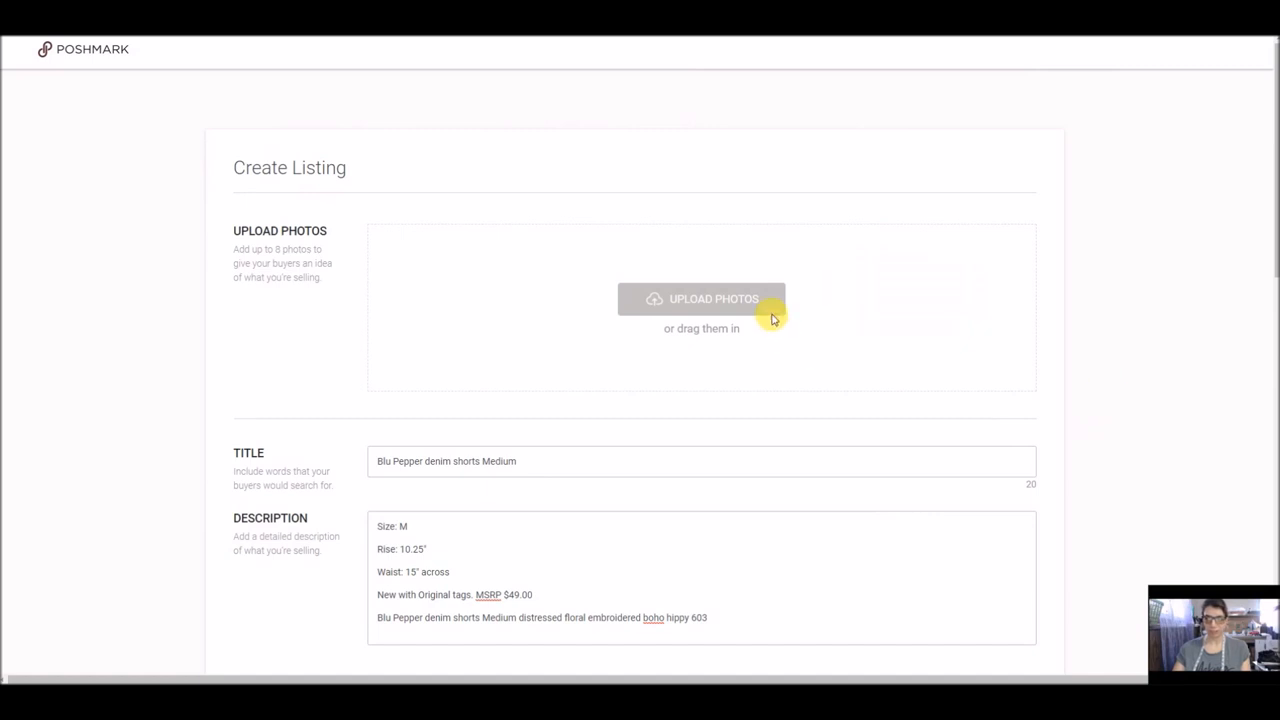
left_click(700, 298)
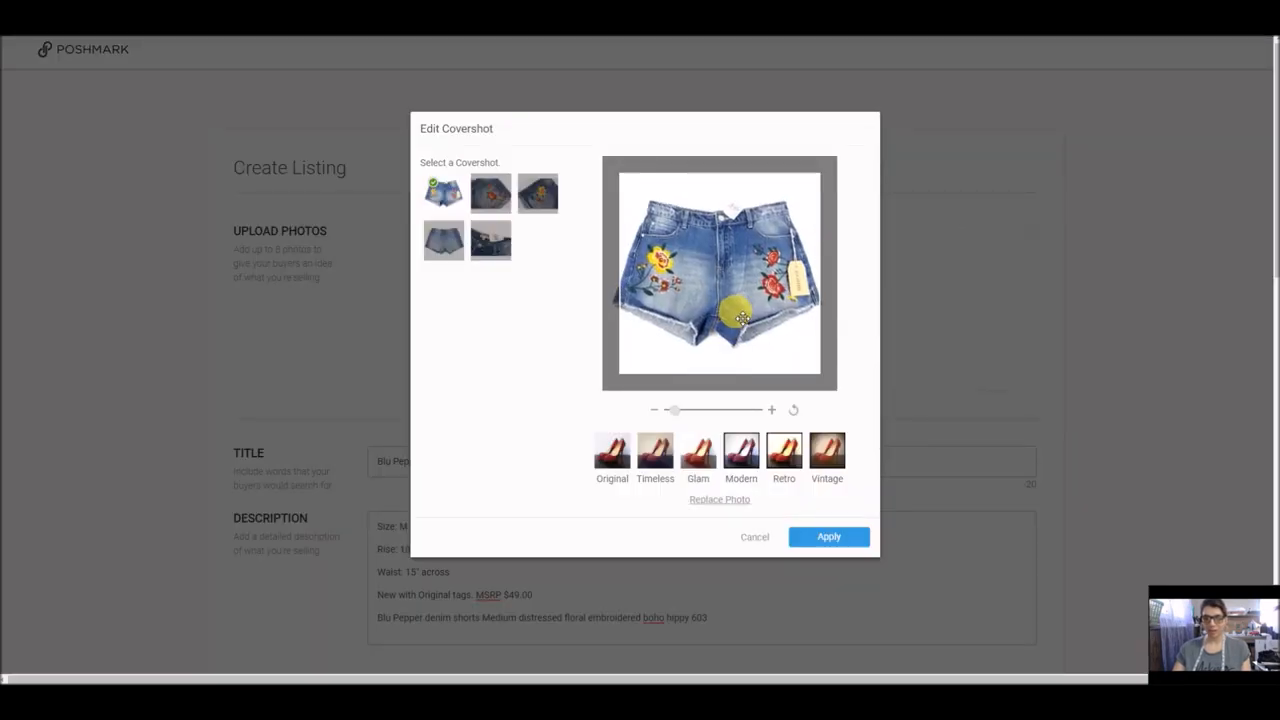
left_click(828, 536)
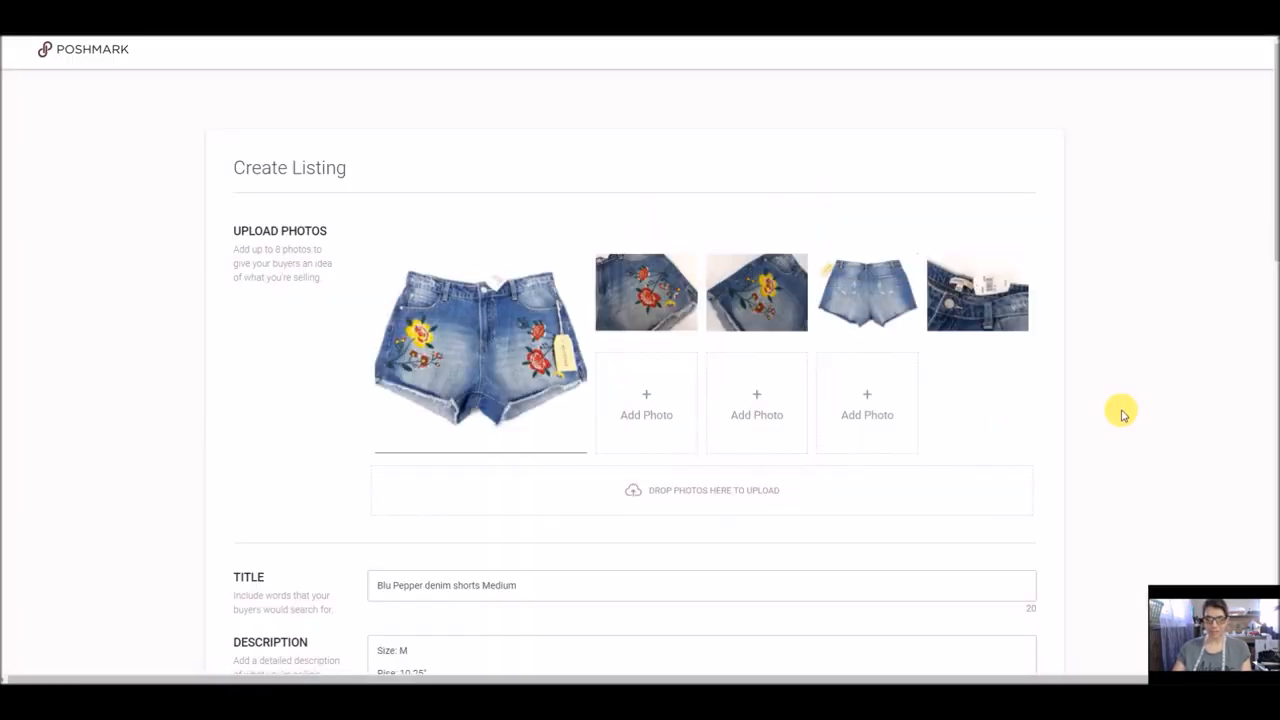
left_click(464, 240)
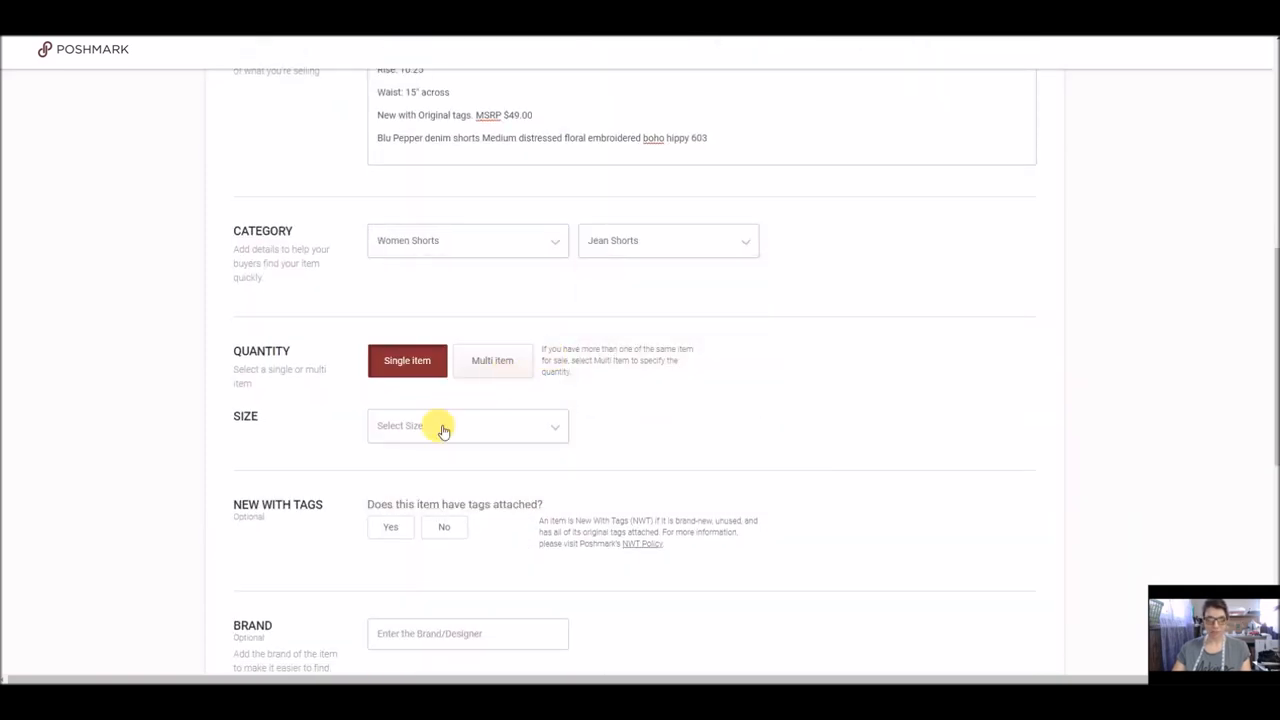
Set size M, new with tags, and brand Blu Pepper
left_click(444, 424)
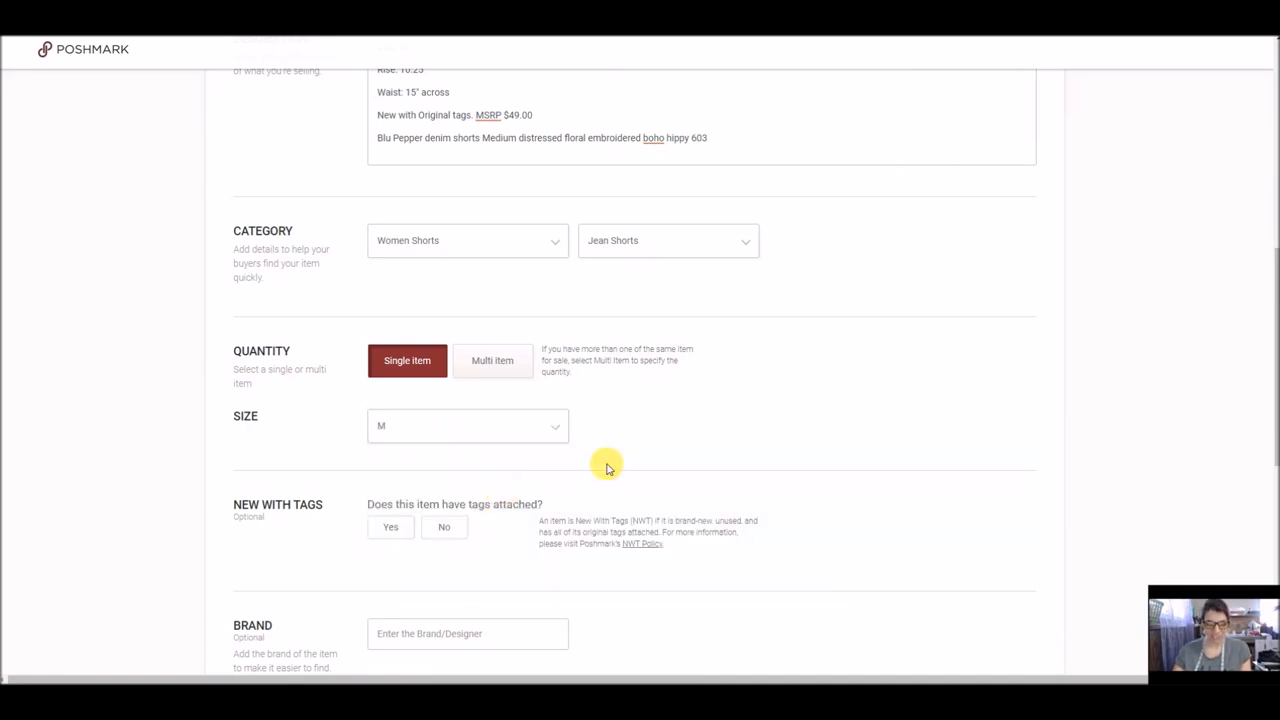
left_click(390, 528)
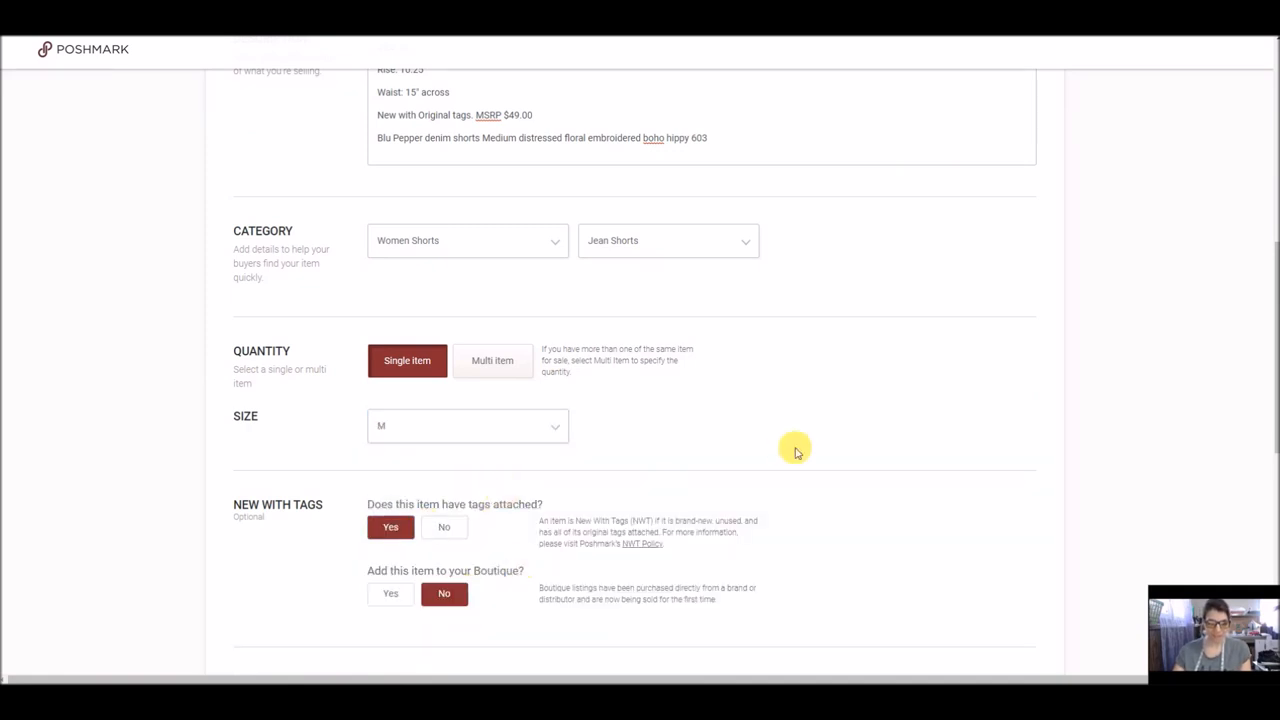
scroll("down", 3)
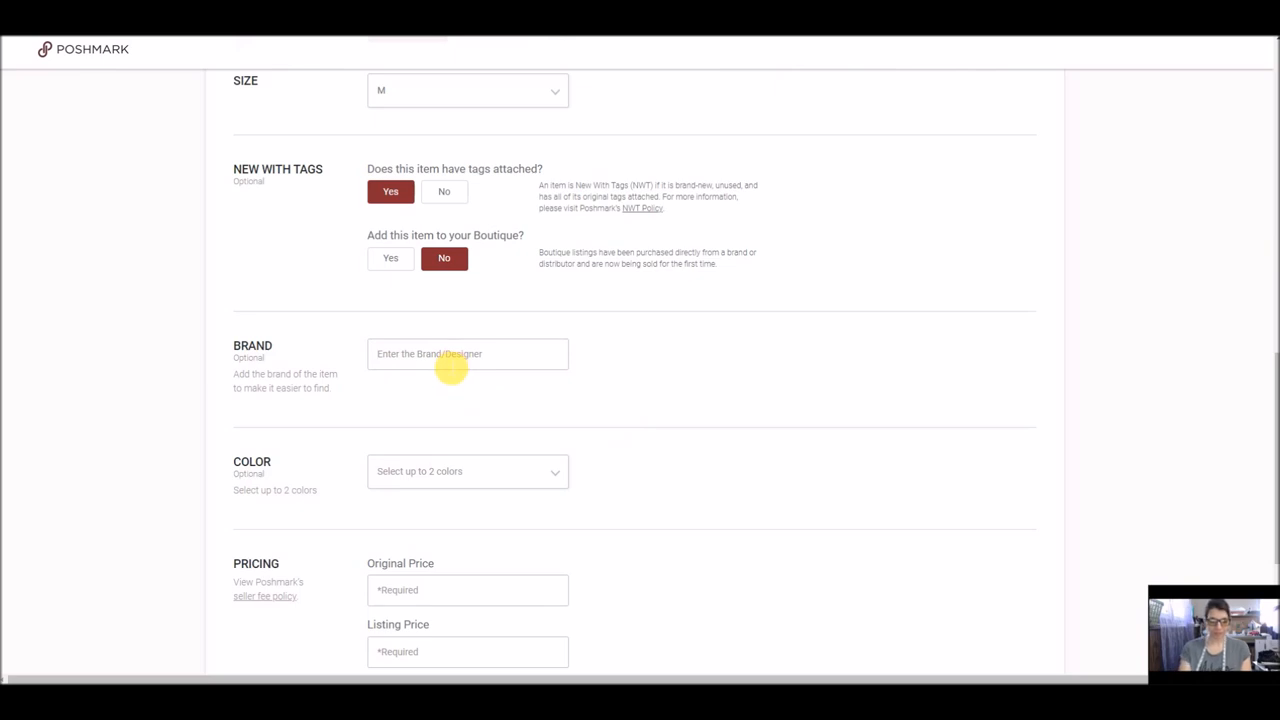
type("Blu Pepper")
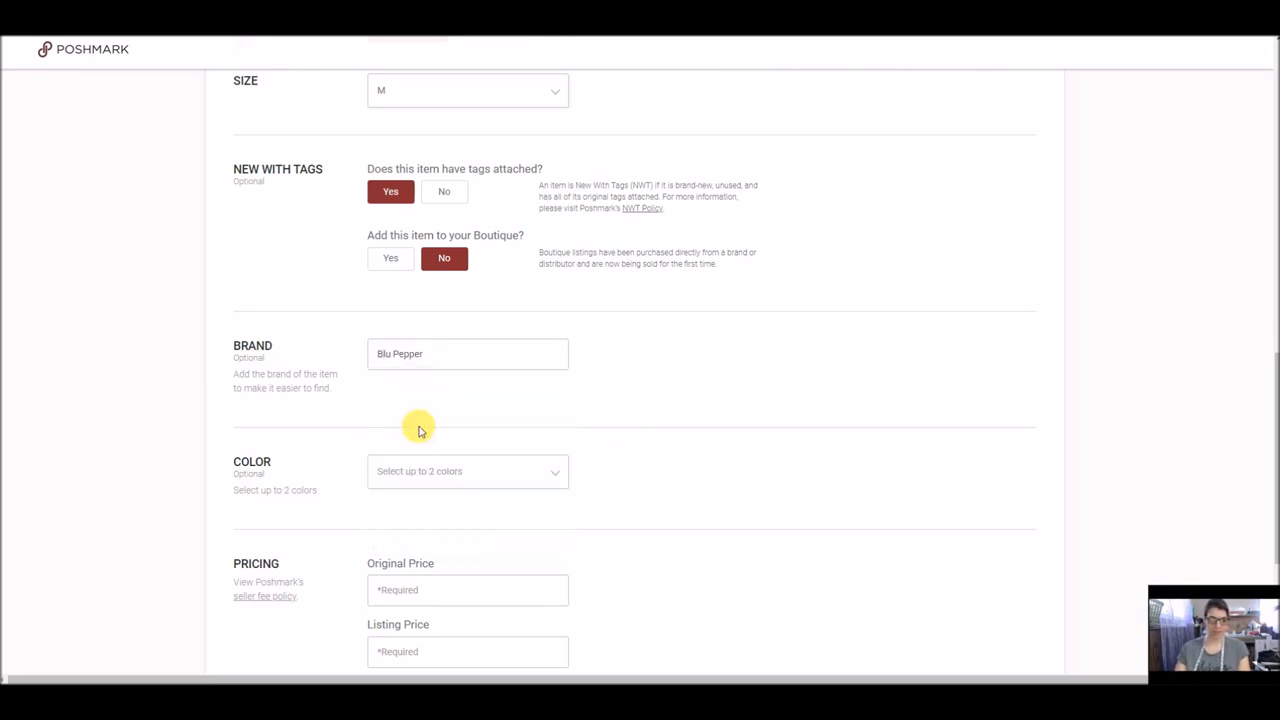
Tick blue and red colours, enter the $49 original price, and continue to sharing
left_click(468, 472)
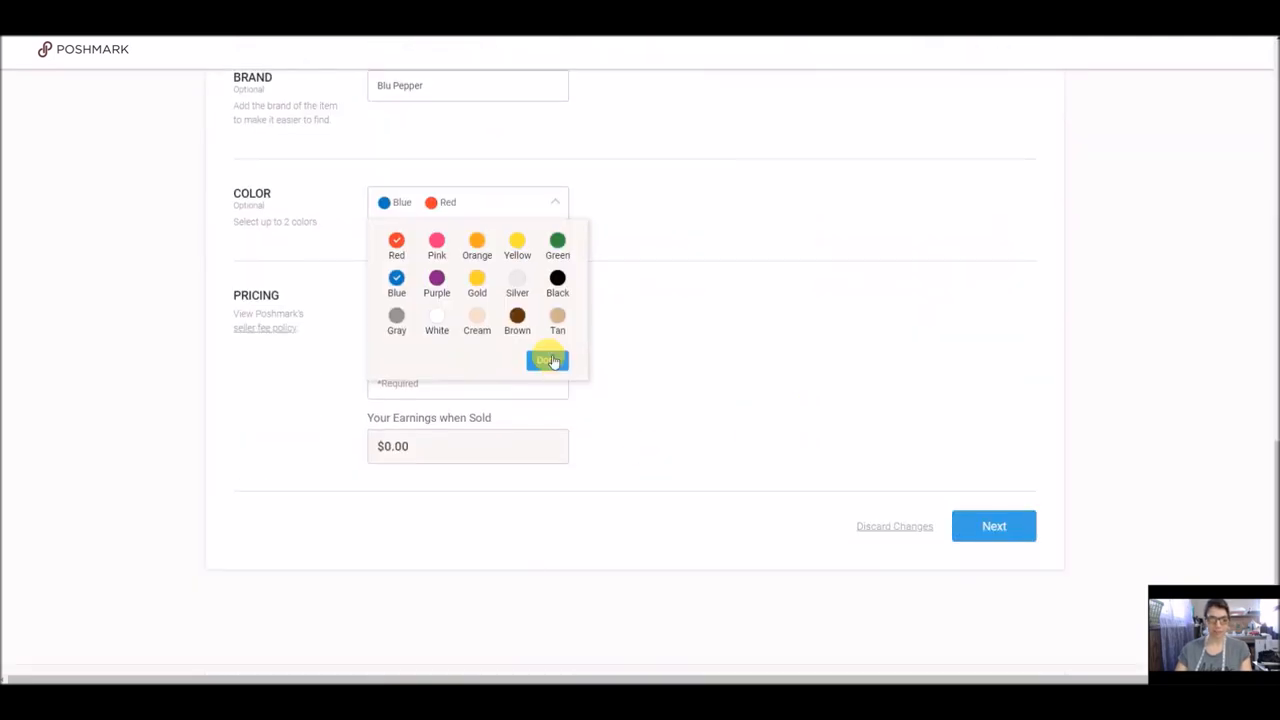
left_click(548, 360)
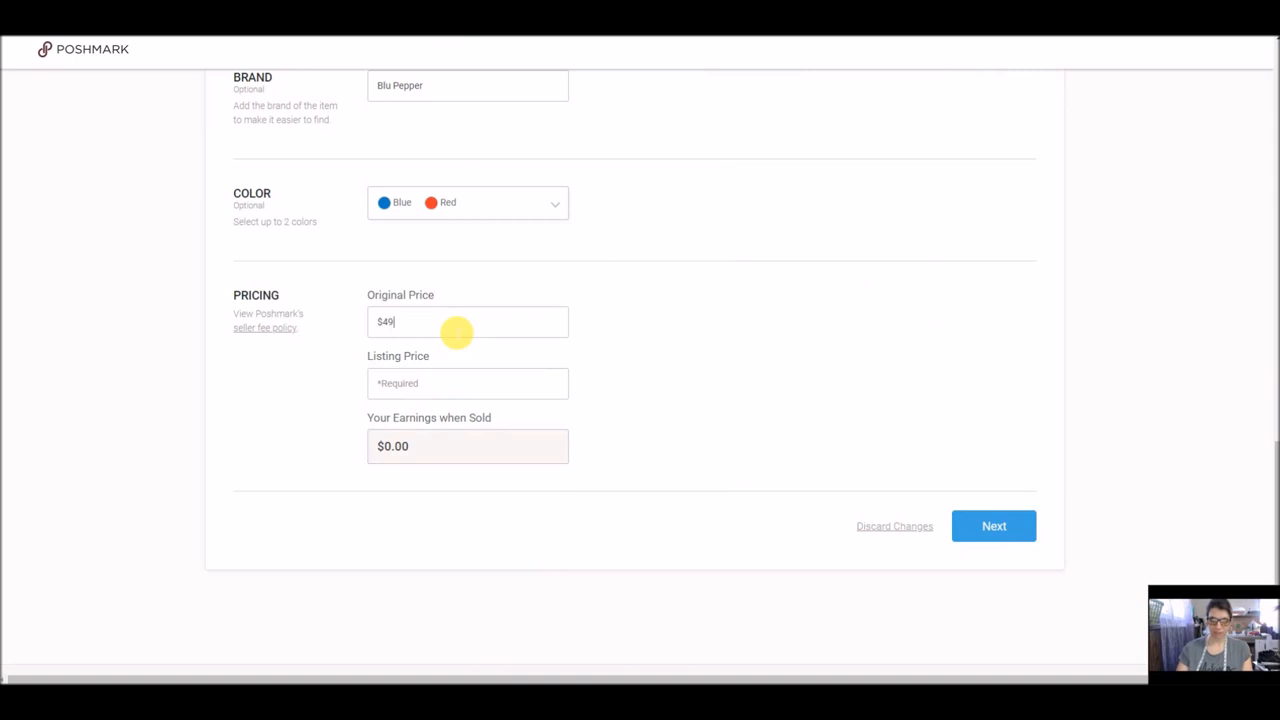
type("2")
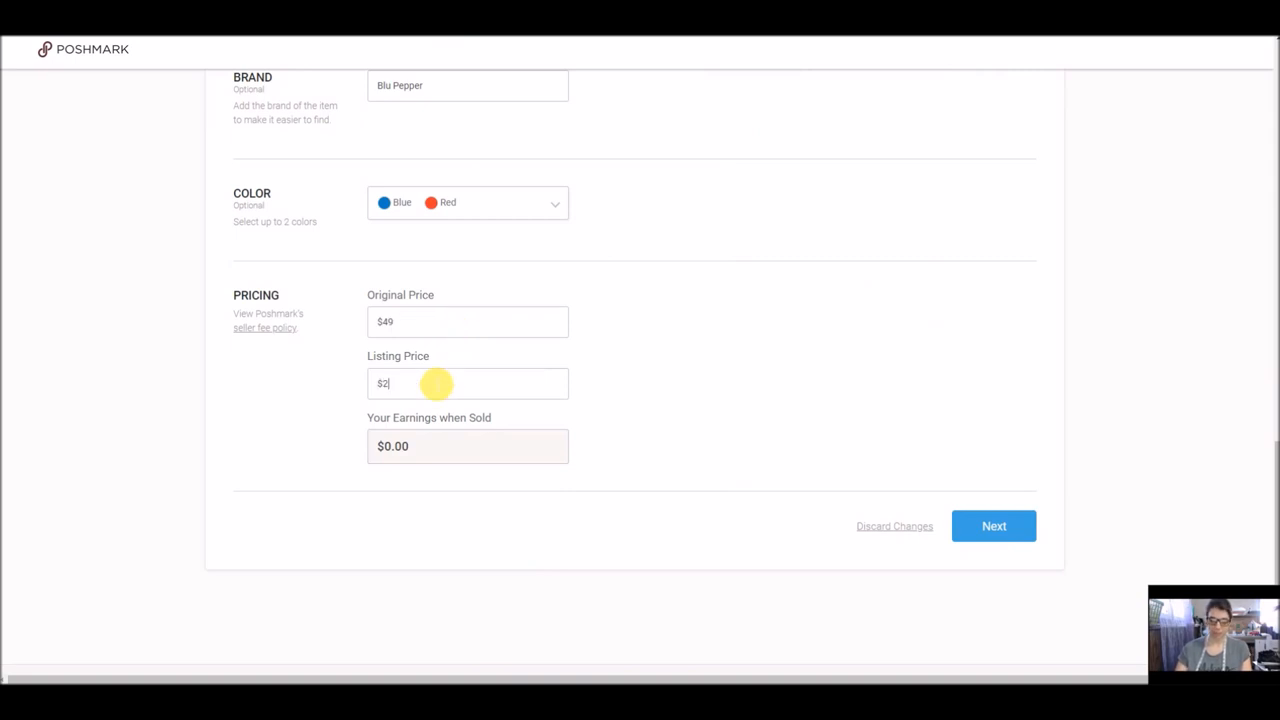
left_click(992, 524)
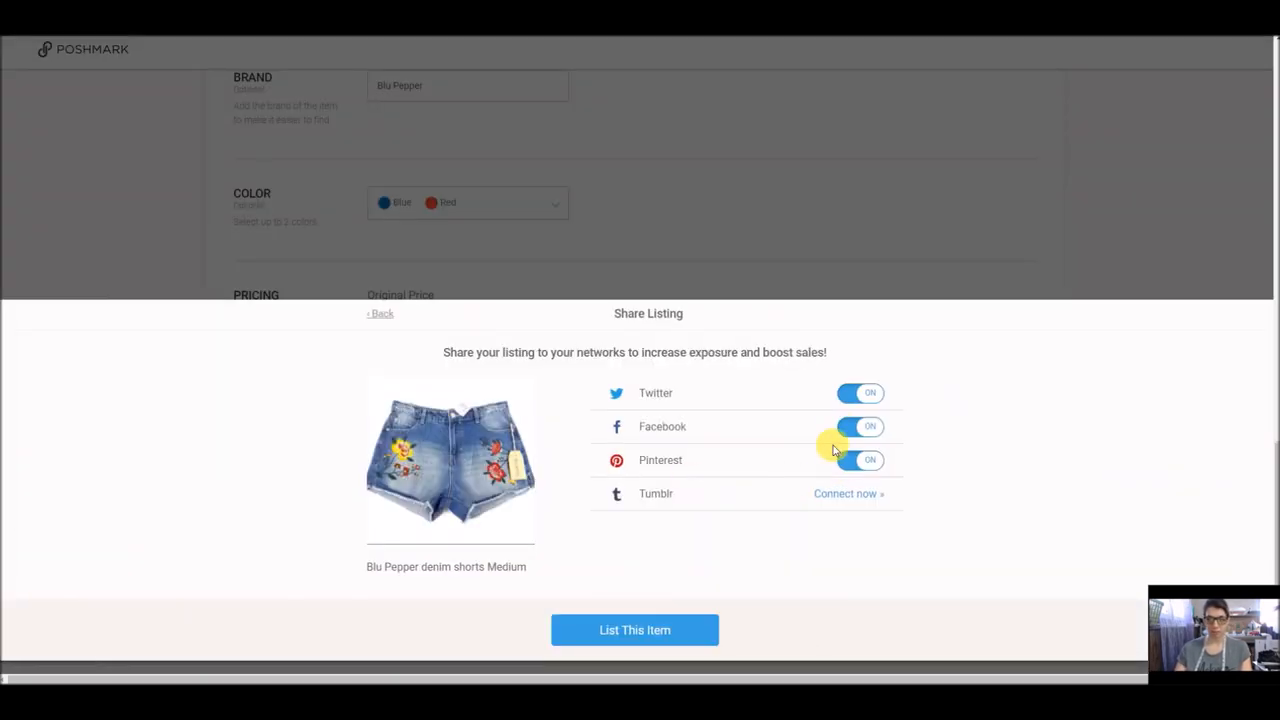
Switch Facebook sharing off and list the Blu Pepper shorts
left_click(634, 630)
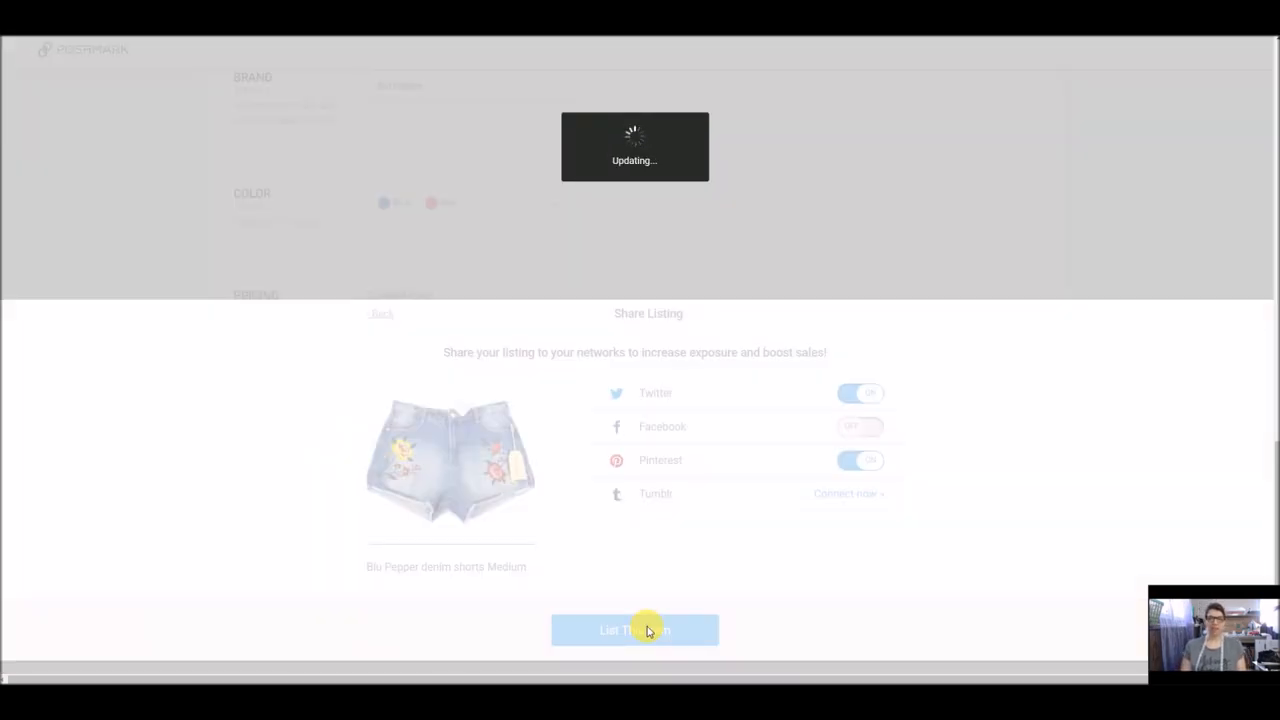
left_click(634, 630)
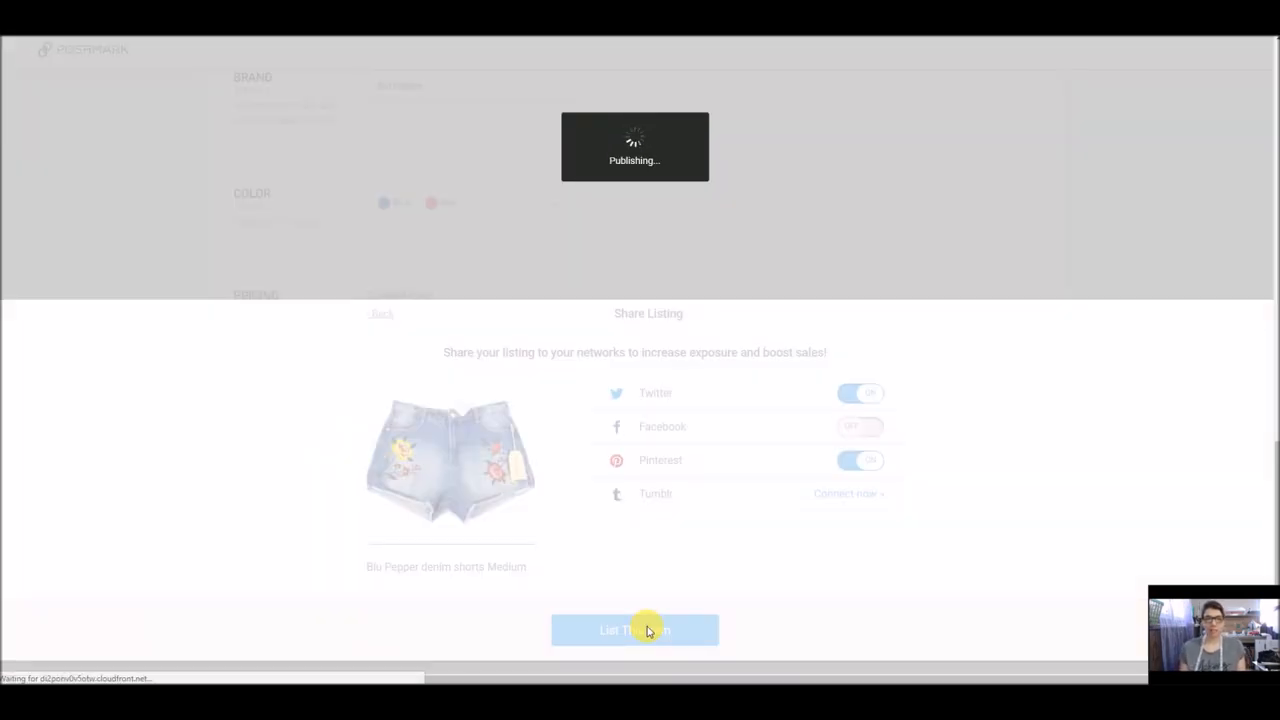
left_click(634, 630)
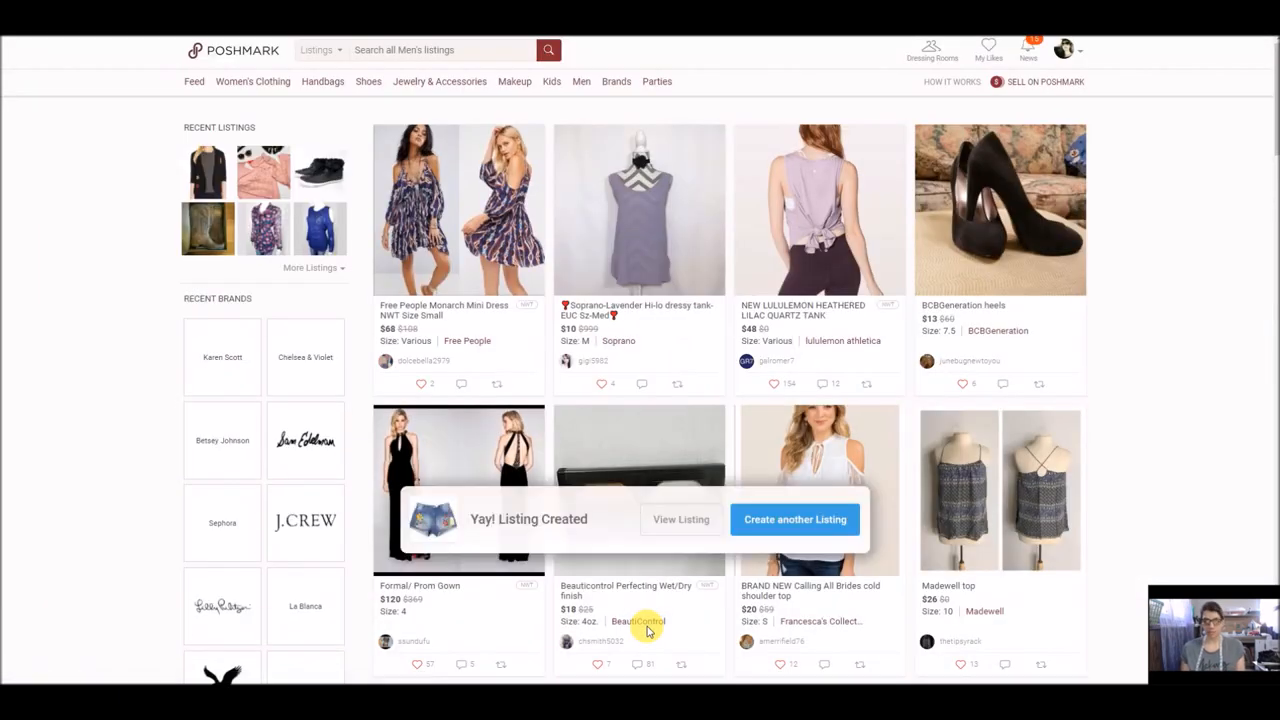